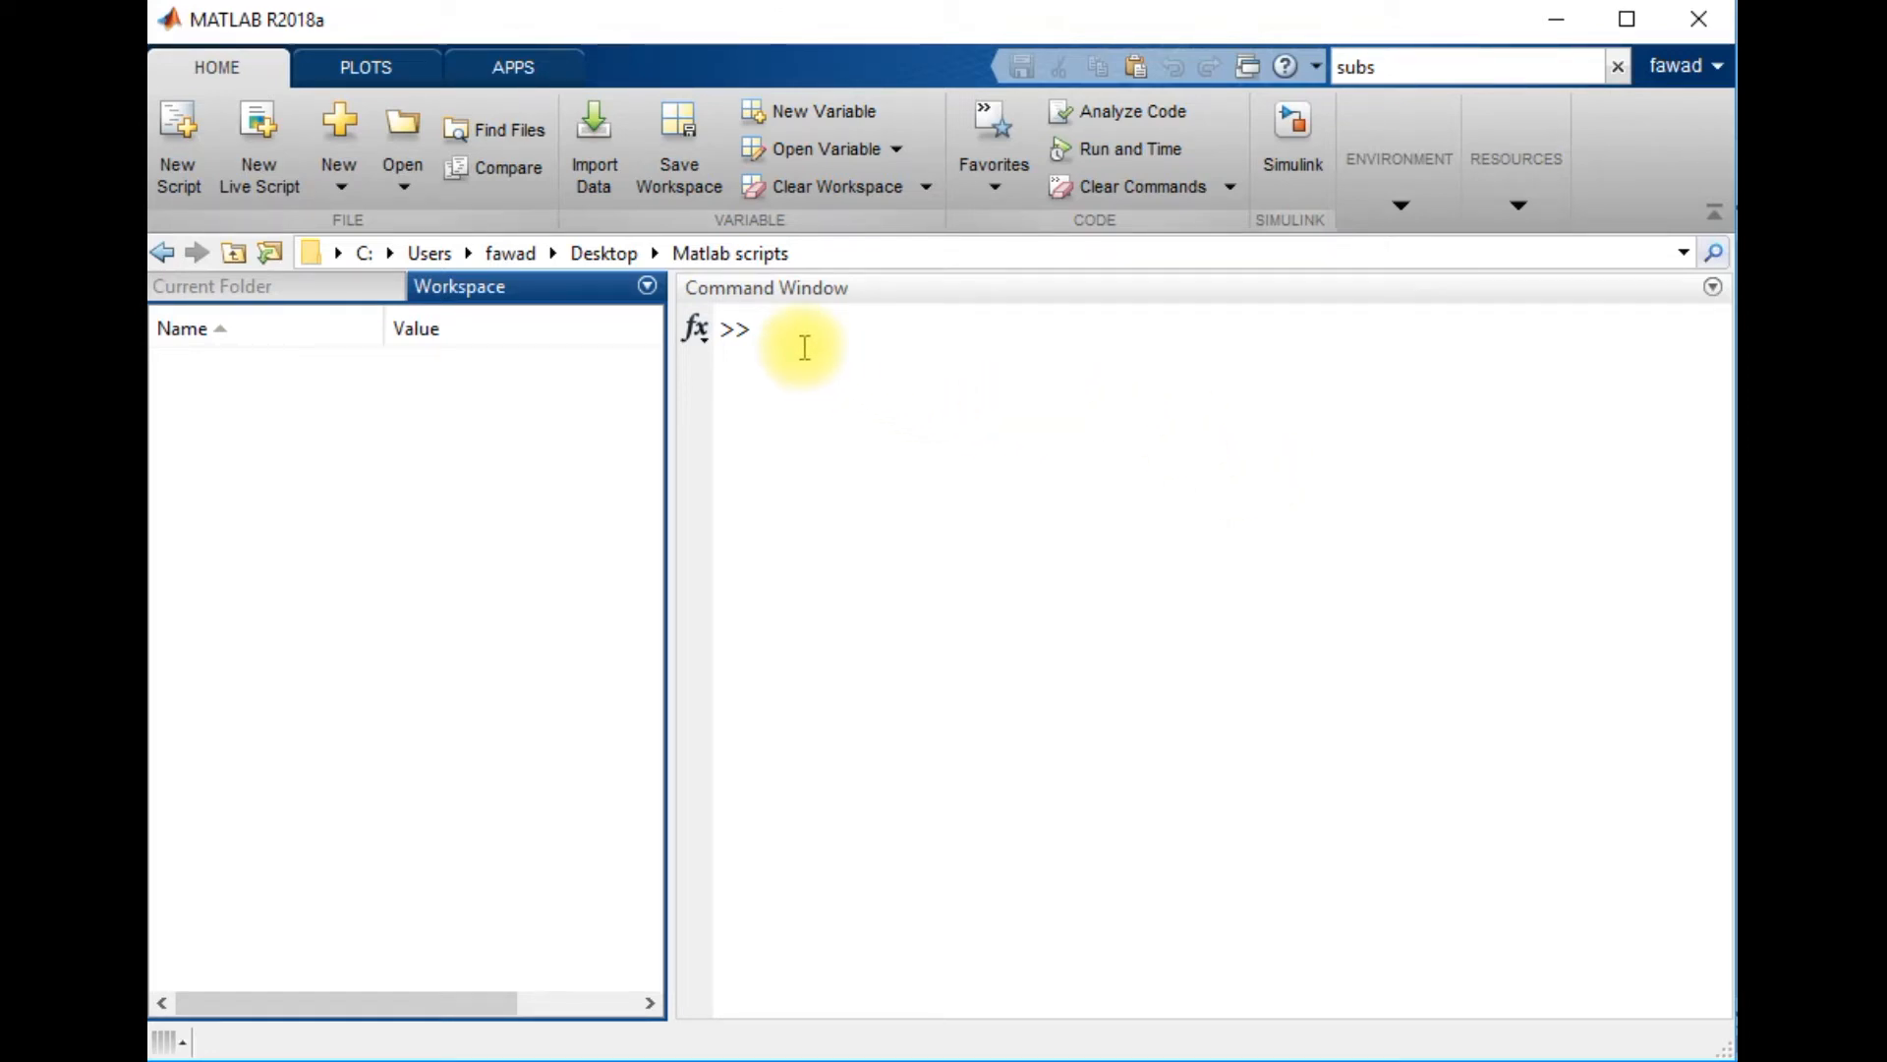
{"action": "mouse_move", "coordinate": [339, 127]}
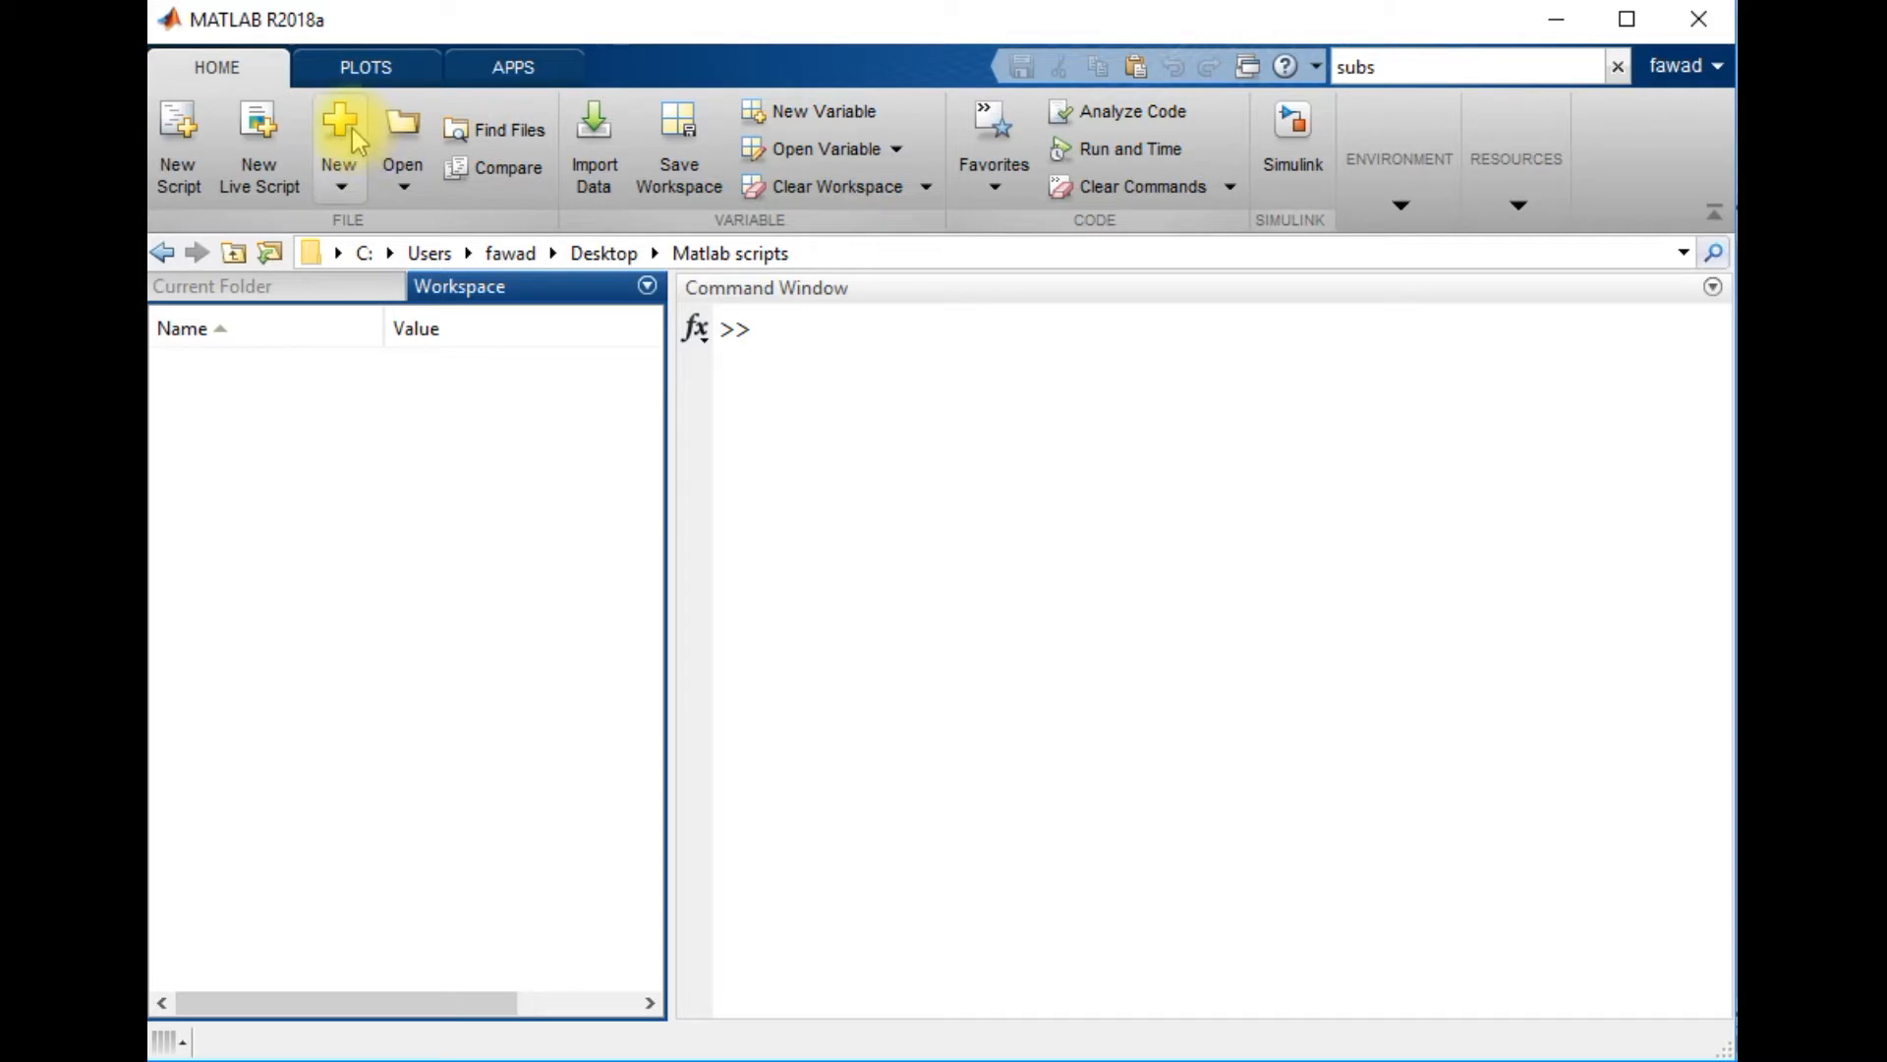
{"action": "mouse_move", "coordinate": [338, 132]}
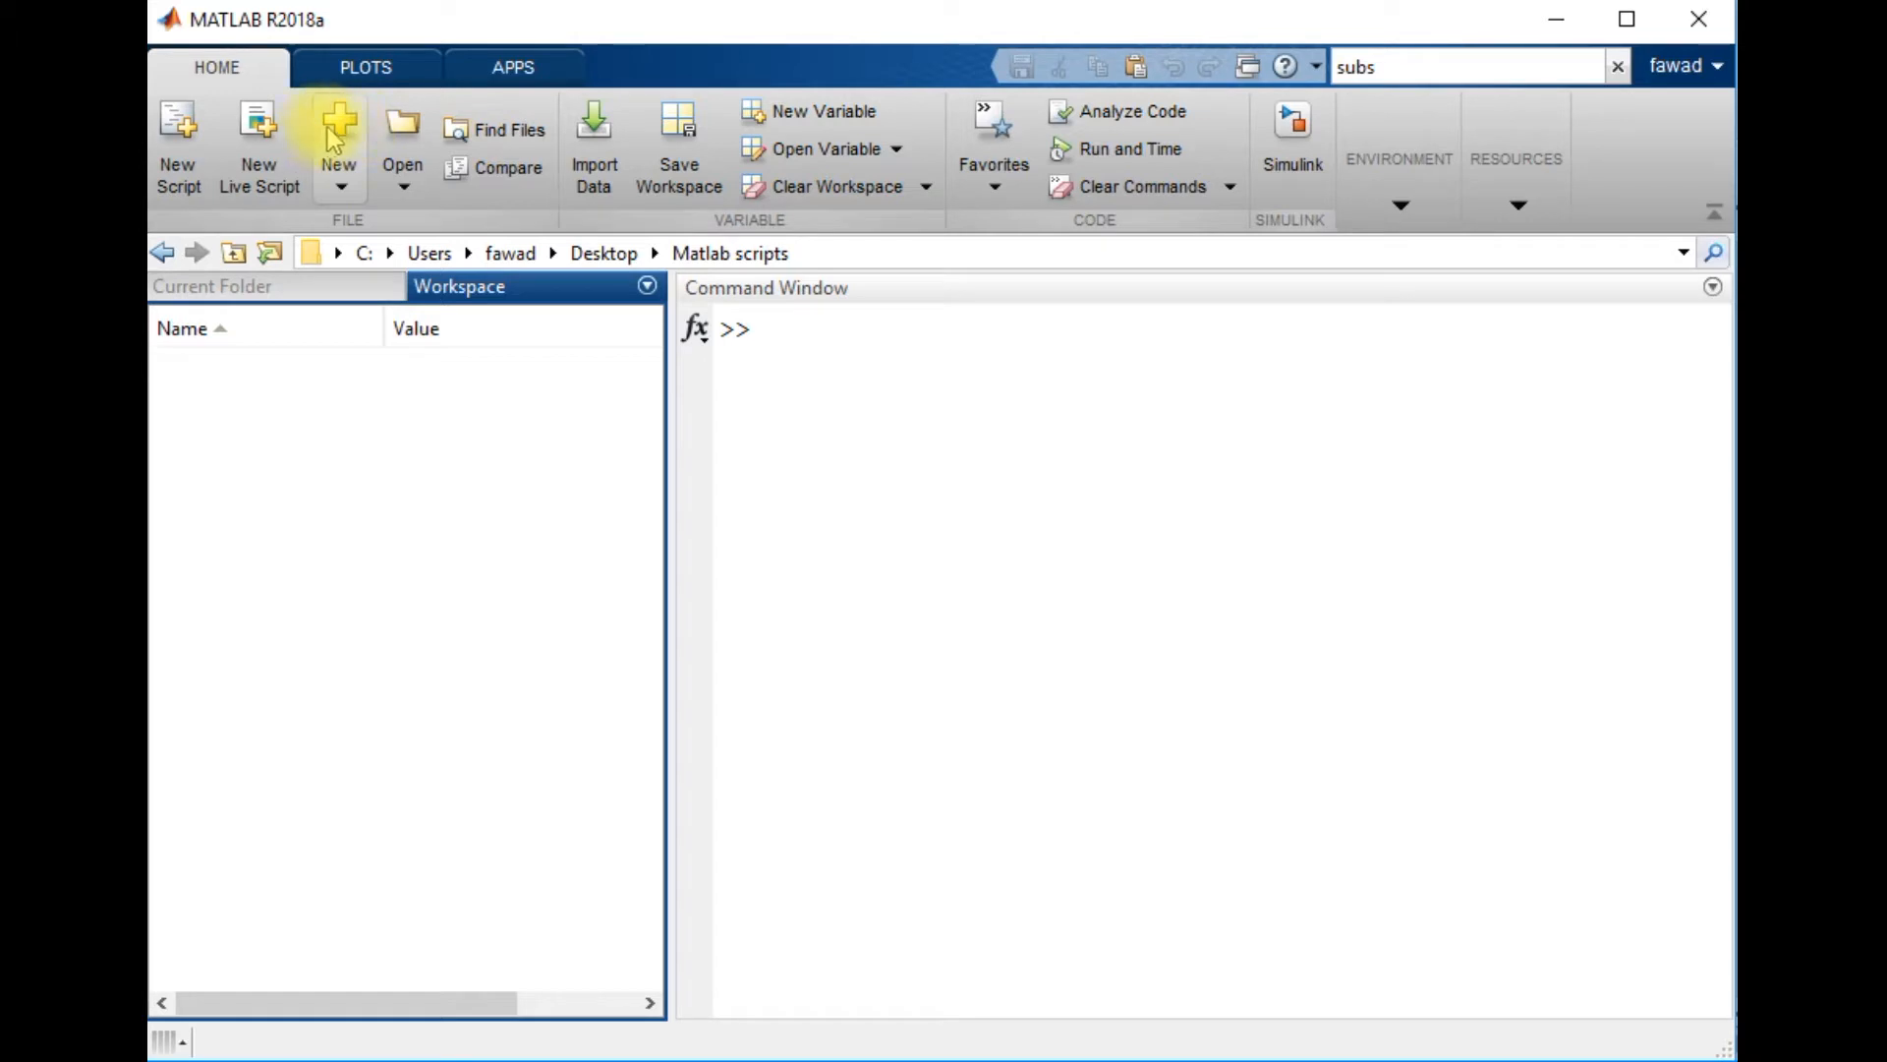
{"action": "mouse_move", "coordinate": [338, 129]}
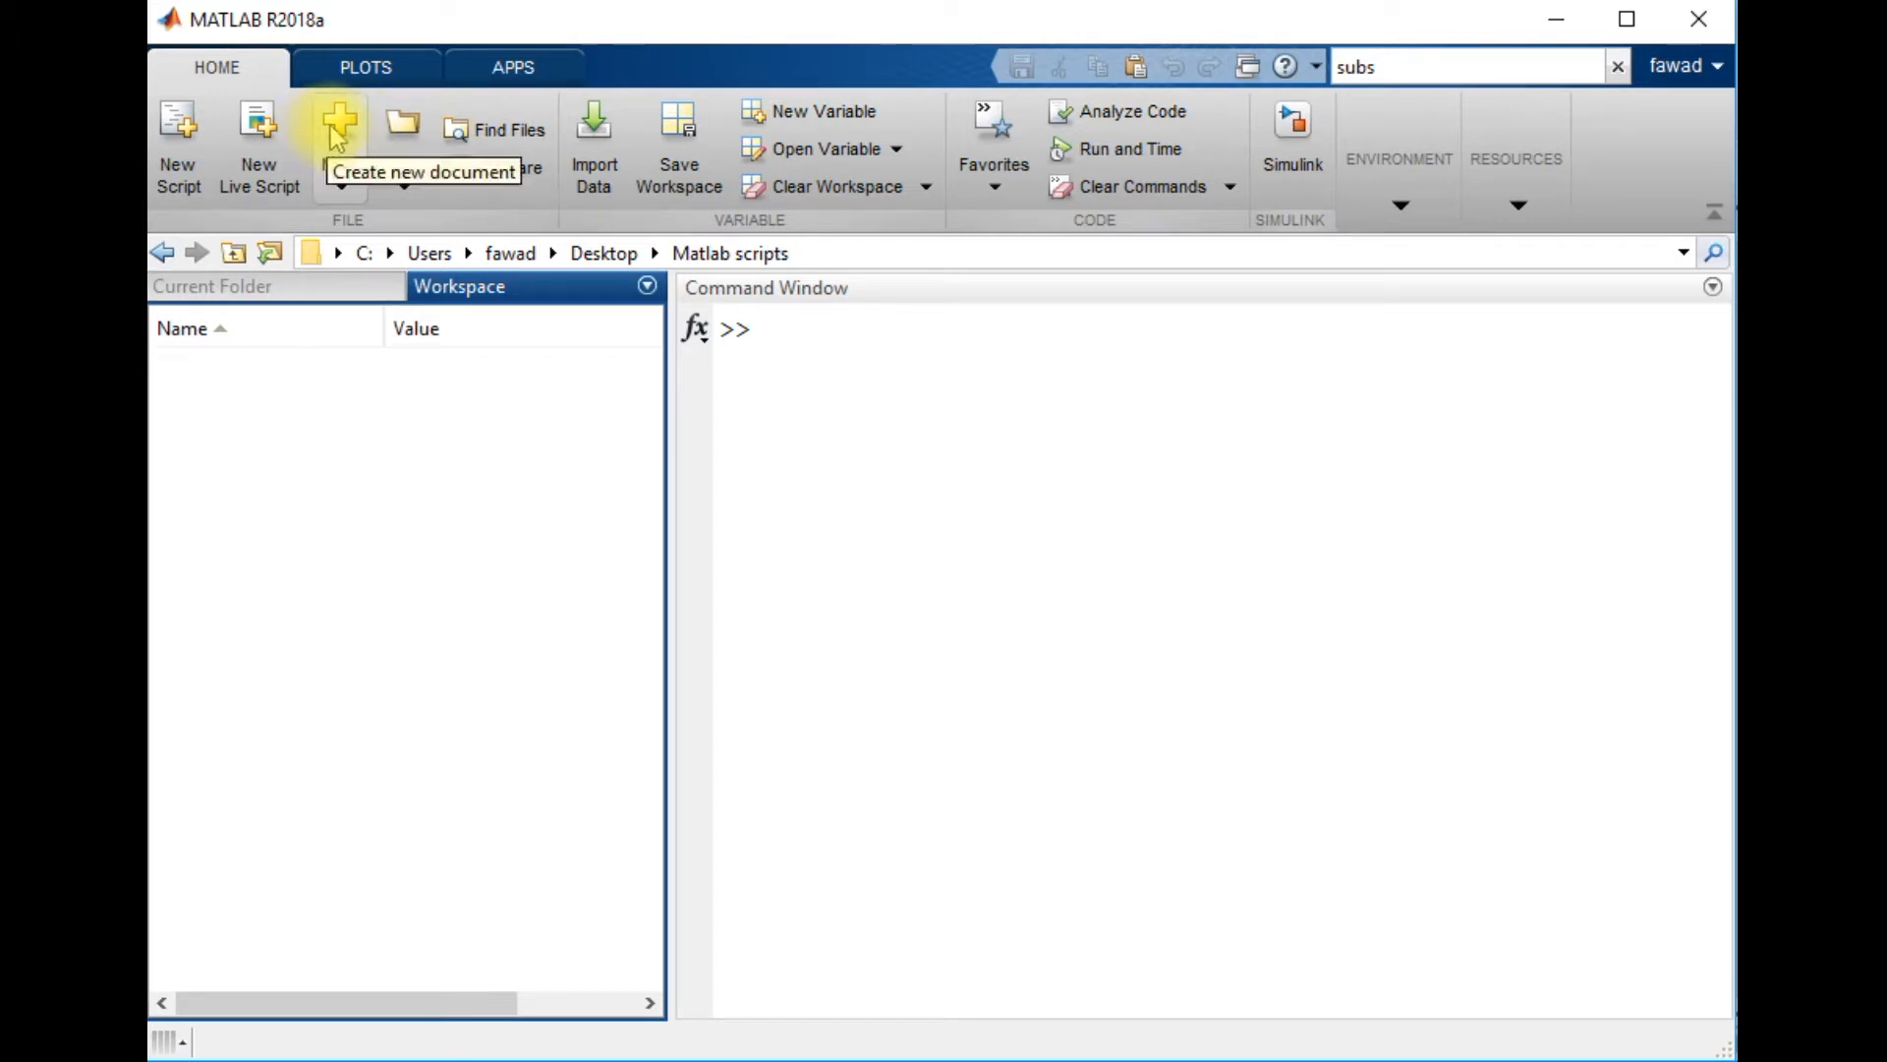
{"action": "mouse_move", "coordinate": [402, 127]}
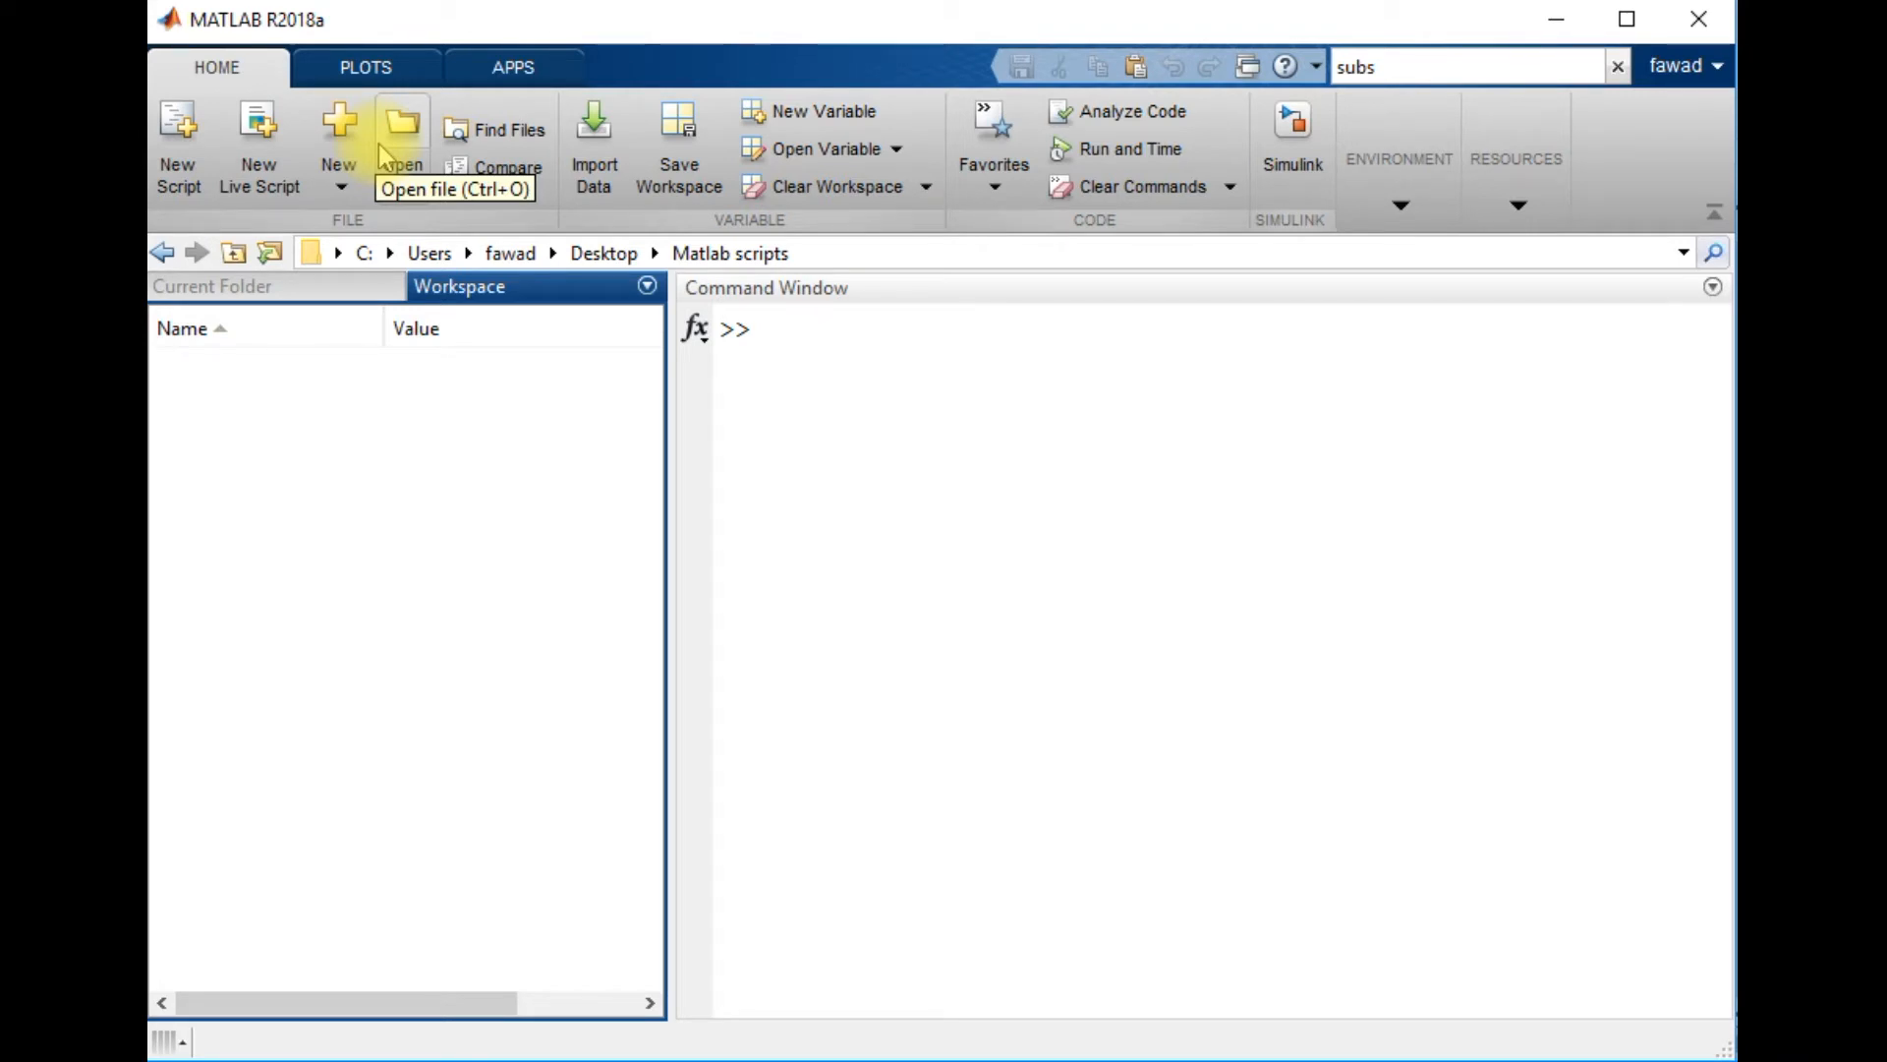
{"action": "mouse_move", "coordinate": [579, 223]}
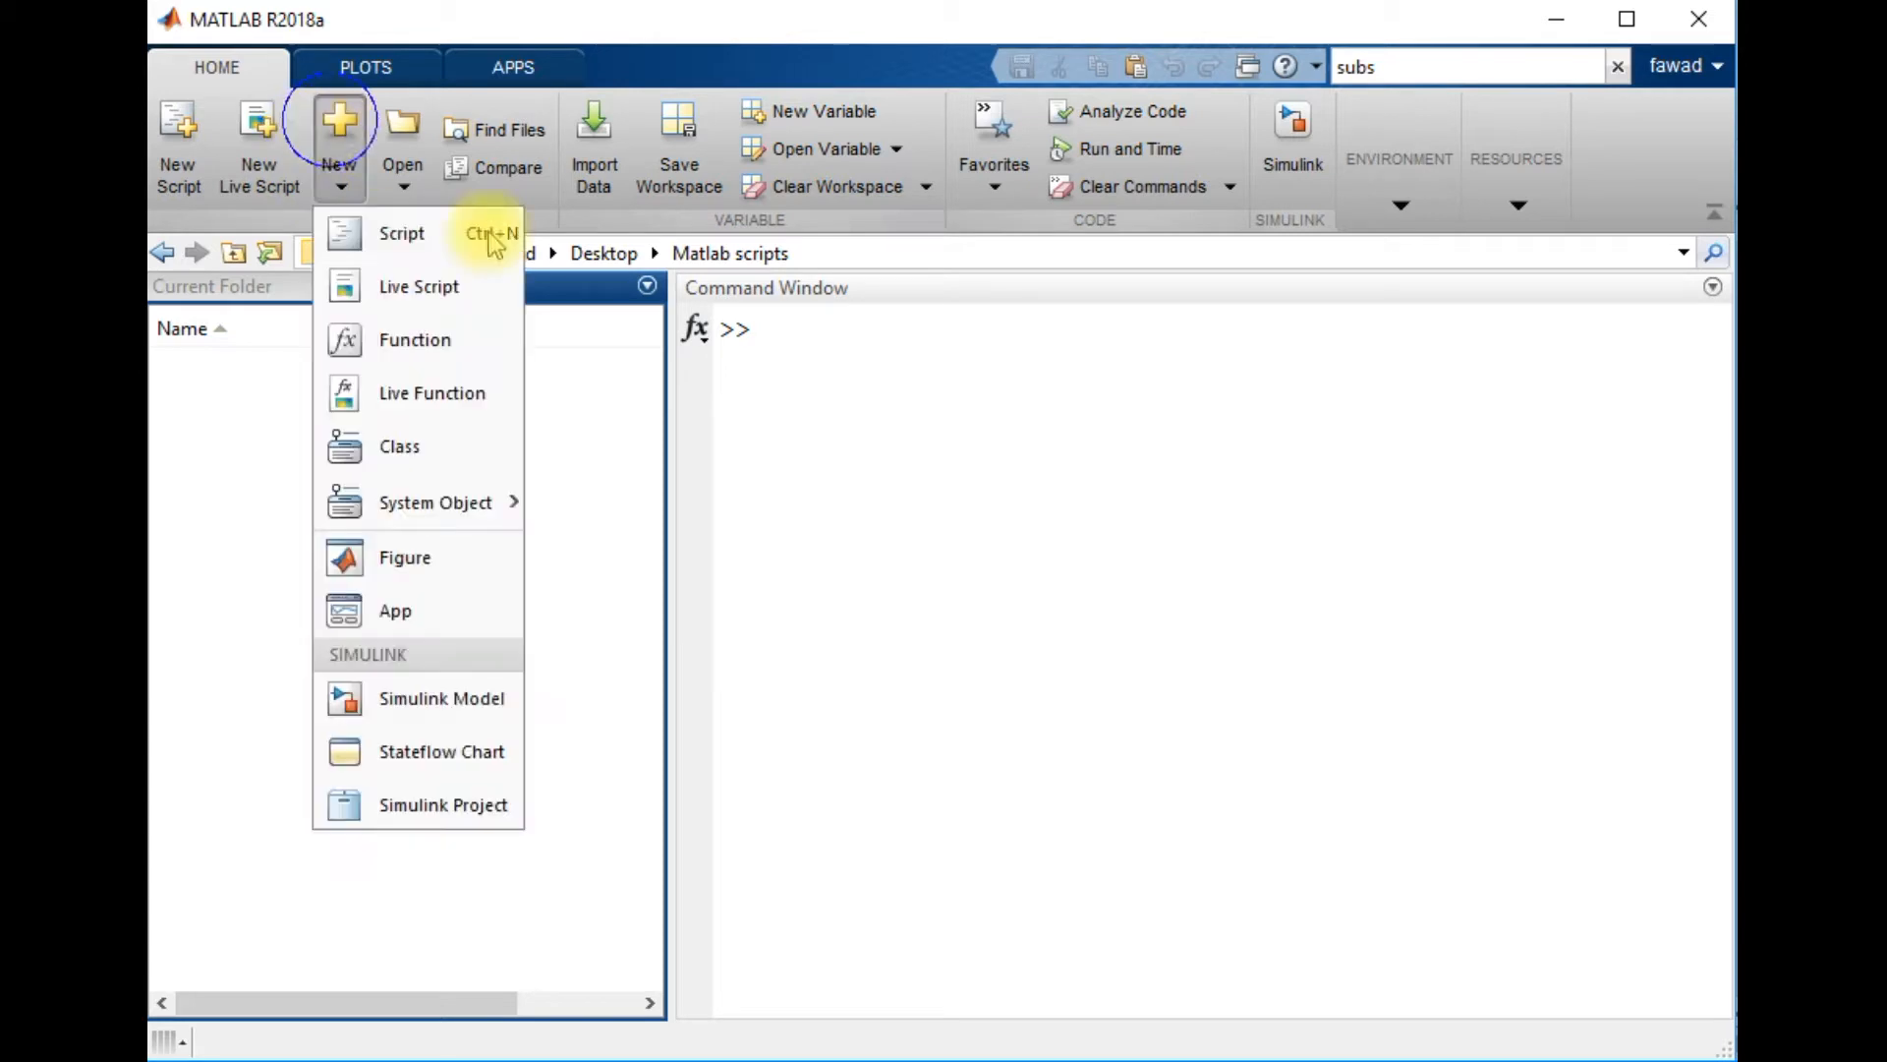
Step: Create a new script and type the comment '% Save variable as .Mat' on line 1
{"action": "left_click", "coordinate": [402, 232]}
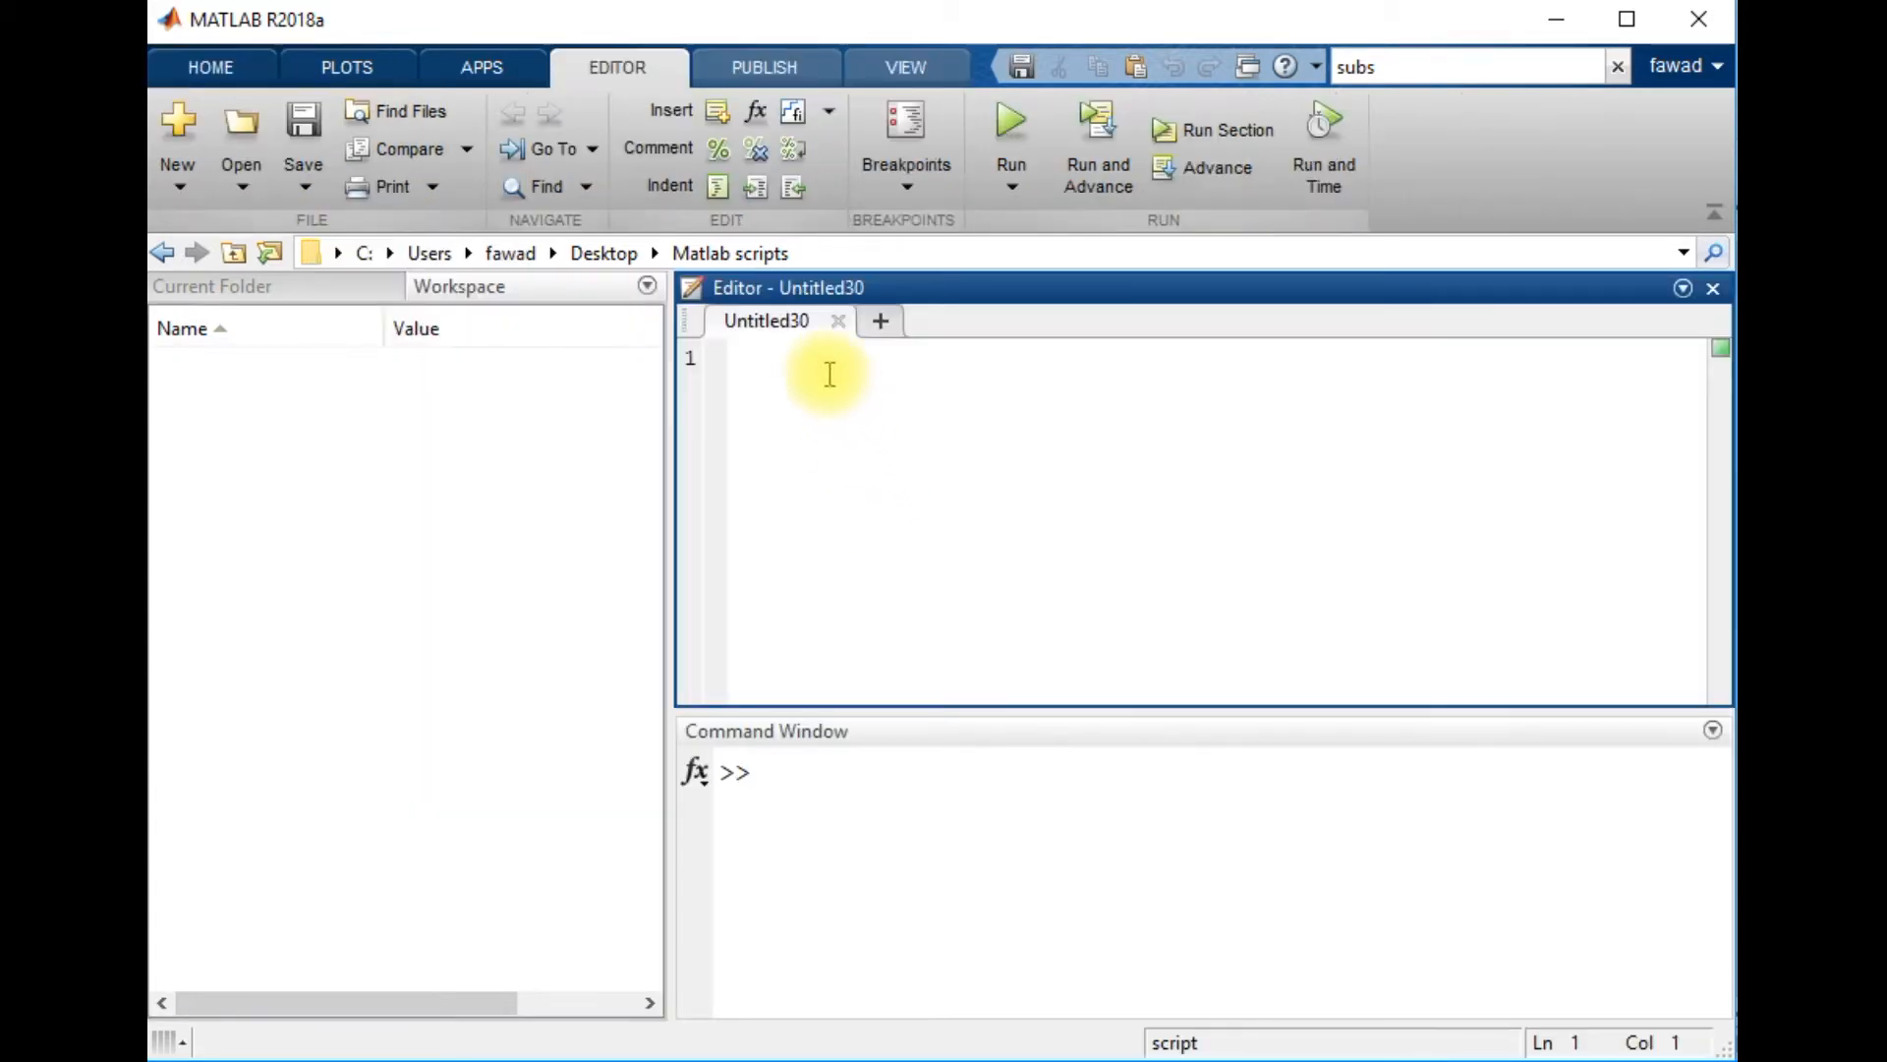
{"action": "type", "text": "%"}
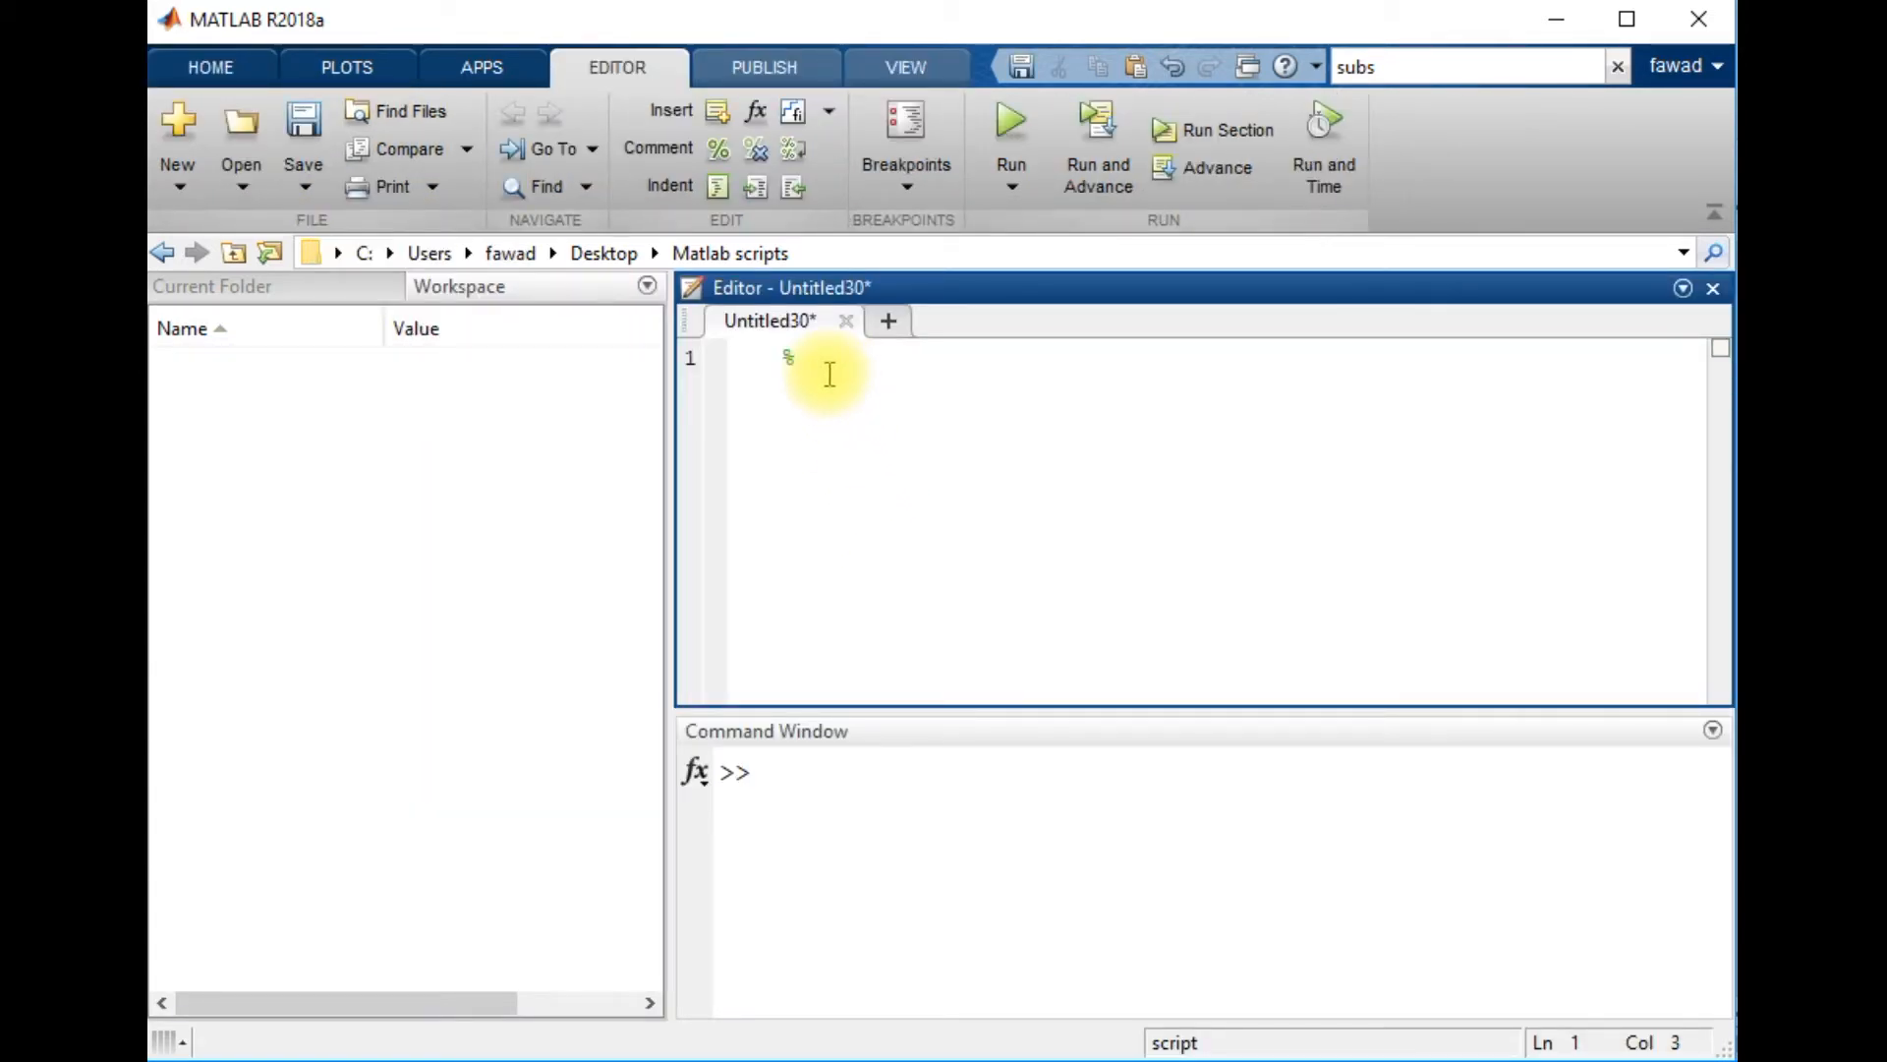
{"action": "type", "text": "Sa"}
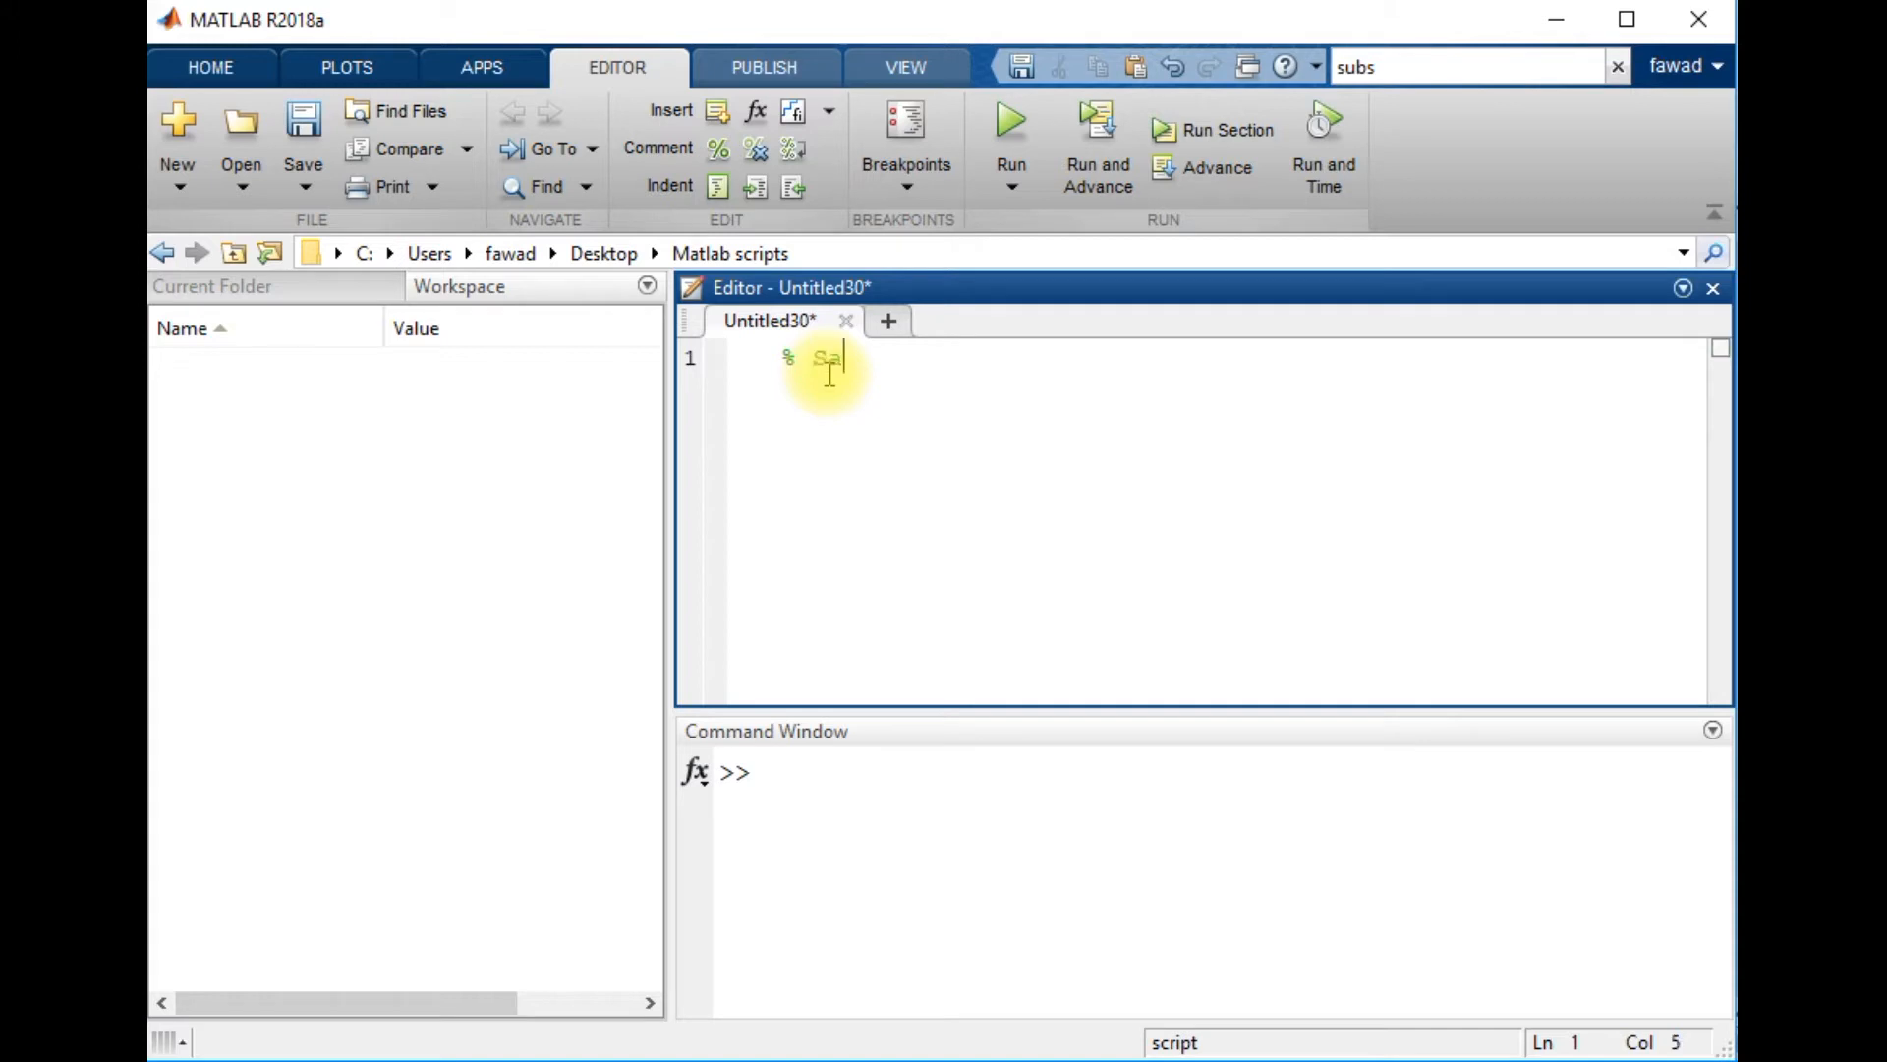
{"action": "type", "text": "ve var"}
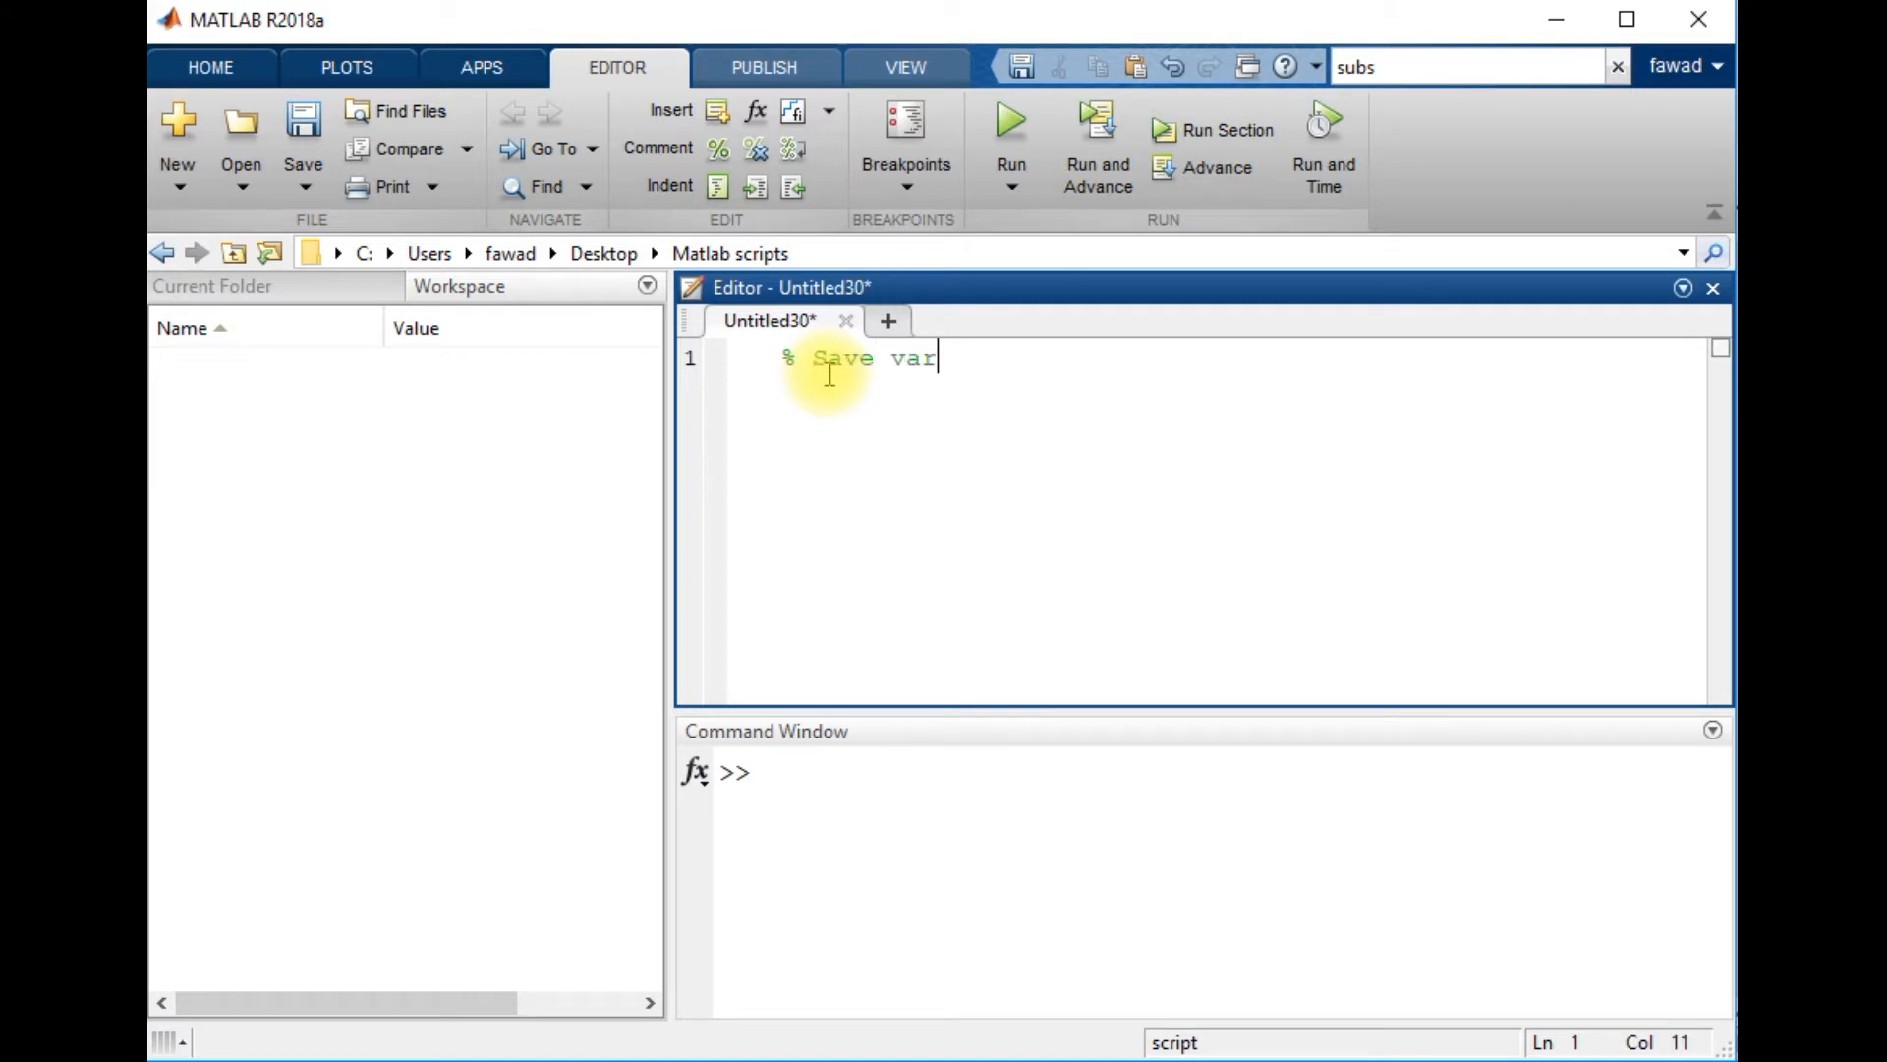
{"action": "type", "text": "iale"}
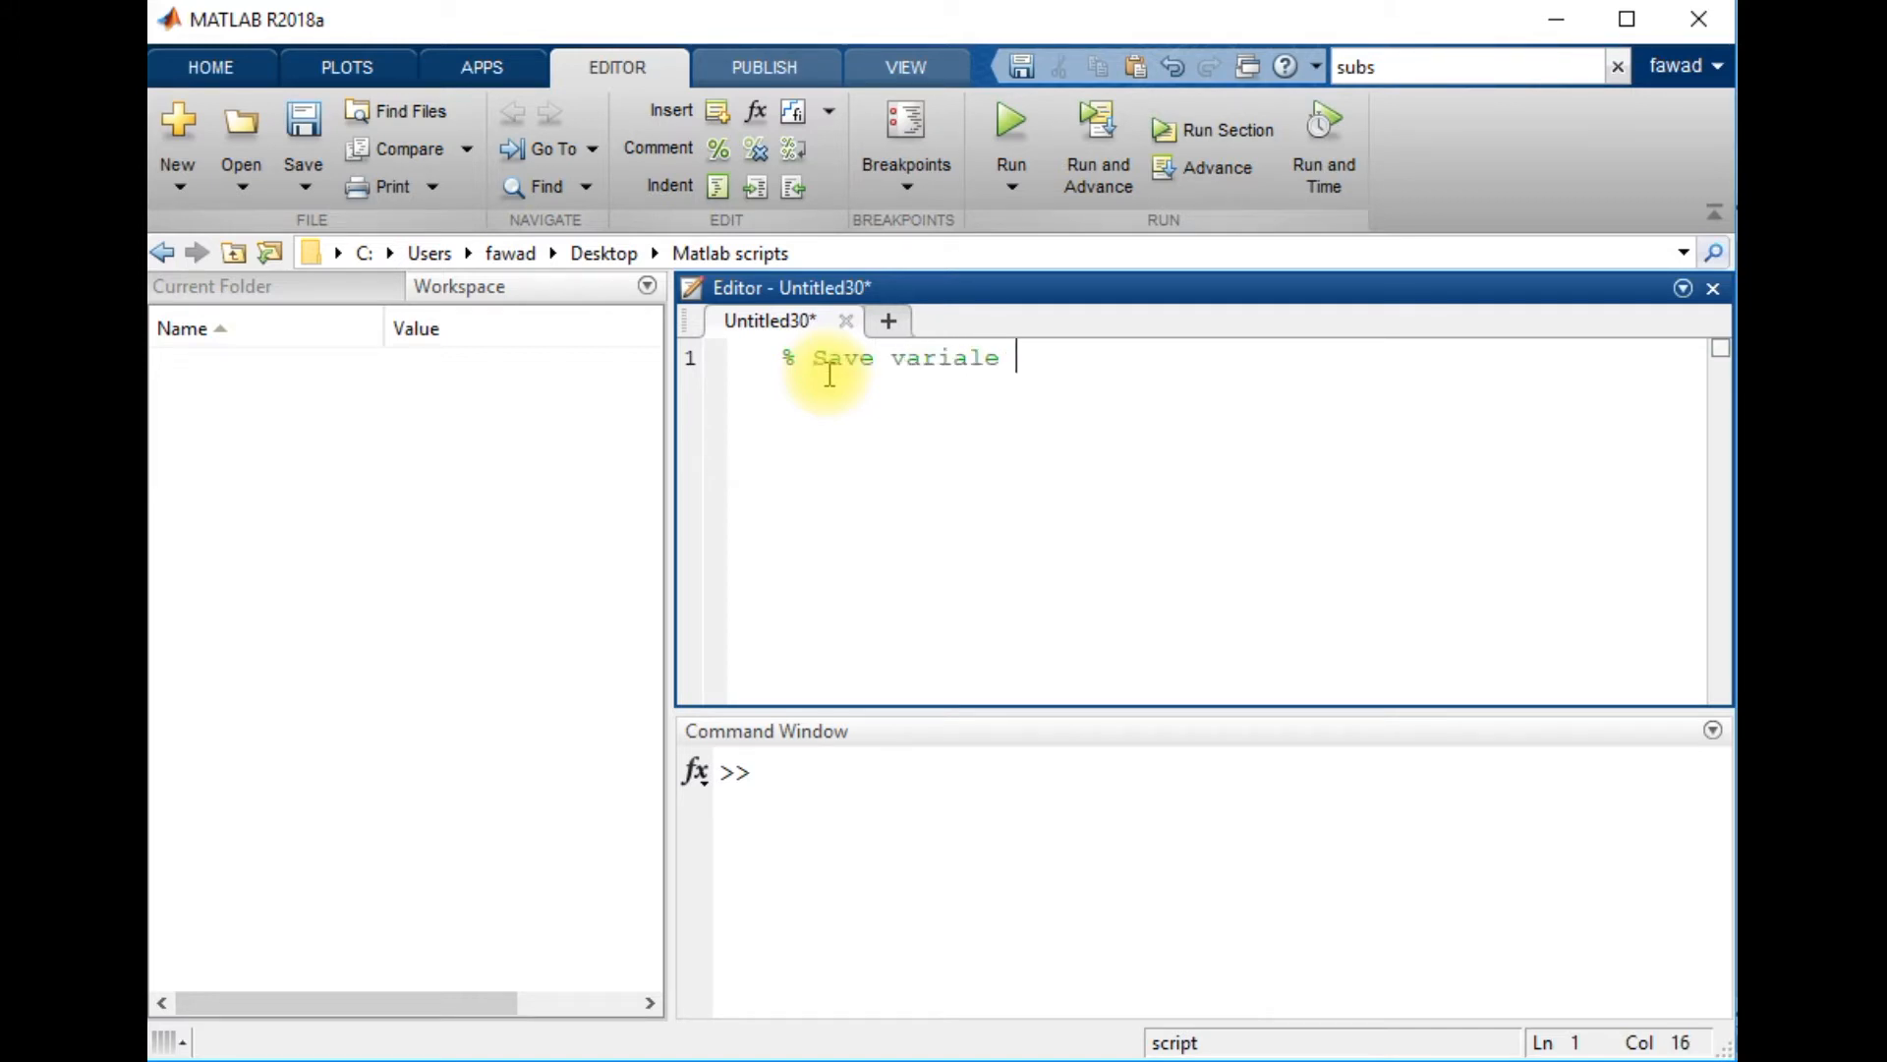
{"action": "type", "text": "ble as"}
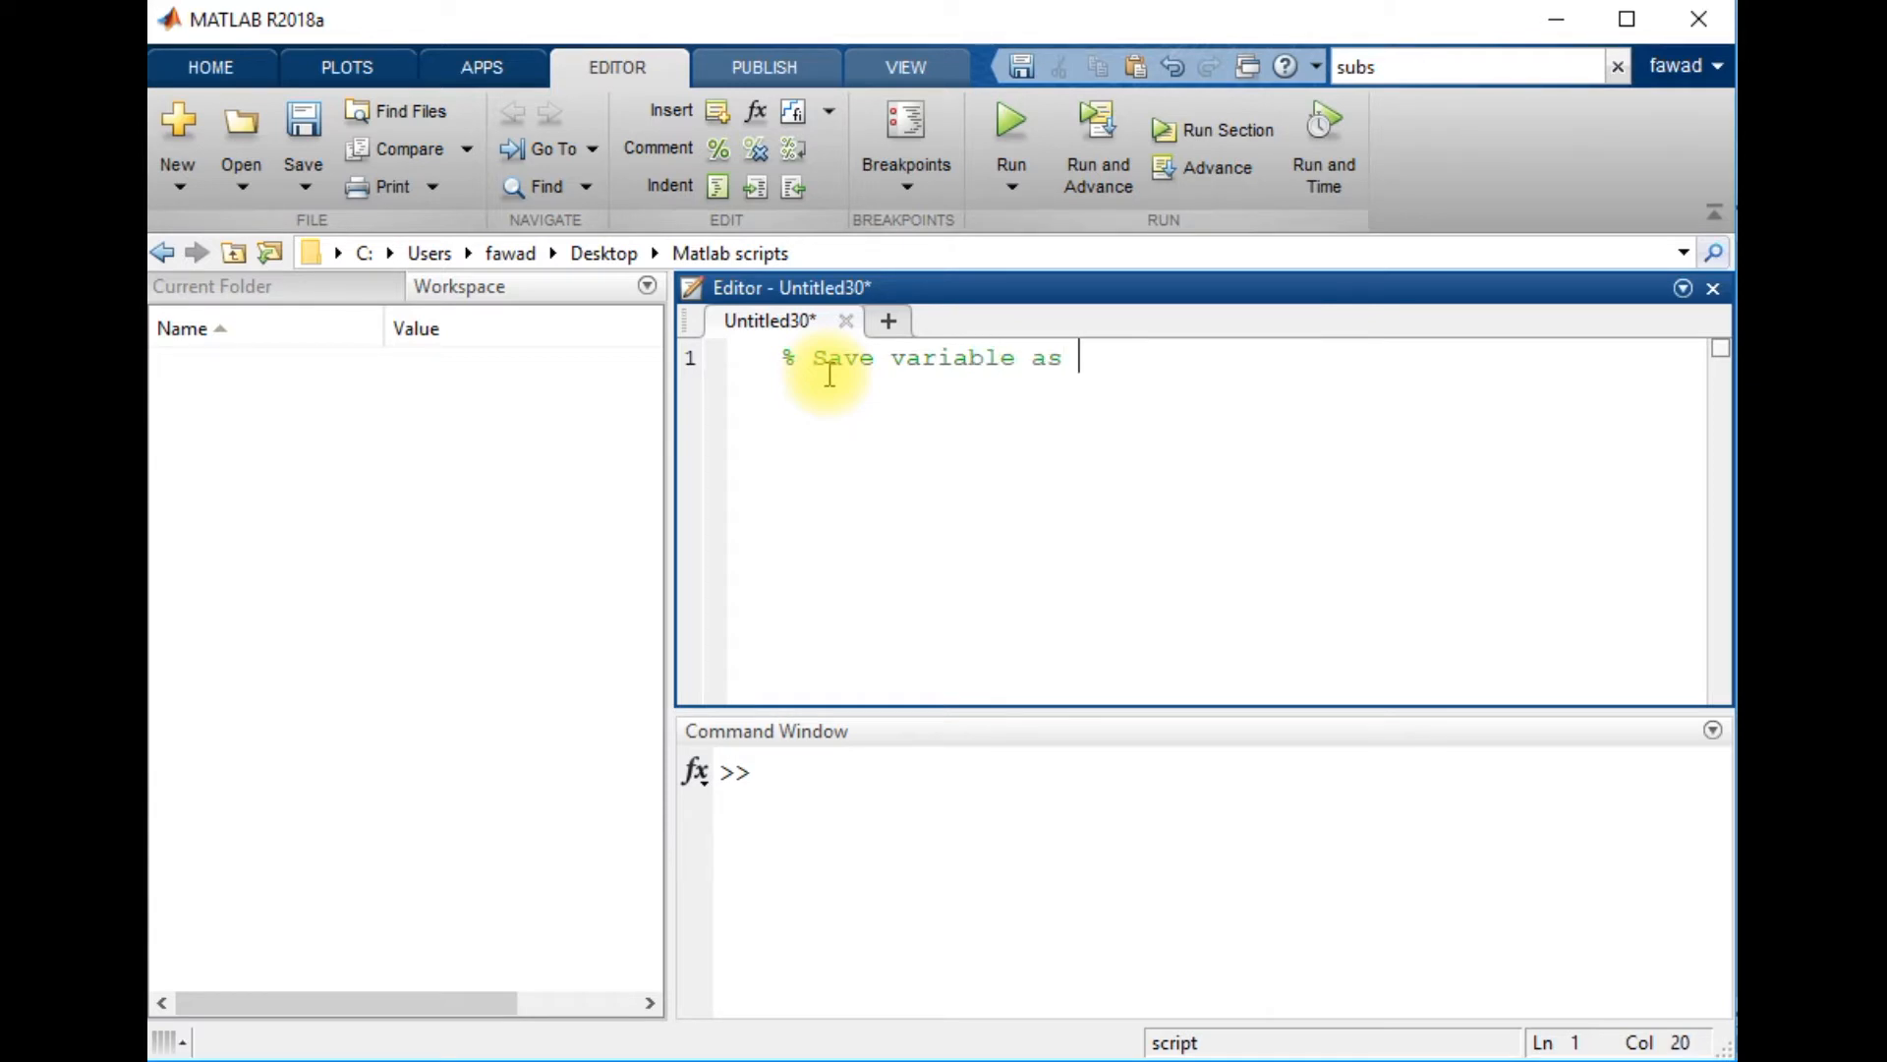
{"action": "type", "text": ".Mat"}
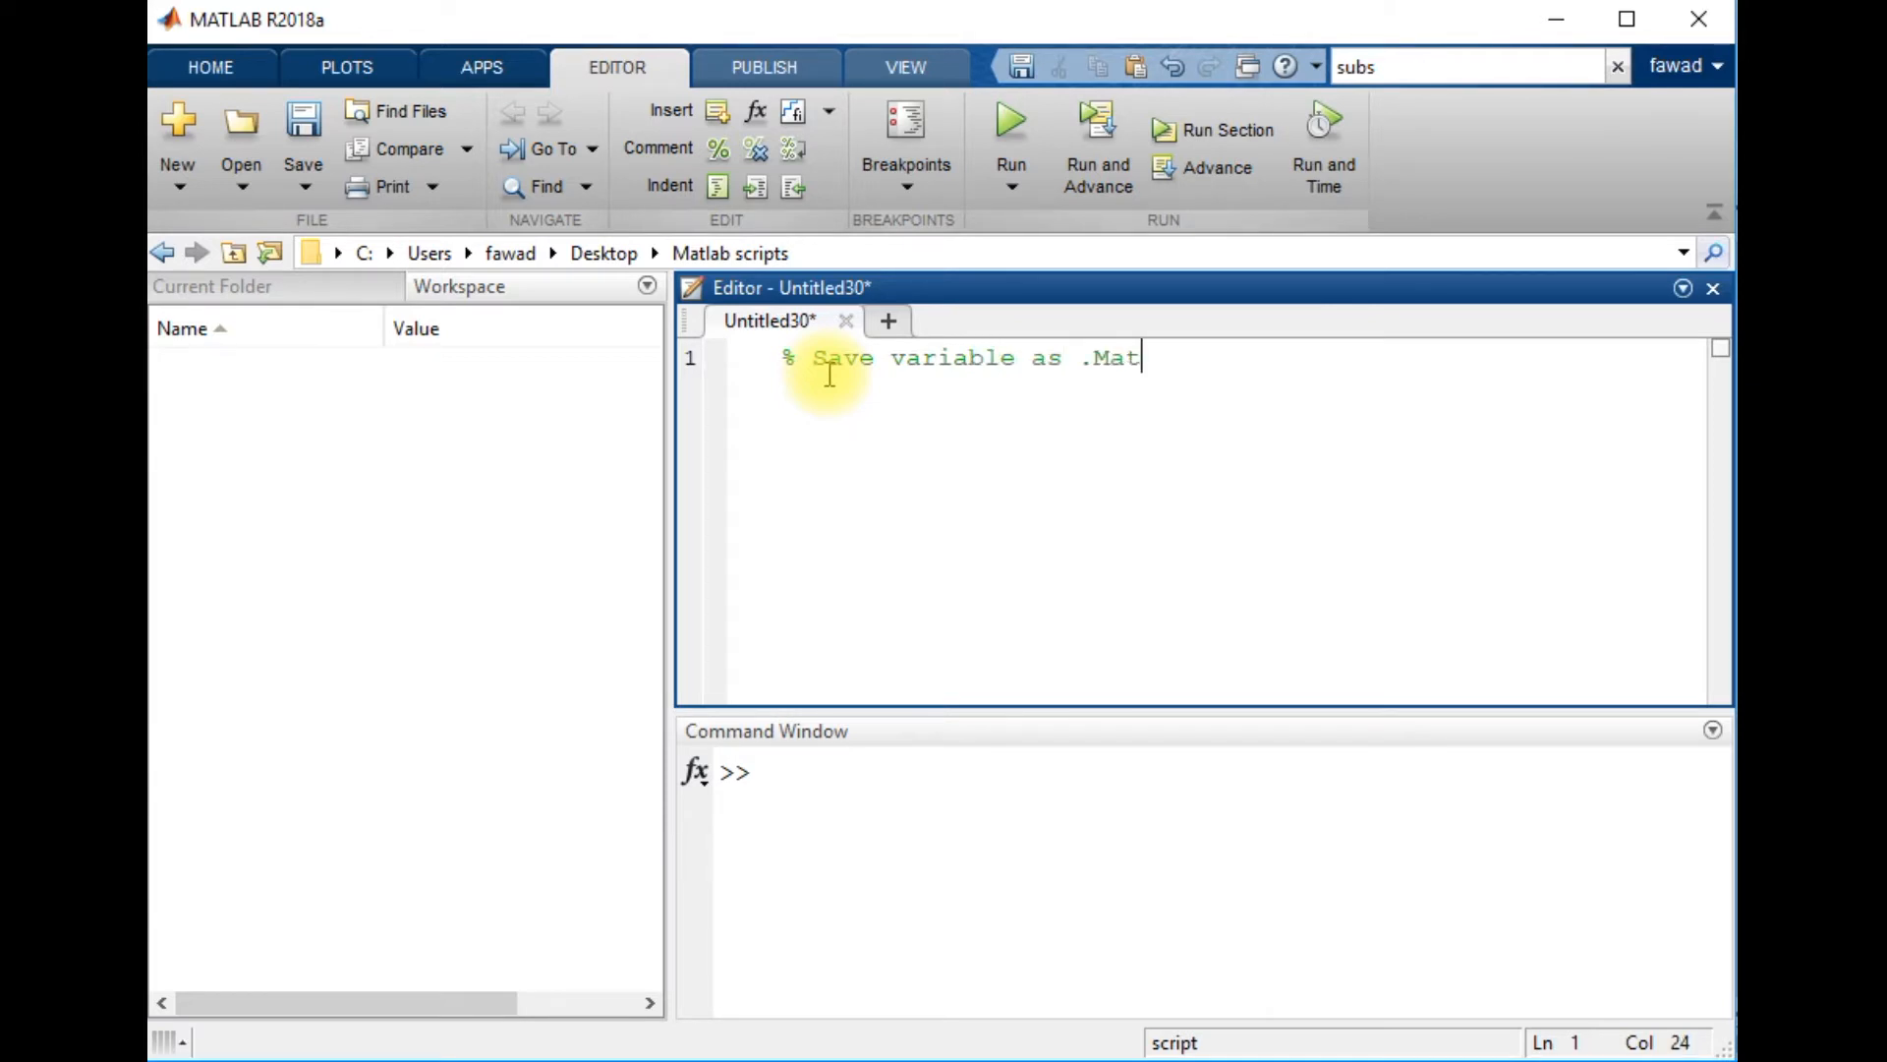
{"action": "mouse_move", "coordinate": [889, 320]}
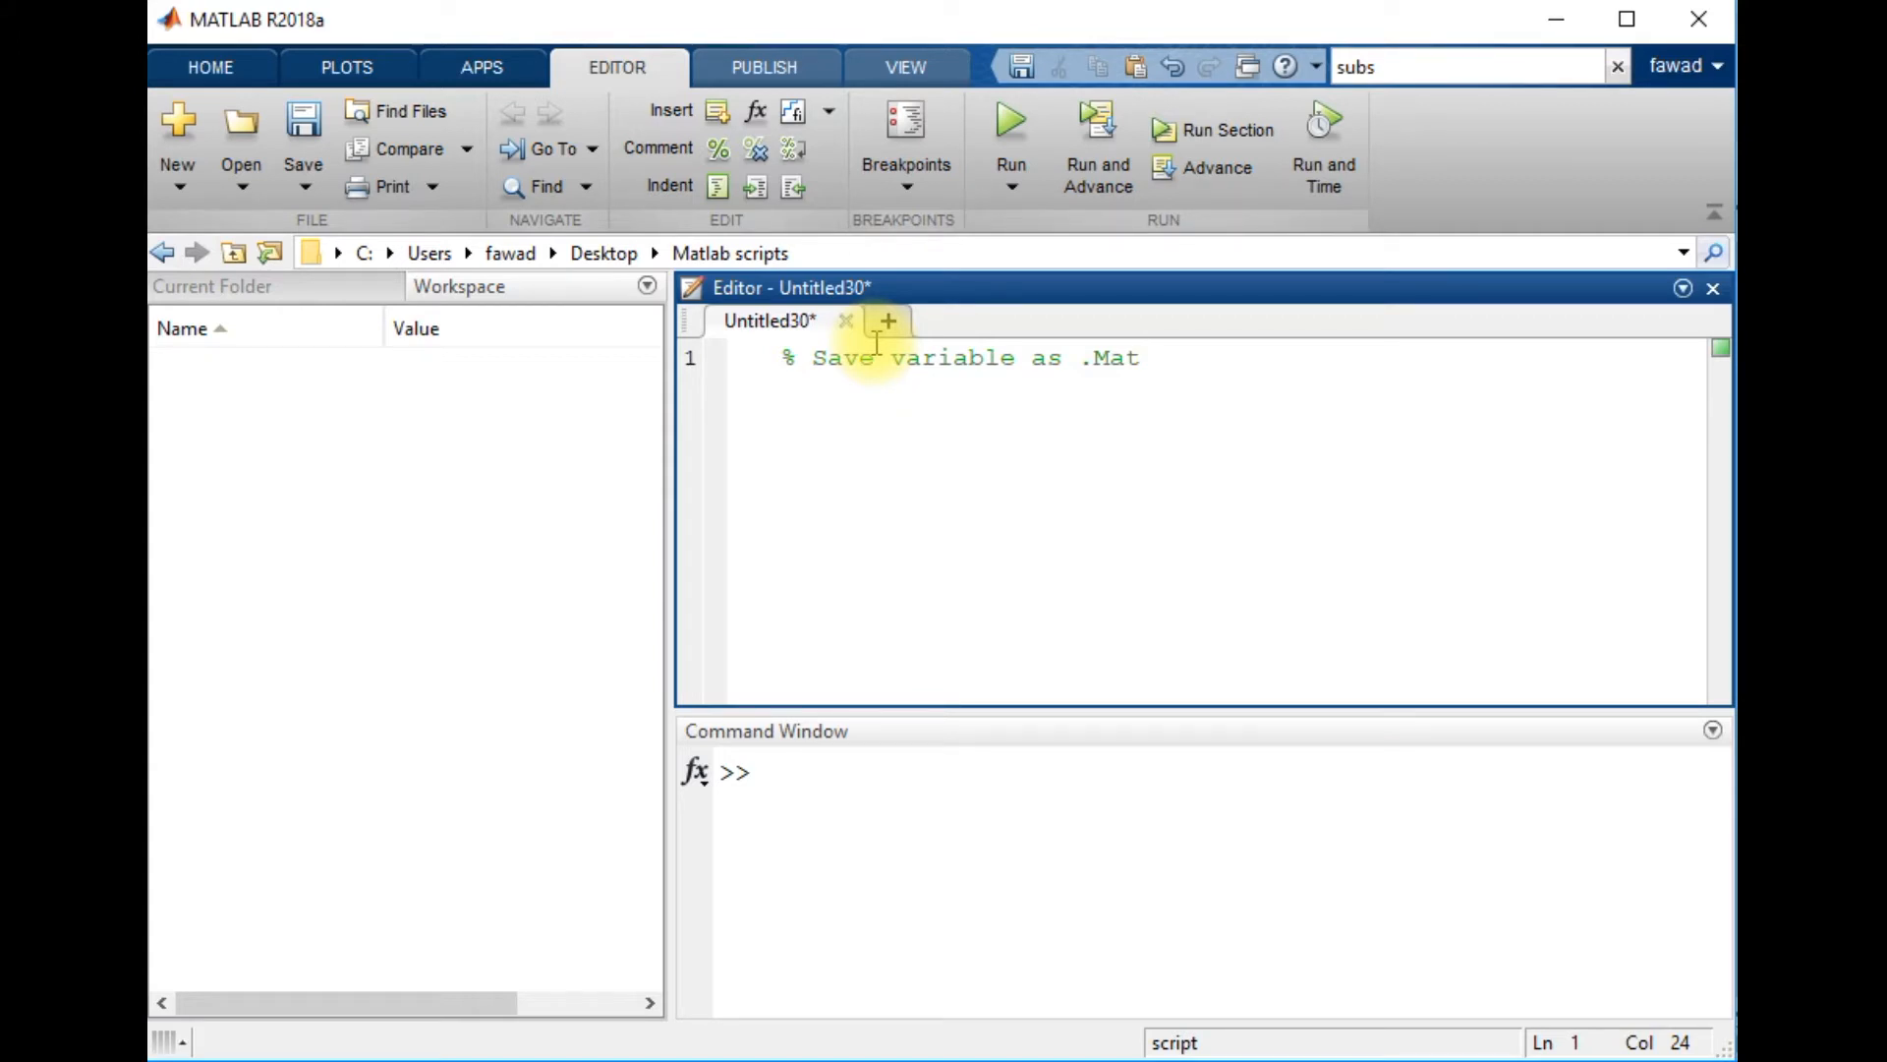
Step: Place the cursor after the comment to add blank lines beneath it
{"action": "left_click", "coordinate": [1141, 358]}
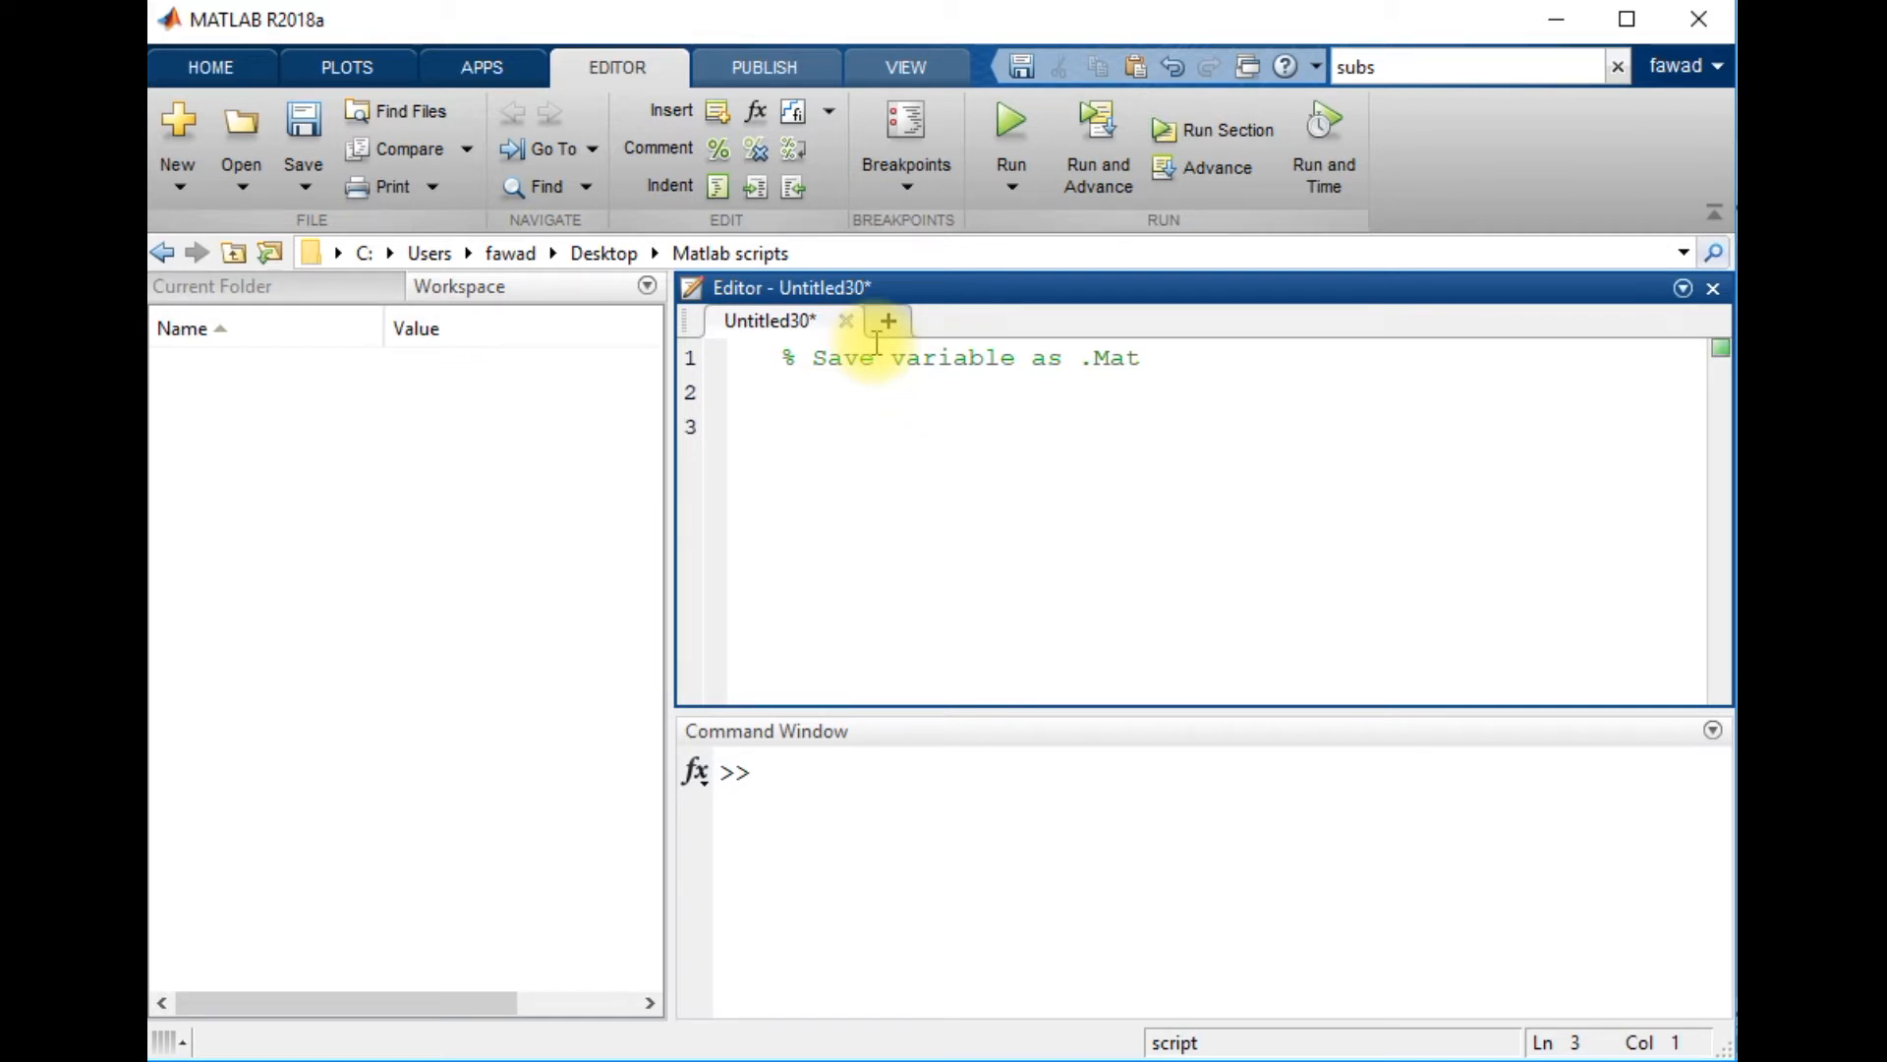
Step: Type M = [5 6 4;34 5 77] on line 3 of the script
{"action": "type", "text": "M = []"}
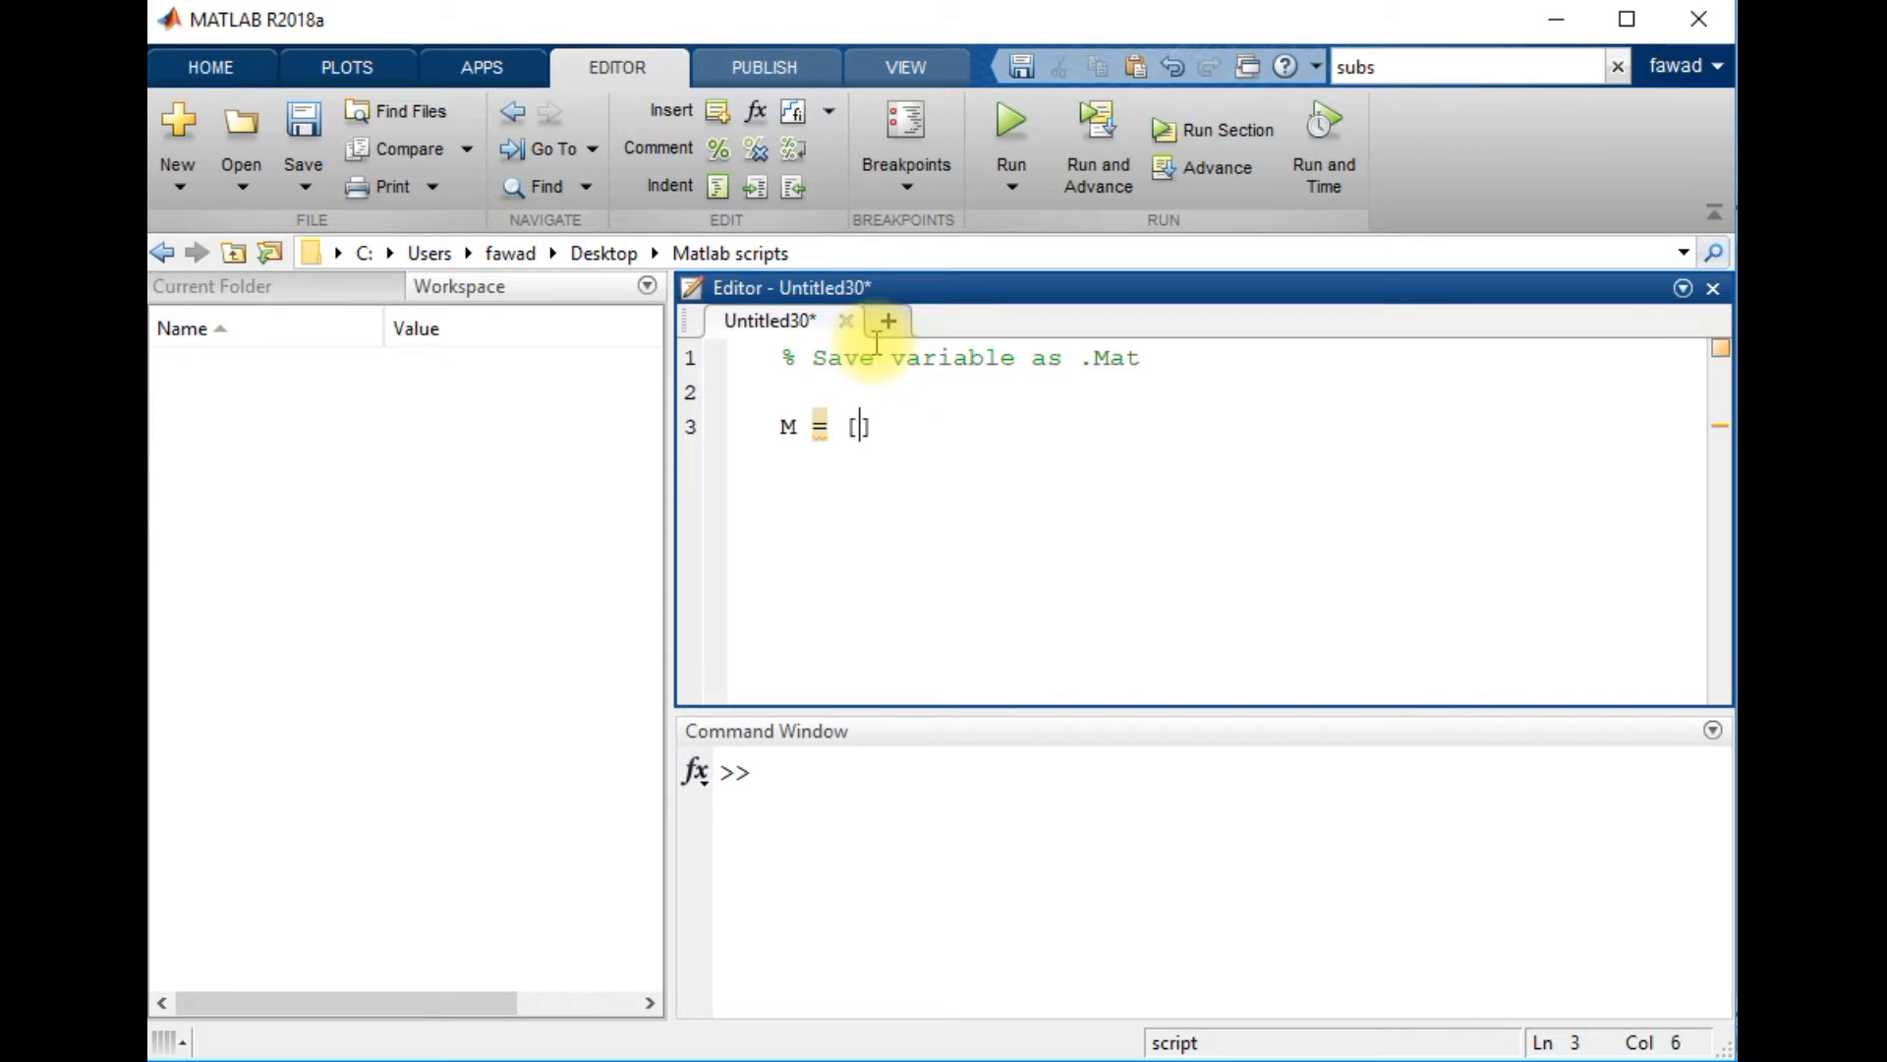
{"action": "type", "text": "5 6 4"}
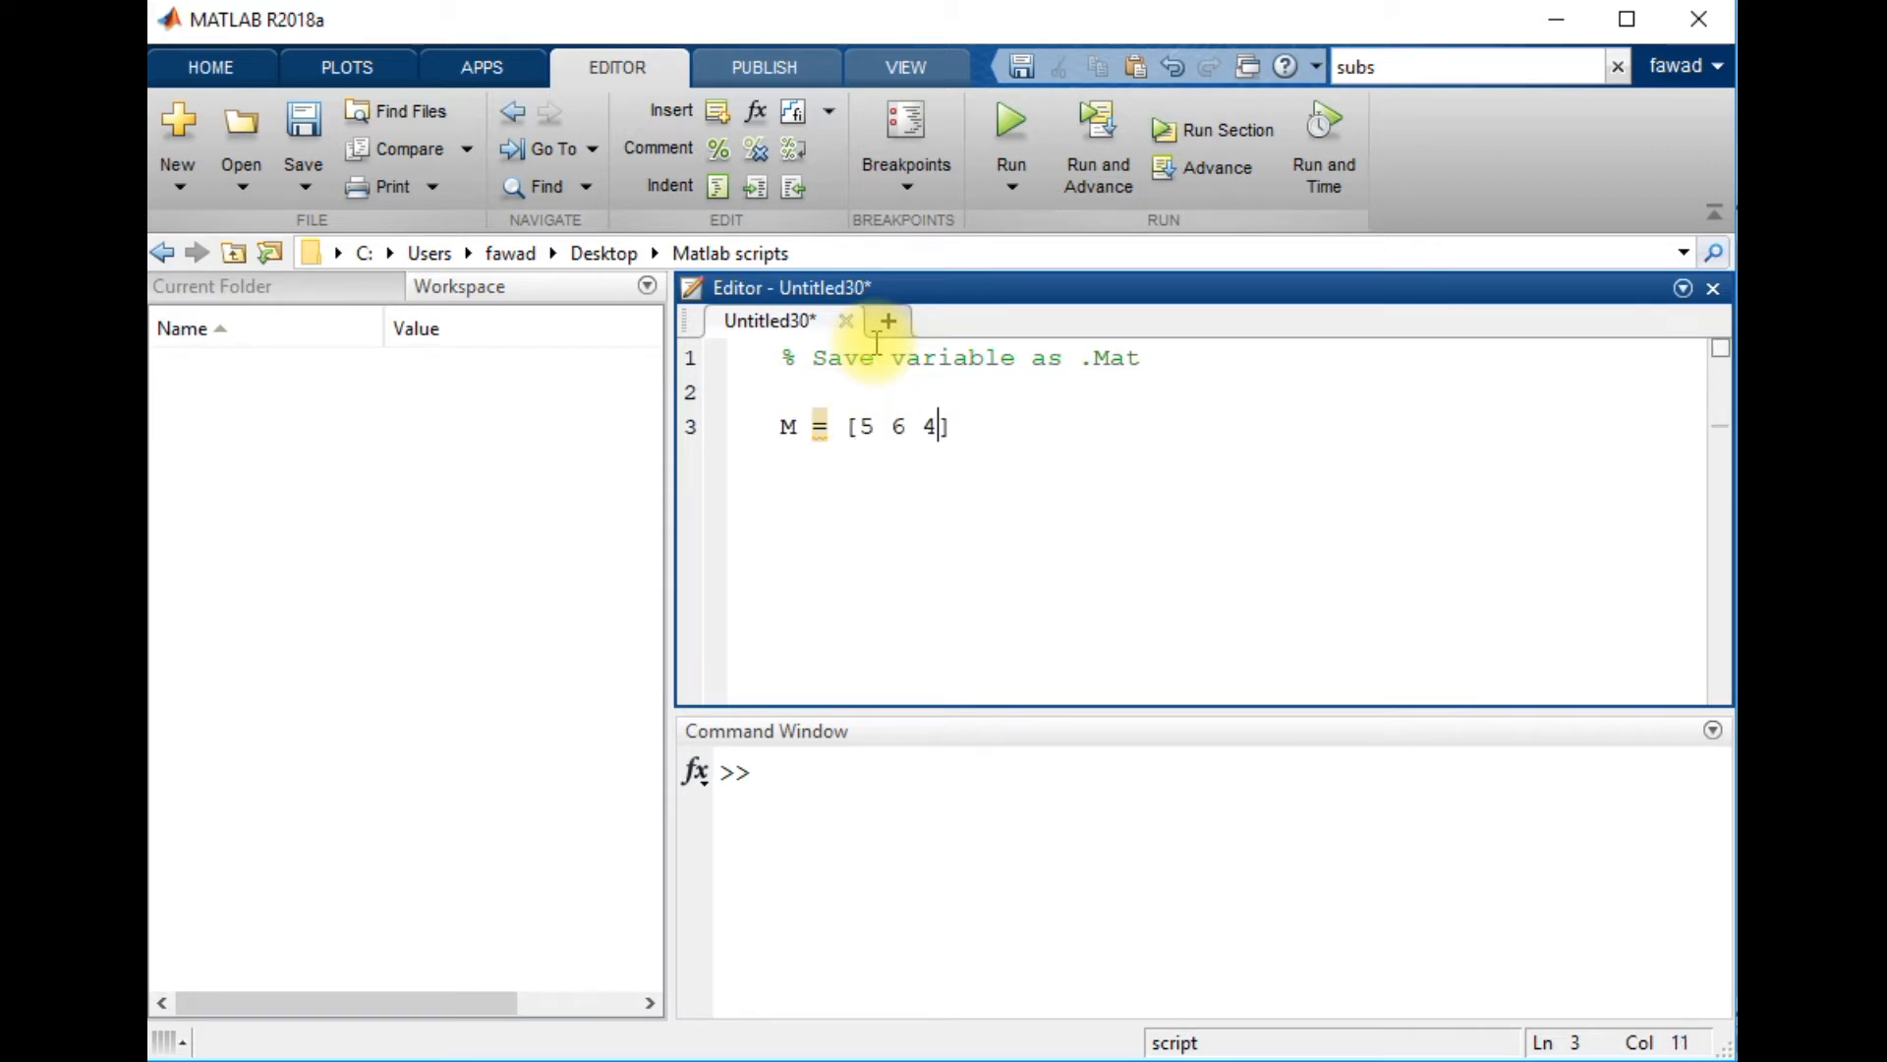
{"action": "type", "text": ";34"}
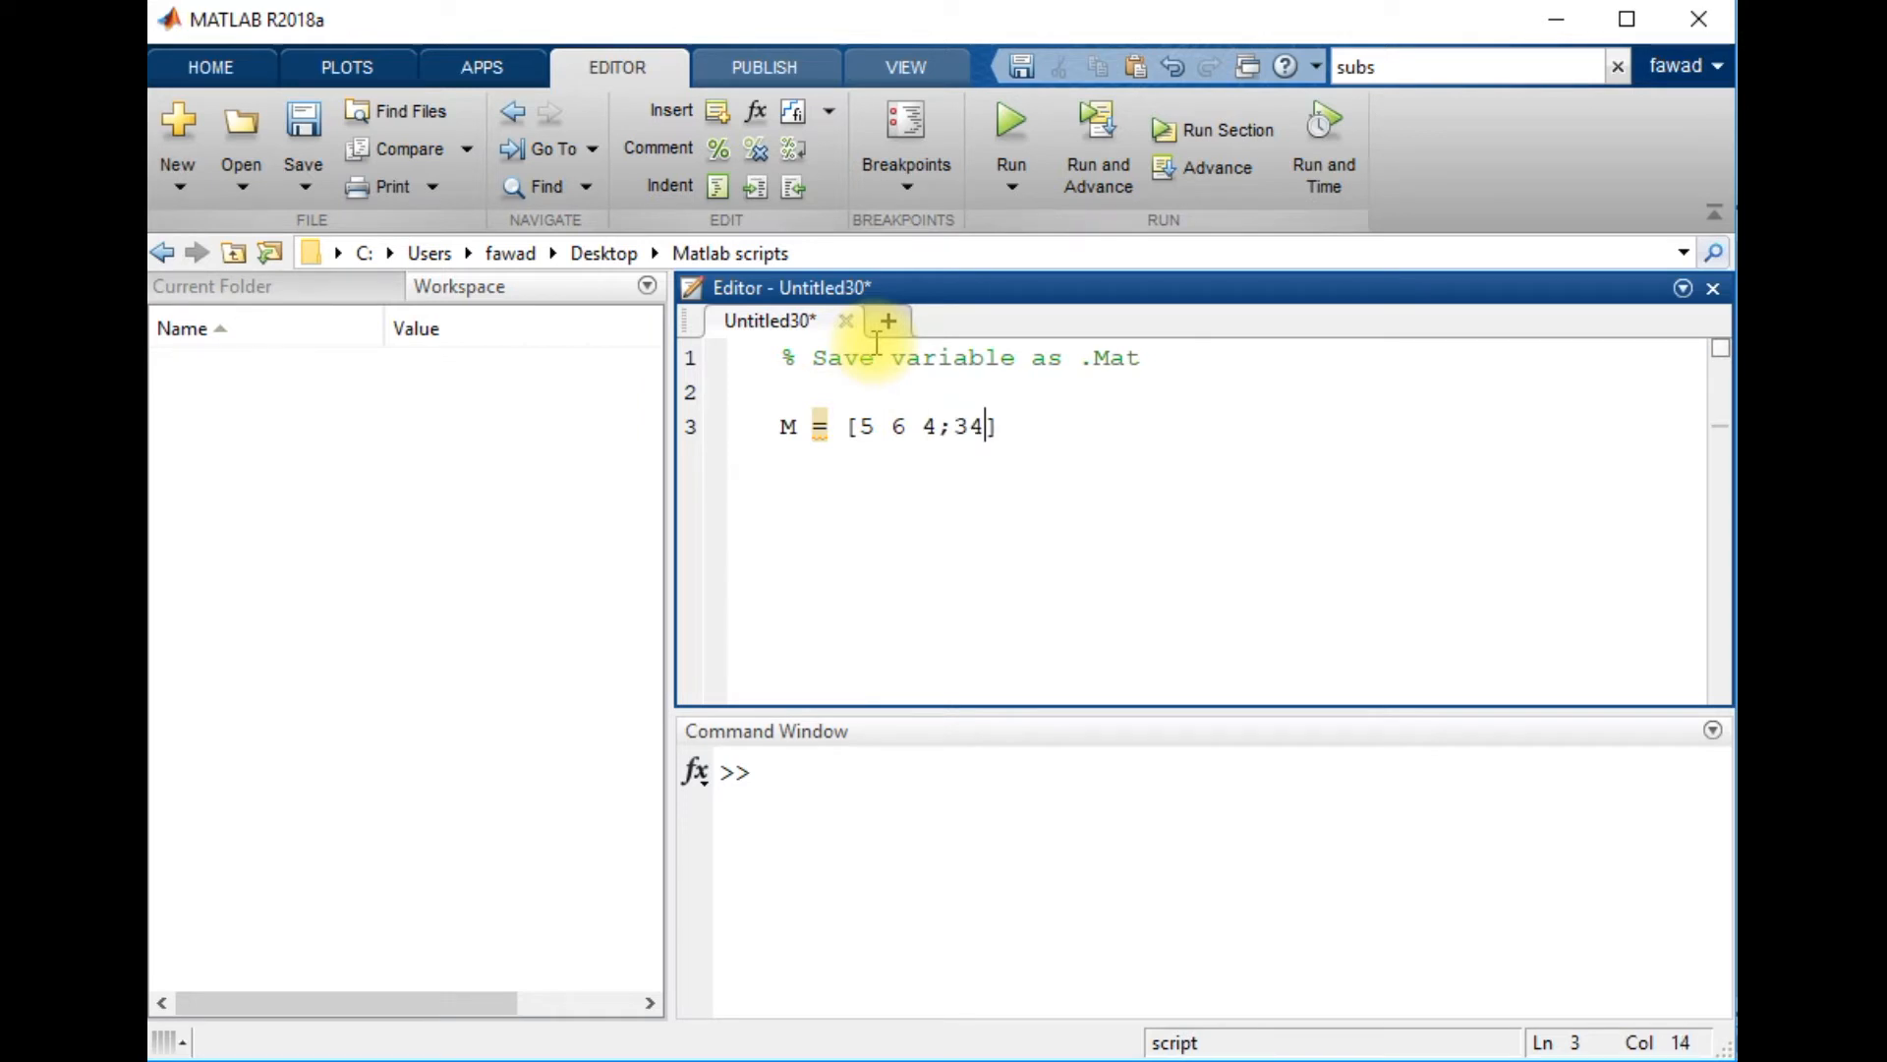
{"action": "type", "text": "5 77"}
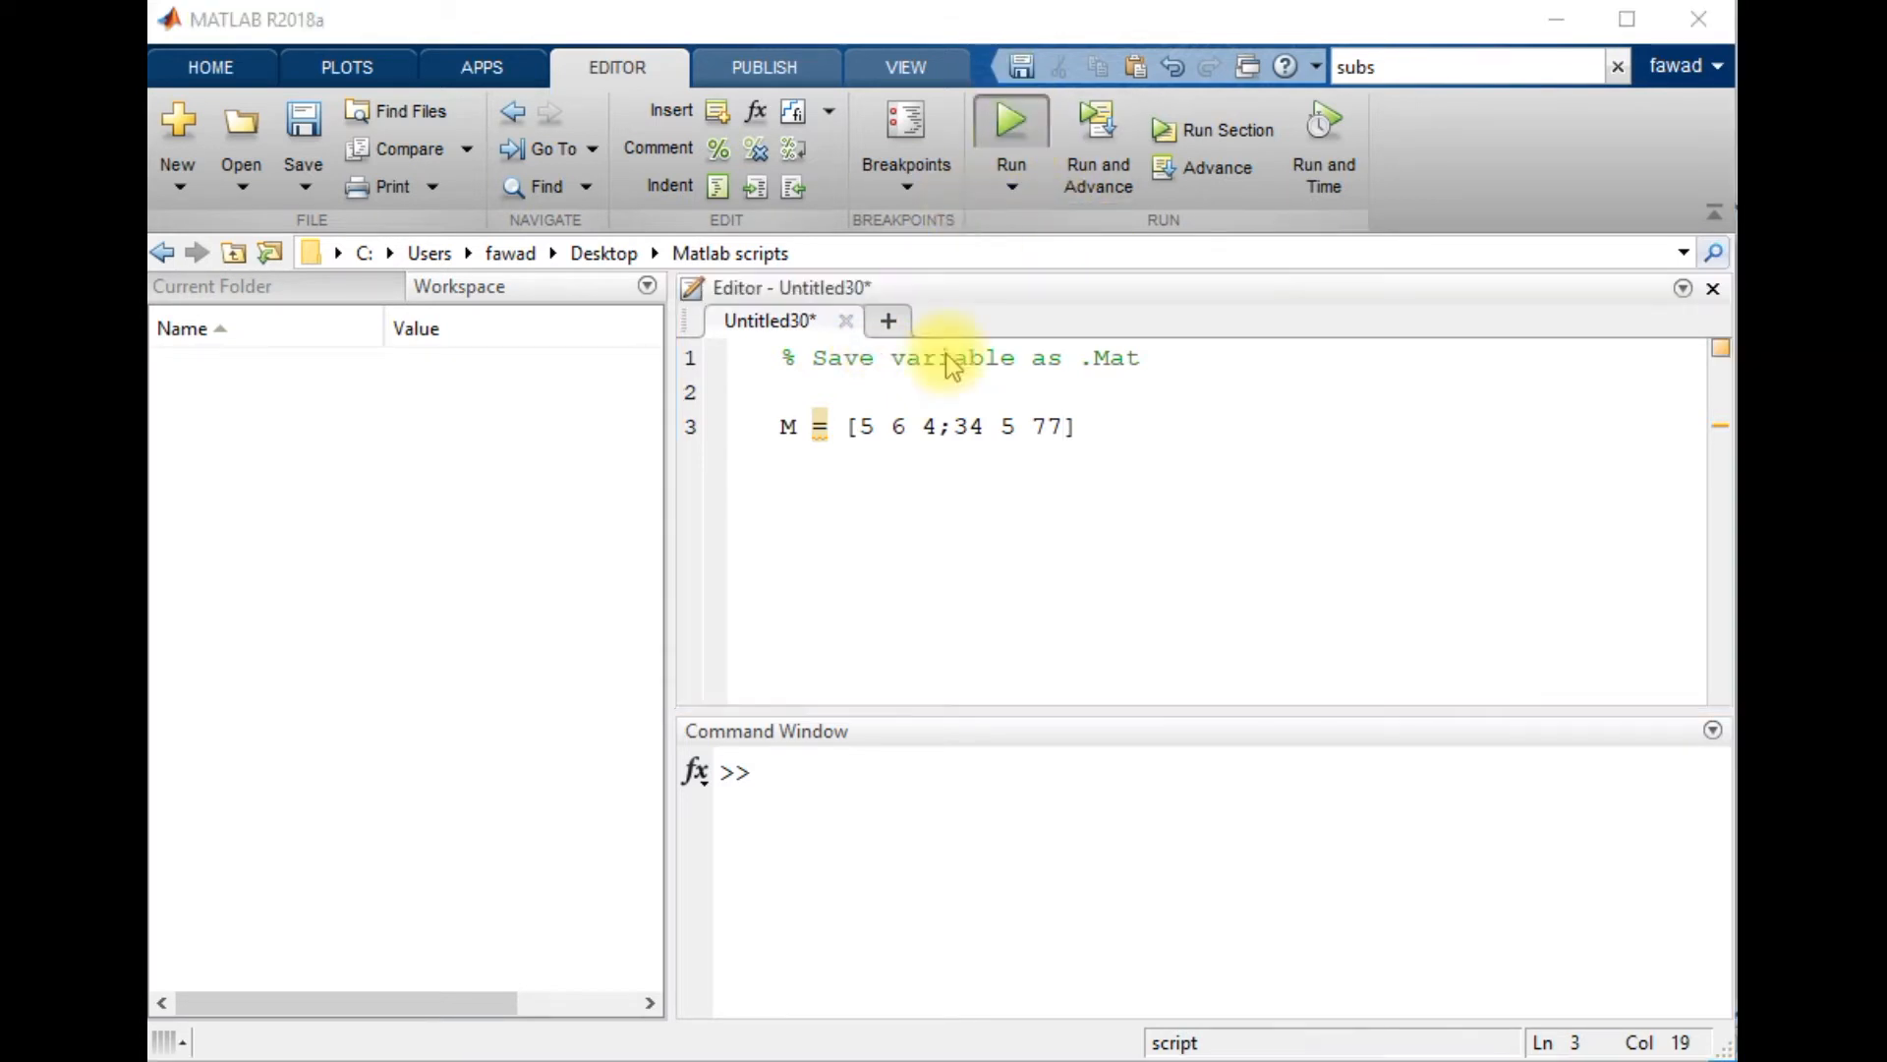
Step: Run the script, saving it as SavedotMat in the Matlab scripts folder
{"action": "left_click", "coordinate": [304, 139]}
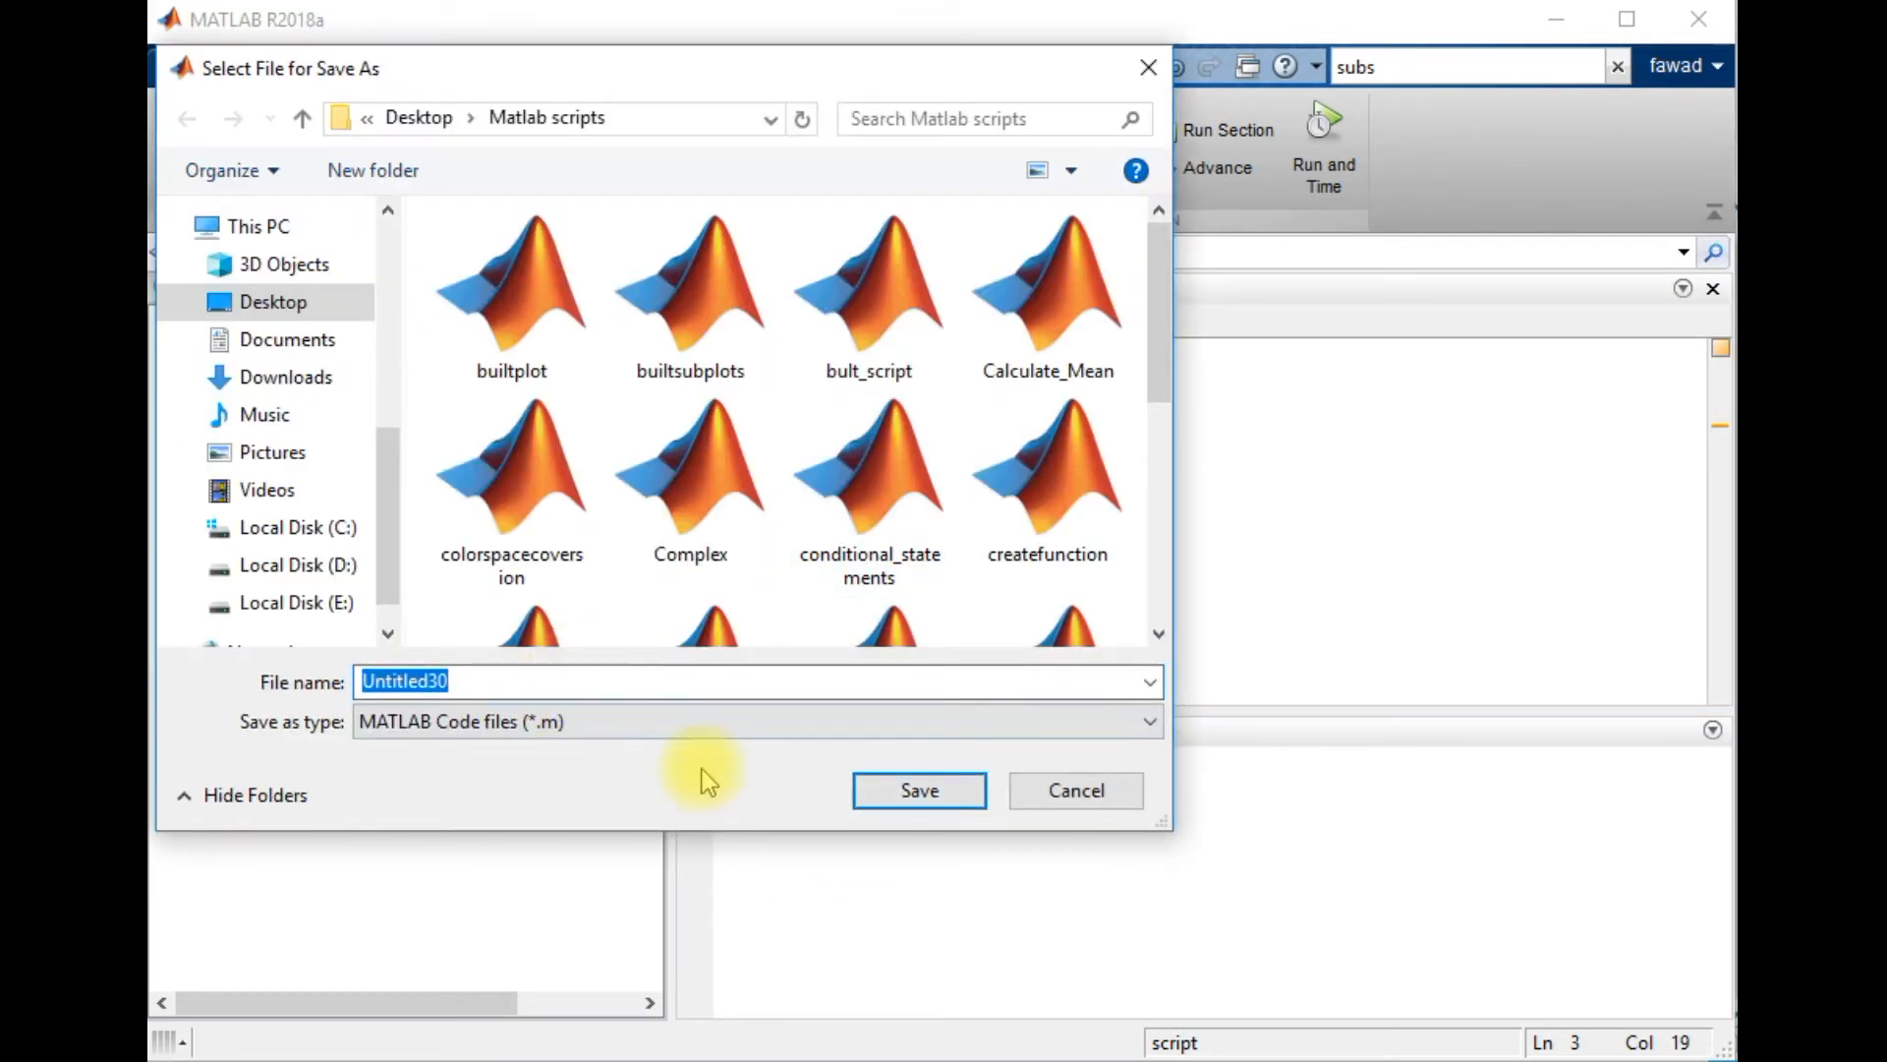
{"action": "type", "text": "Savedot"}
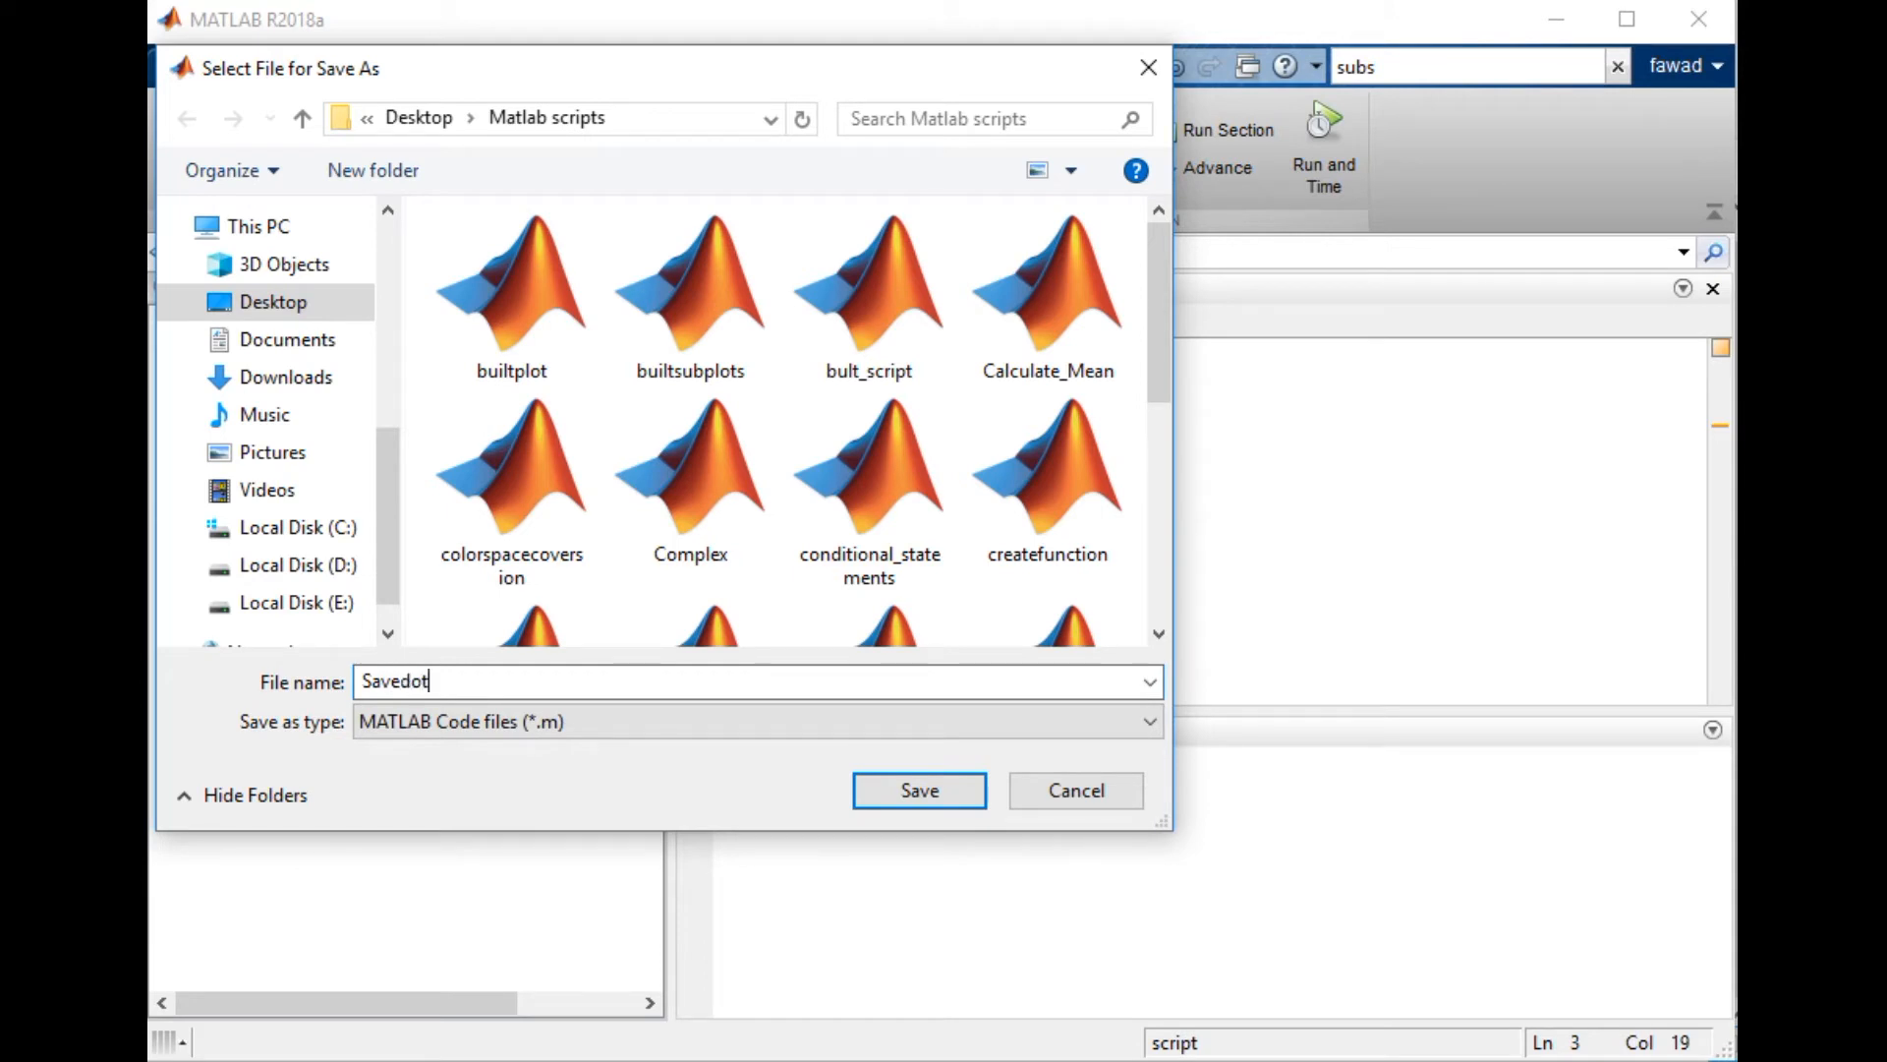
{"action": "left_click", "coordinate": [918, 790]}
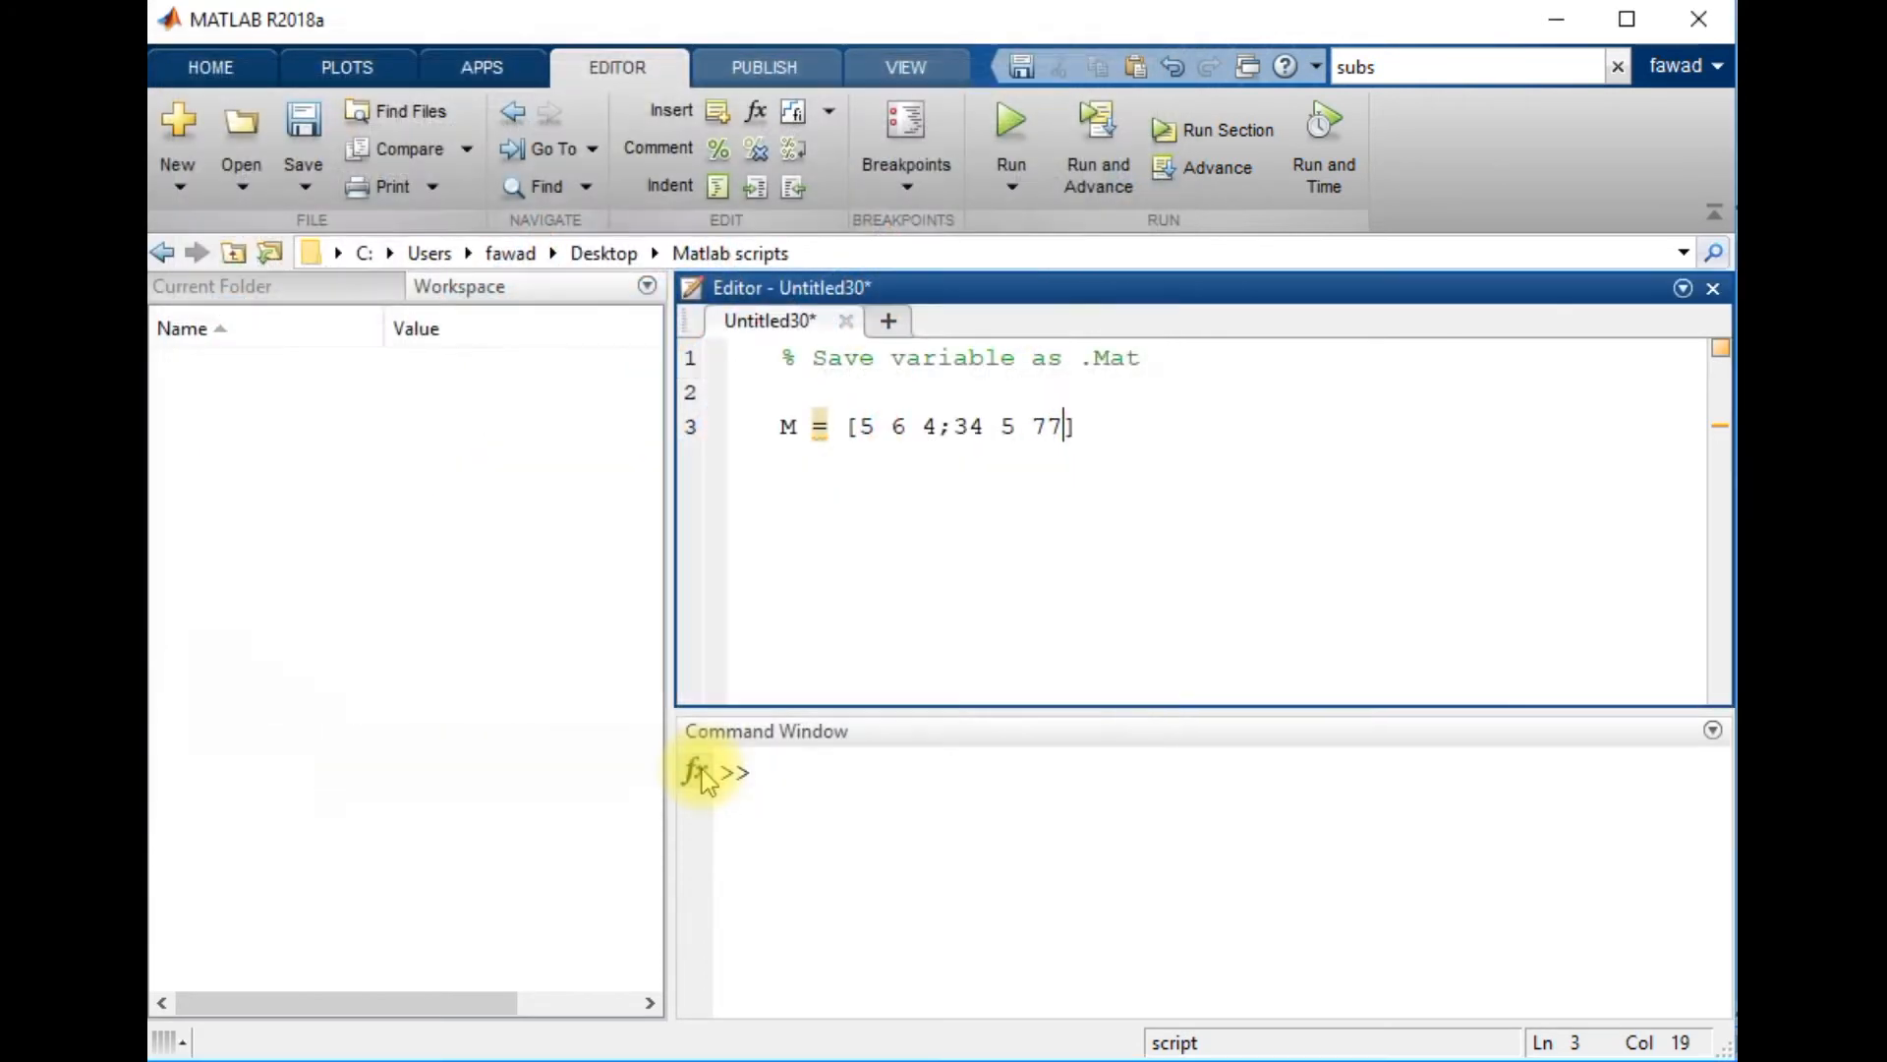
Step: Let SavedotMat run to display matrix M, then return to the end of line 3
{"action": "left_click", "coordinate": [1010, 119]}
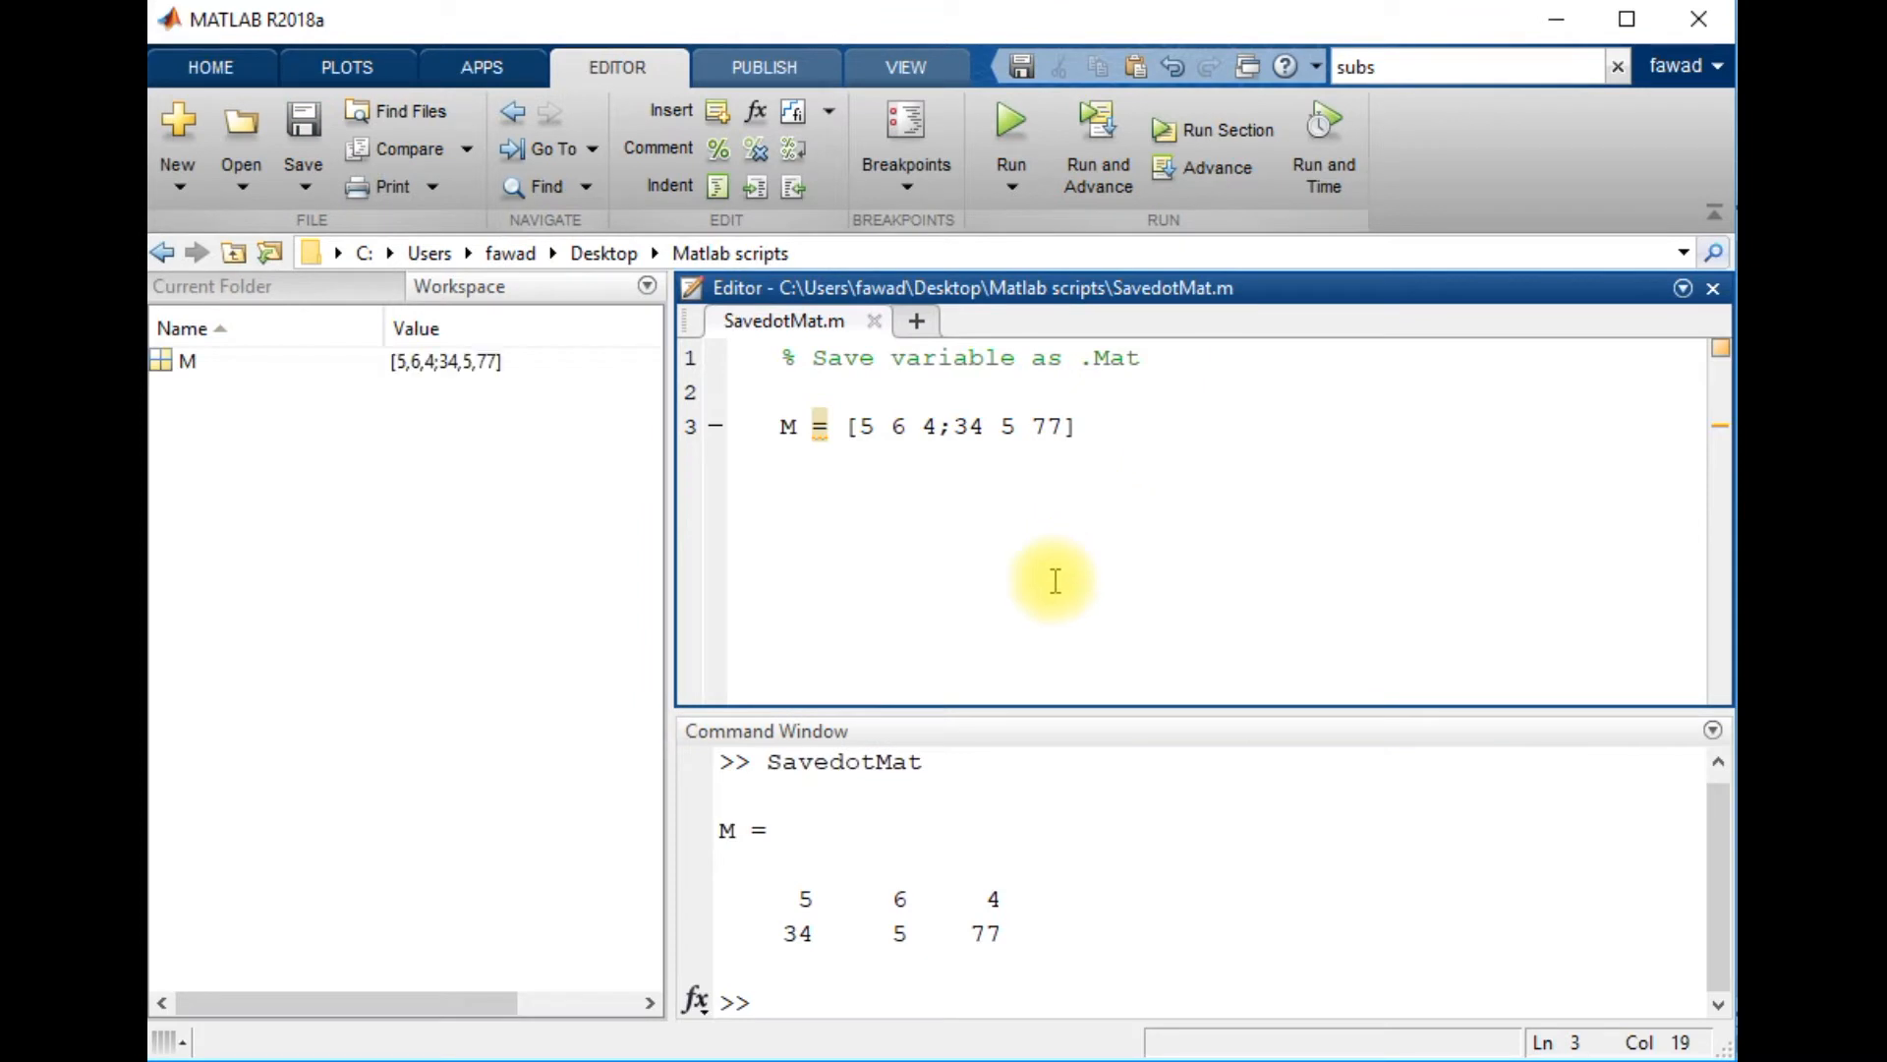
{"action": "mouse_move", "coordinate": [827, 415]}
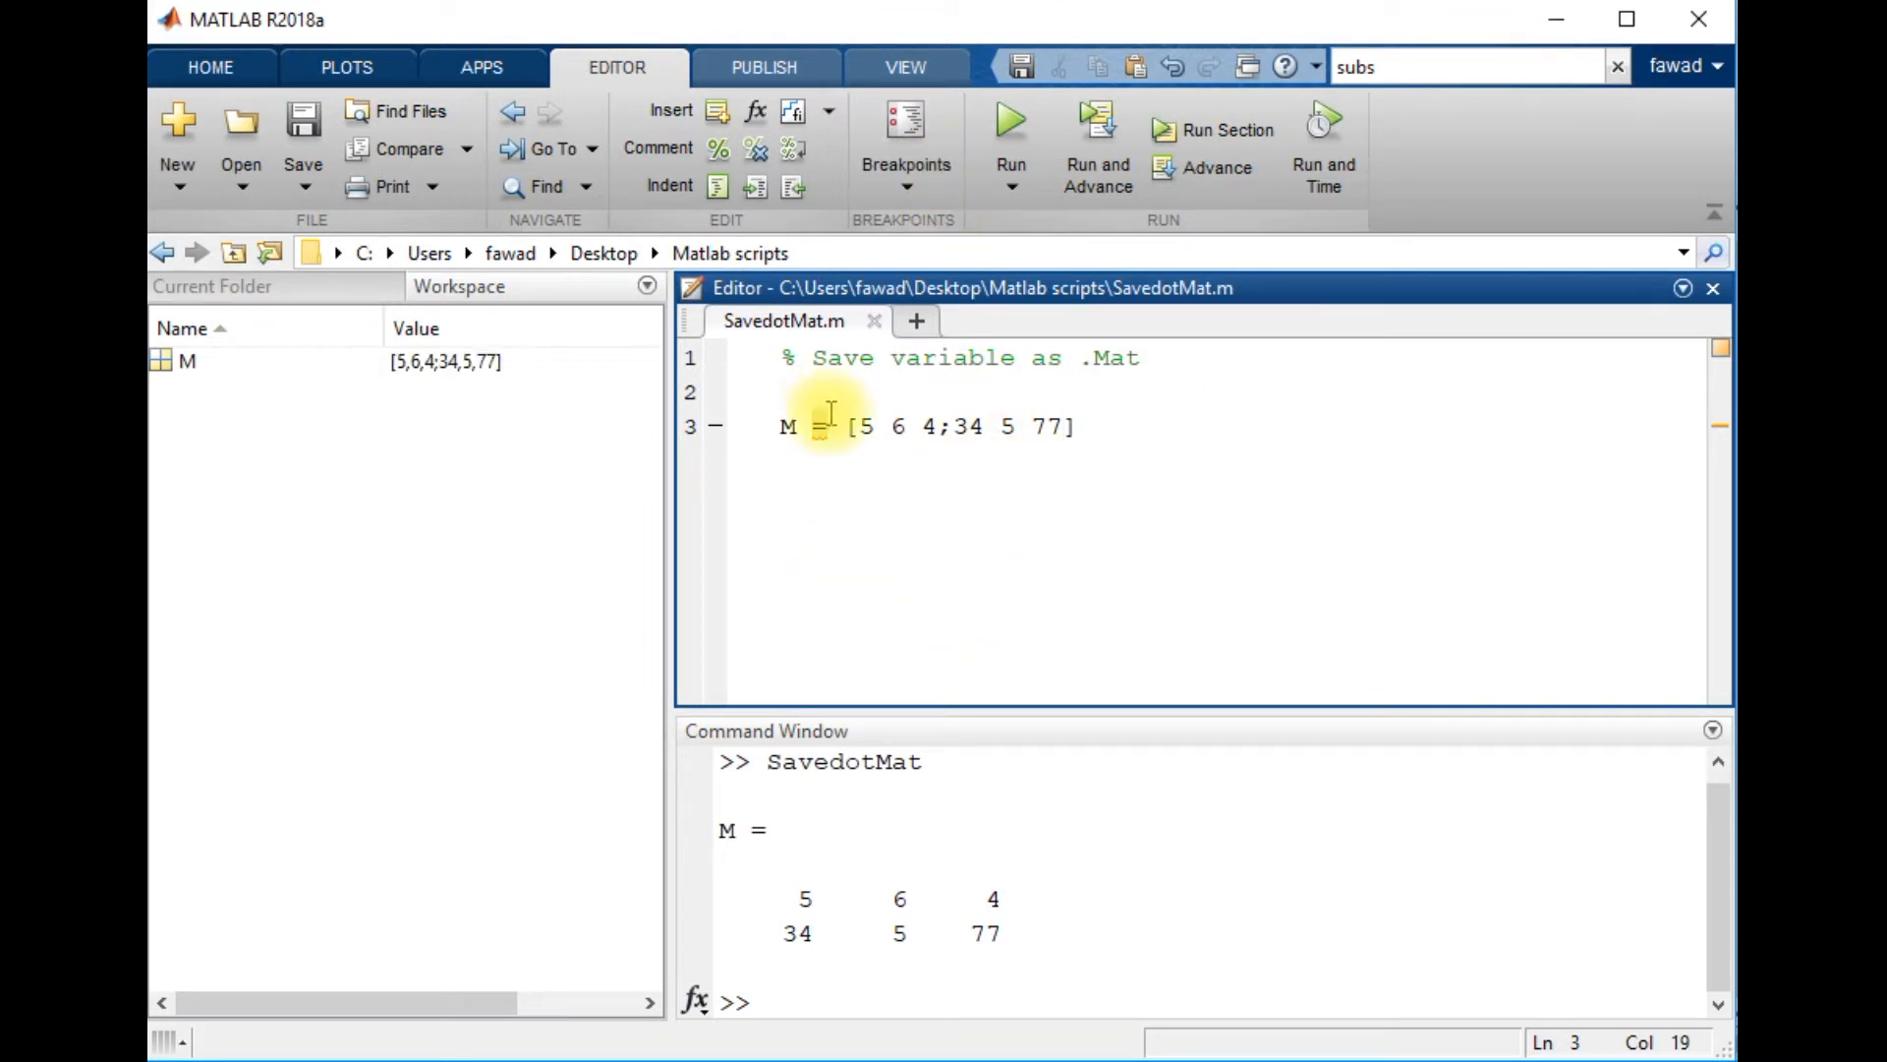
{"action": "mouse_move", "coordinate": [933, 942]}
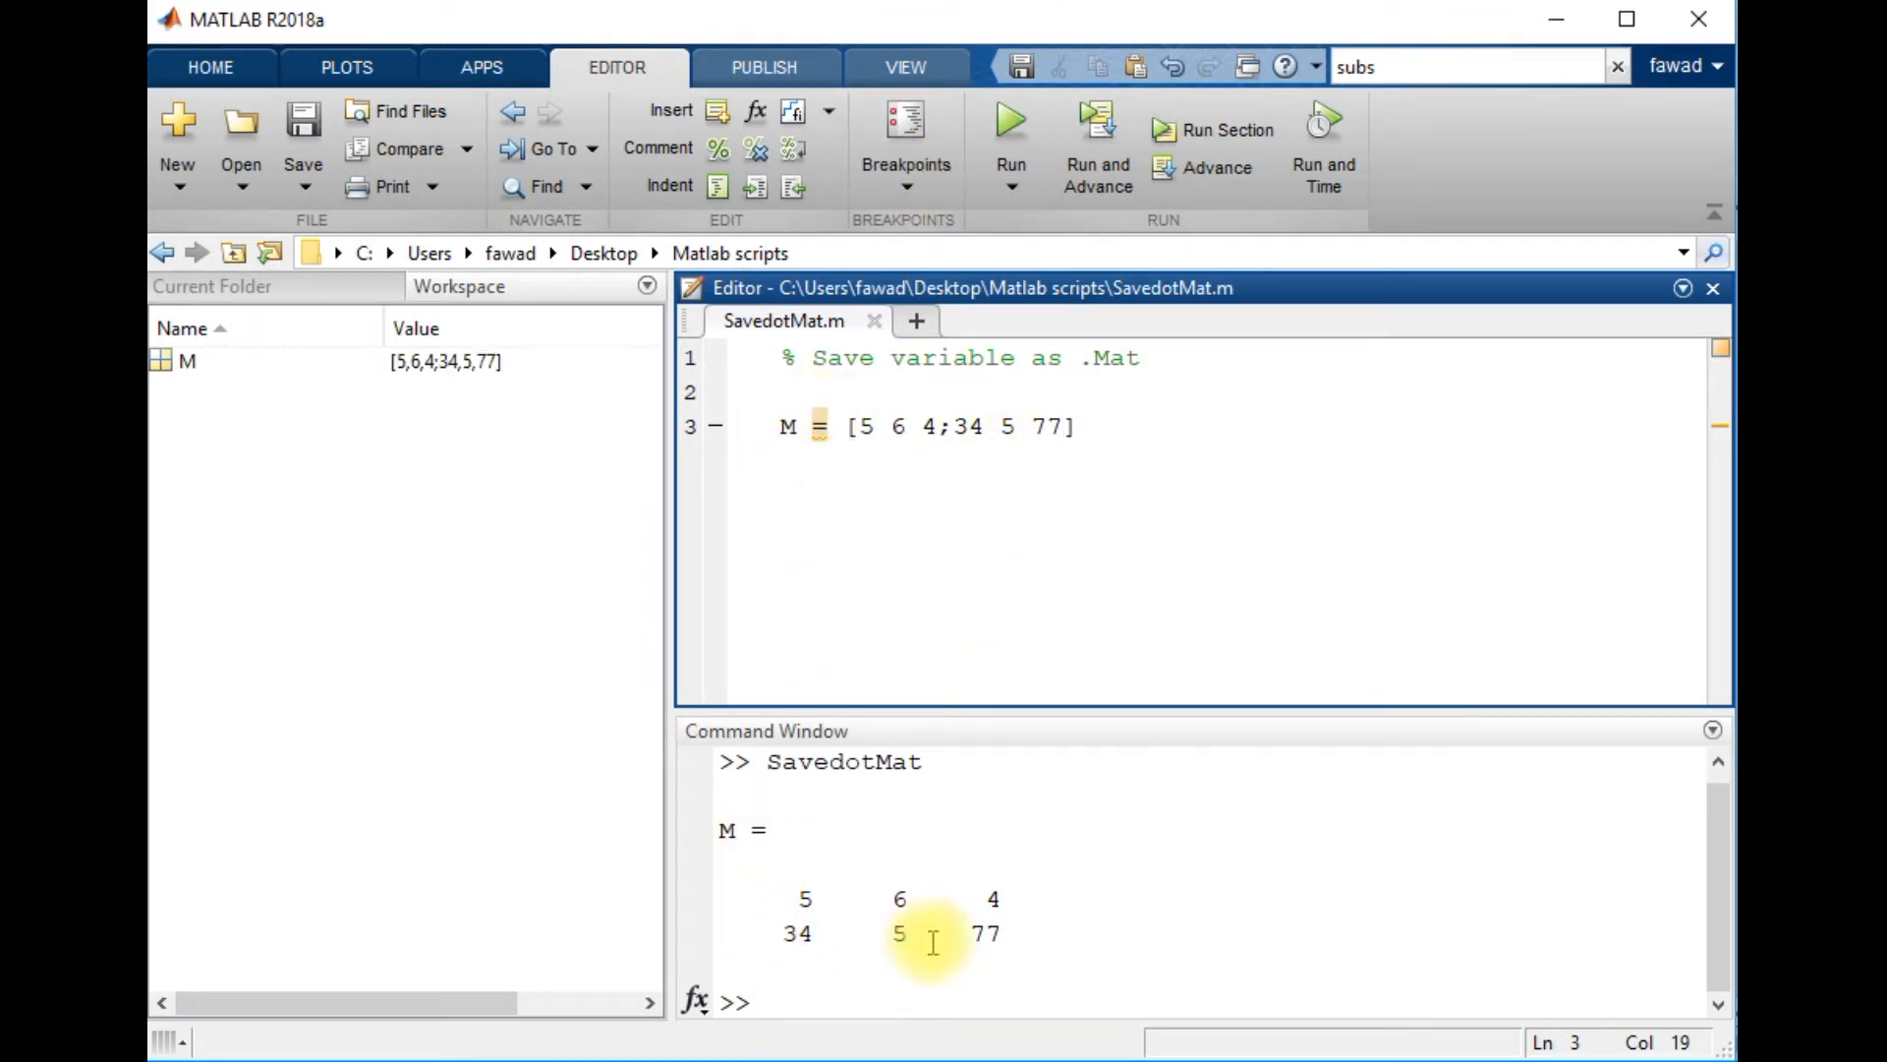
{"action": "mouse_move", "coordinate": [853, 588]}
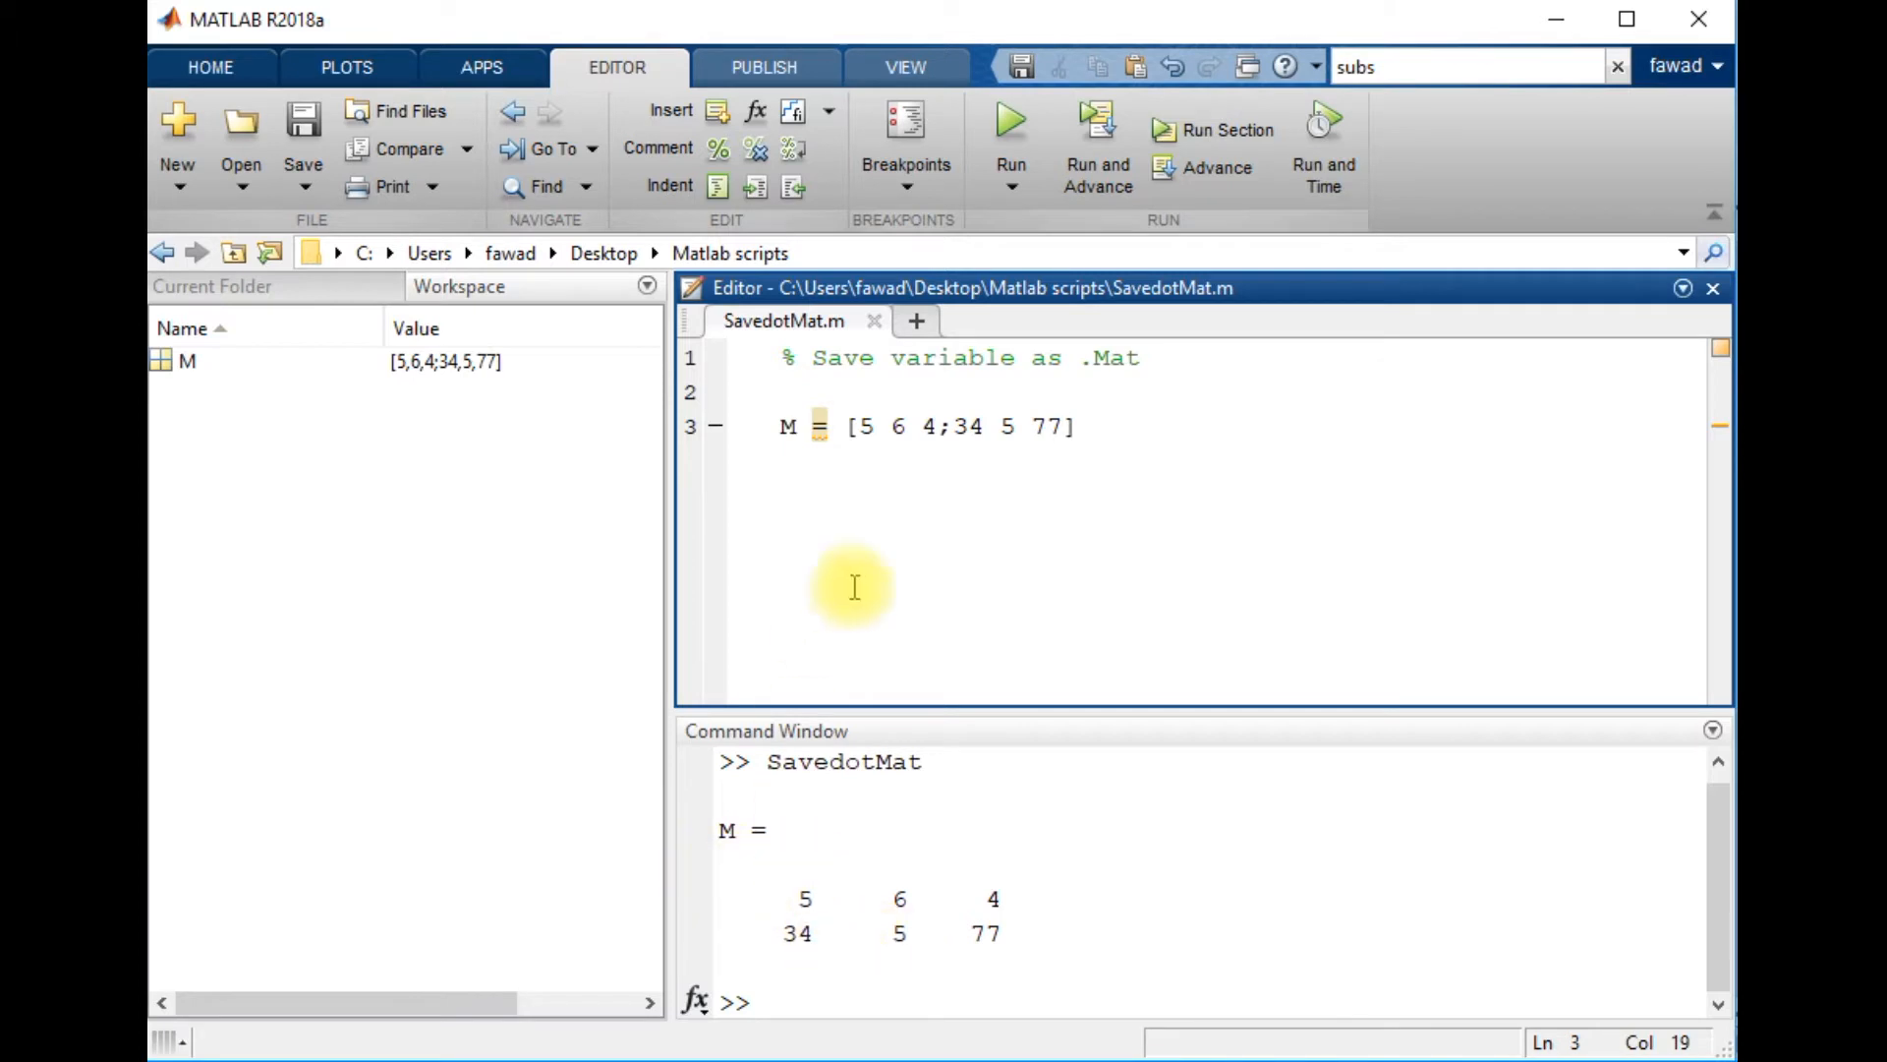
{"action": "left_click", "coordinate": [1079, 426]}
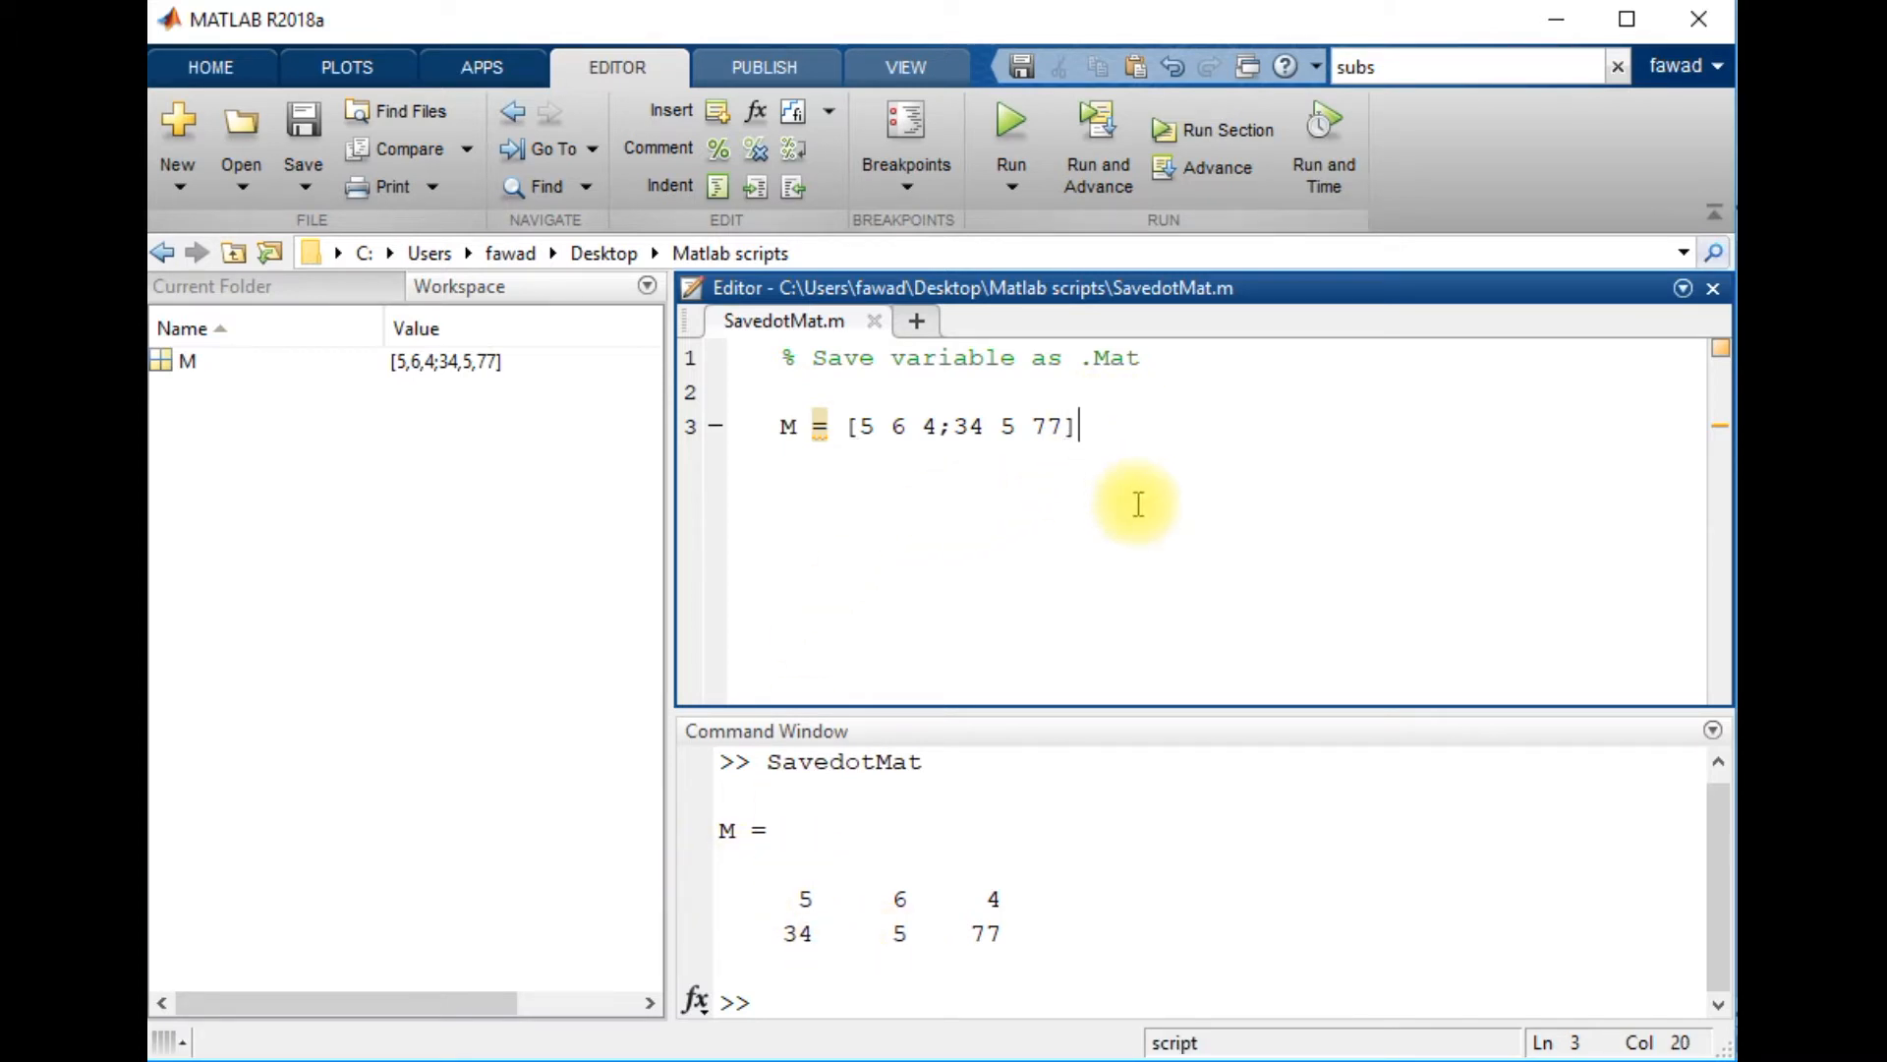
Step: Type save('M','M') on line 4 to write matrix M to M.mat
{"action": "type", "text": "s"}
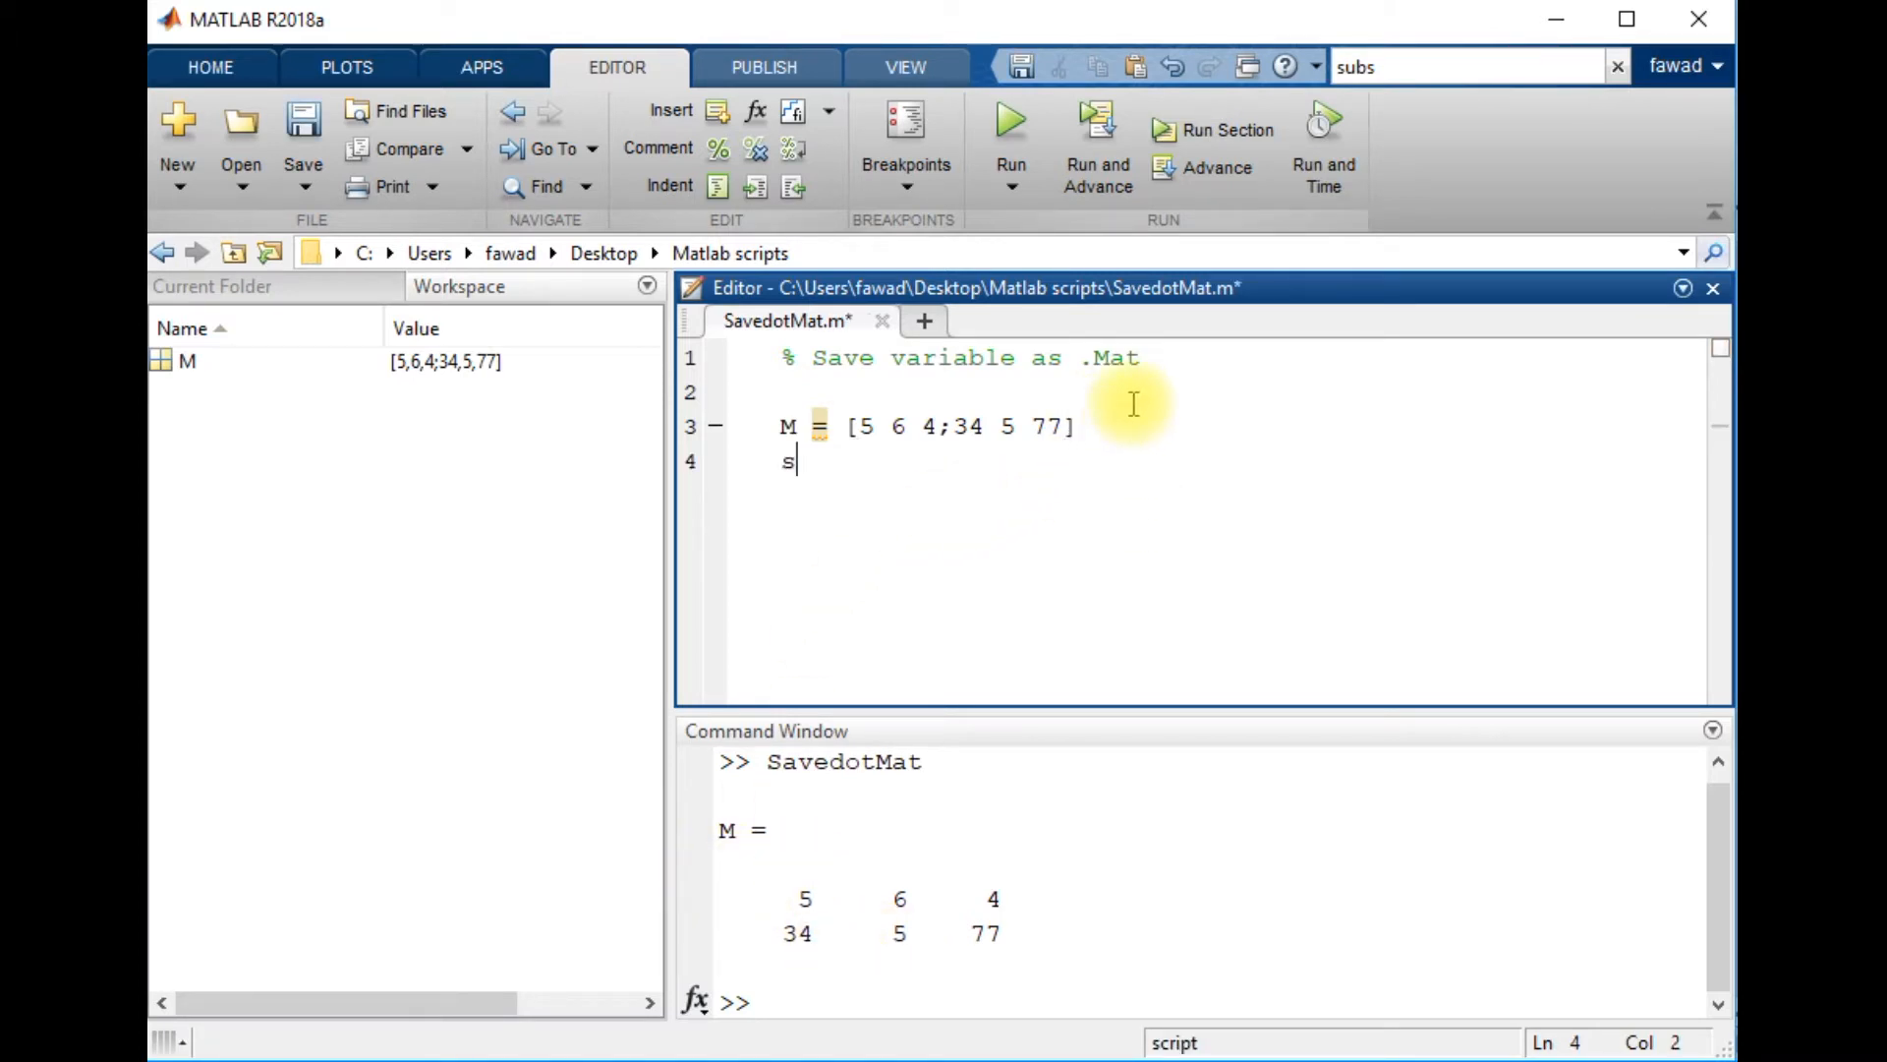
{"action": "type", "text": "ave"}
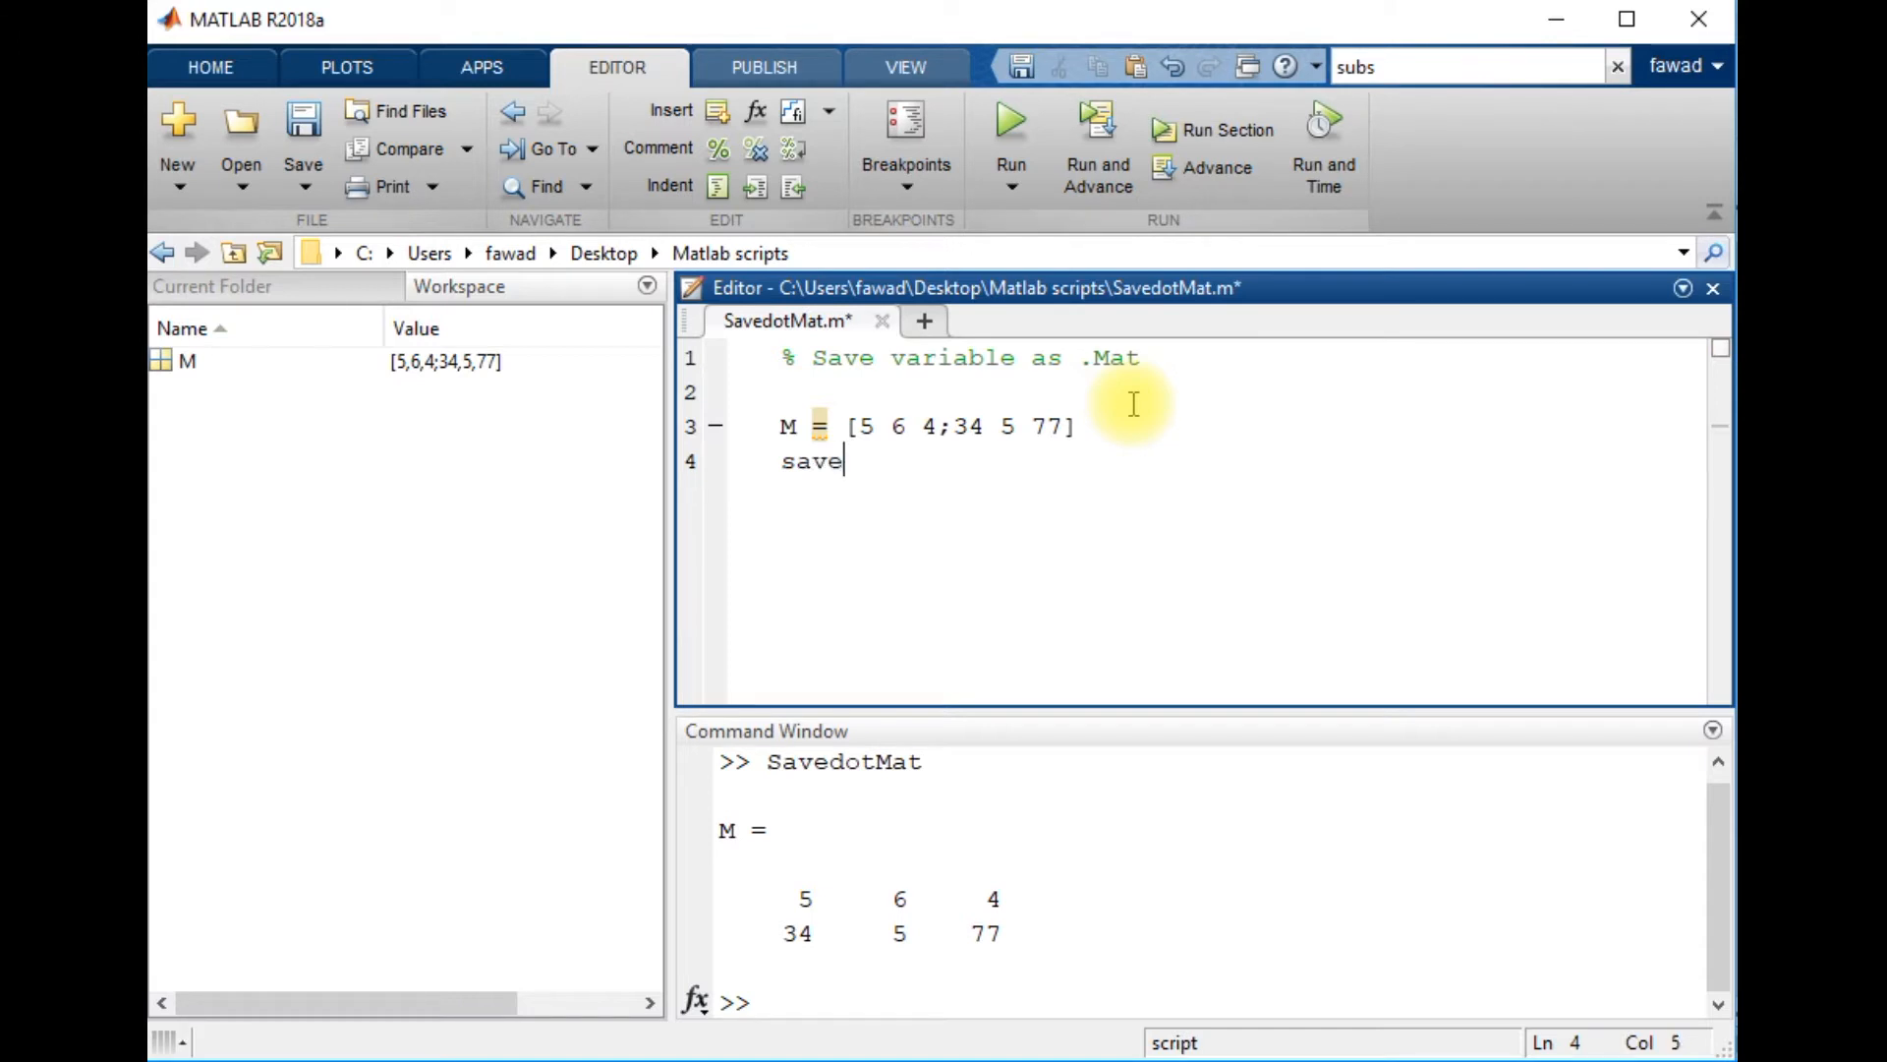
{"action": "type", "text": "()"}
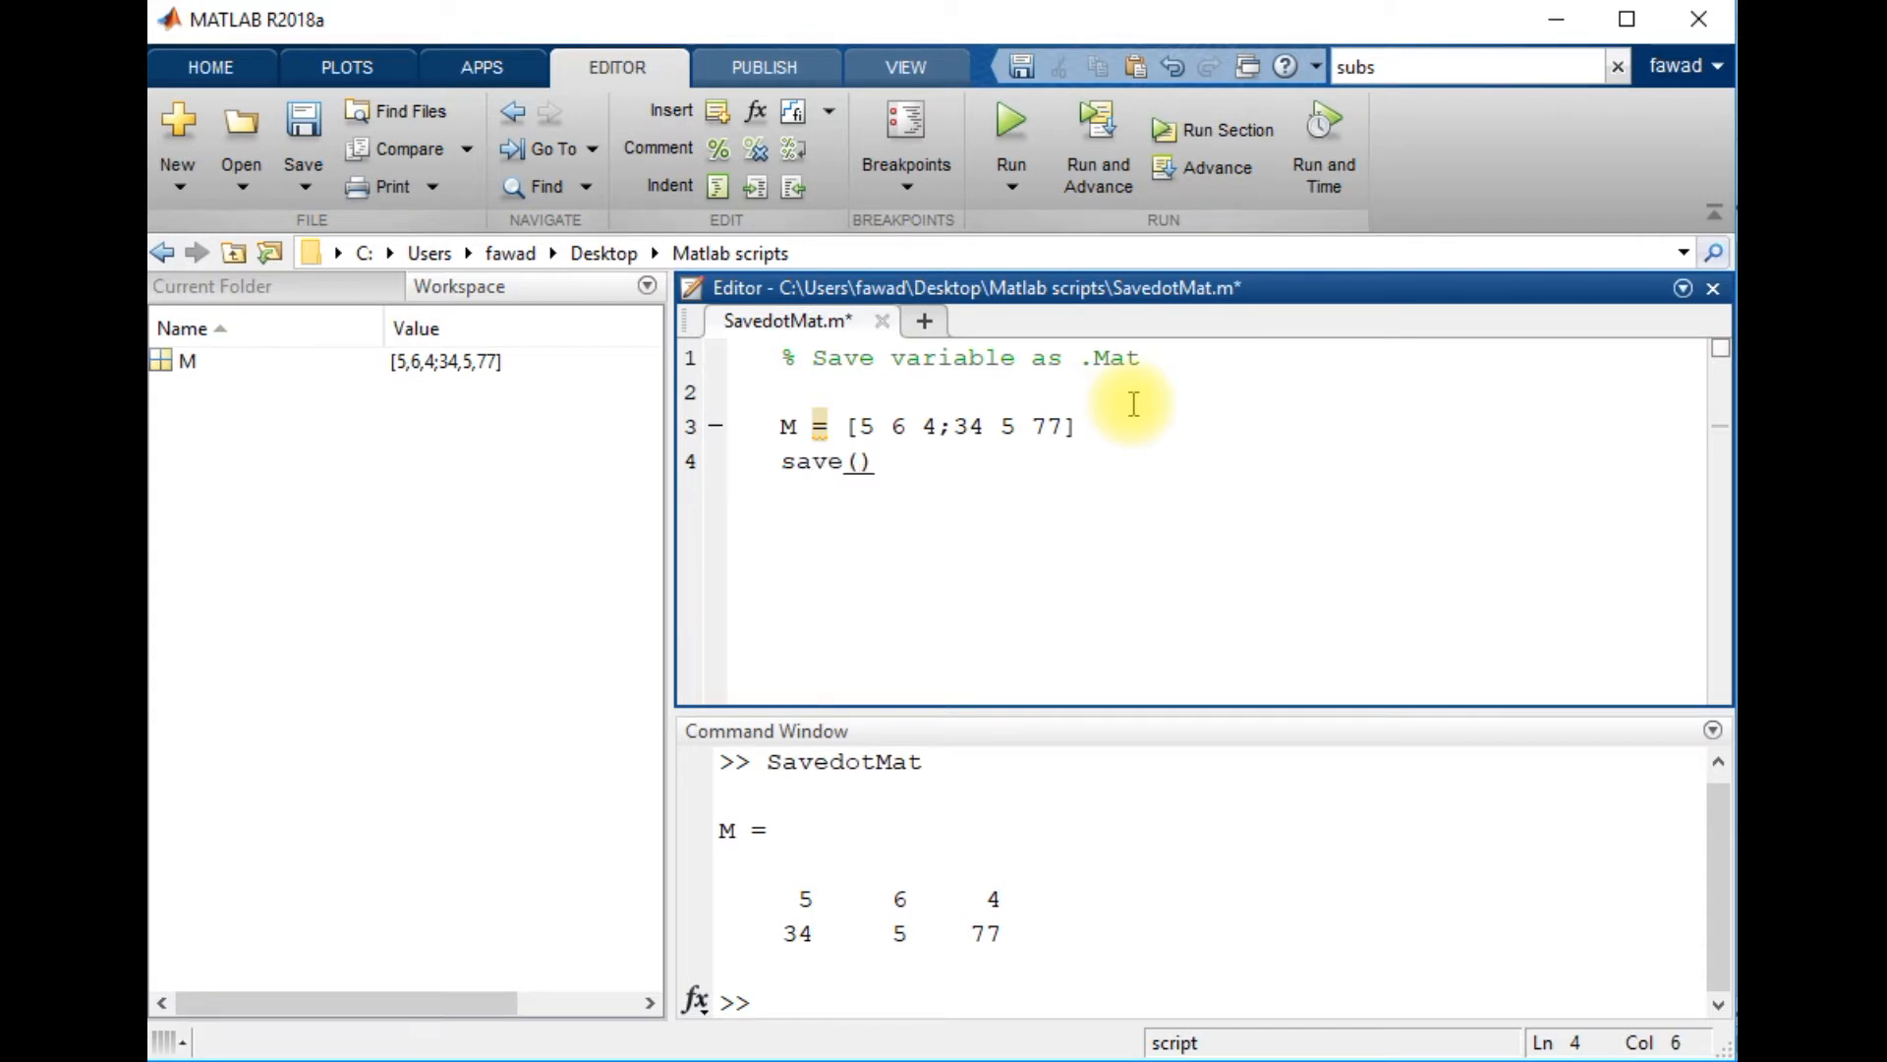
{"action": "type", "text": "''"}
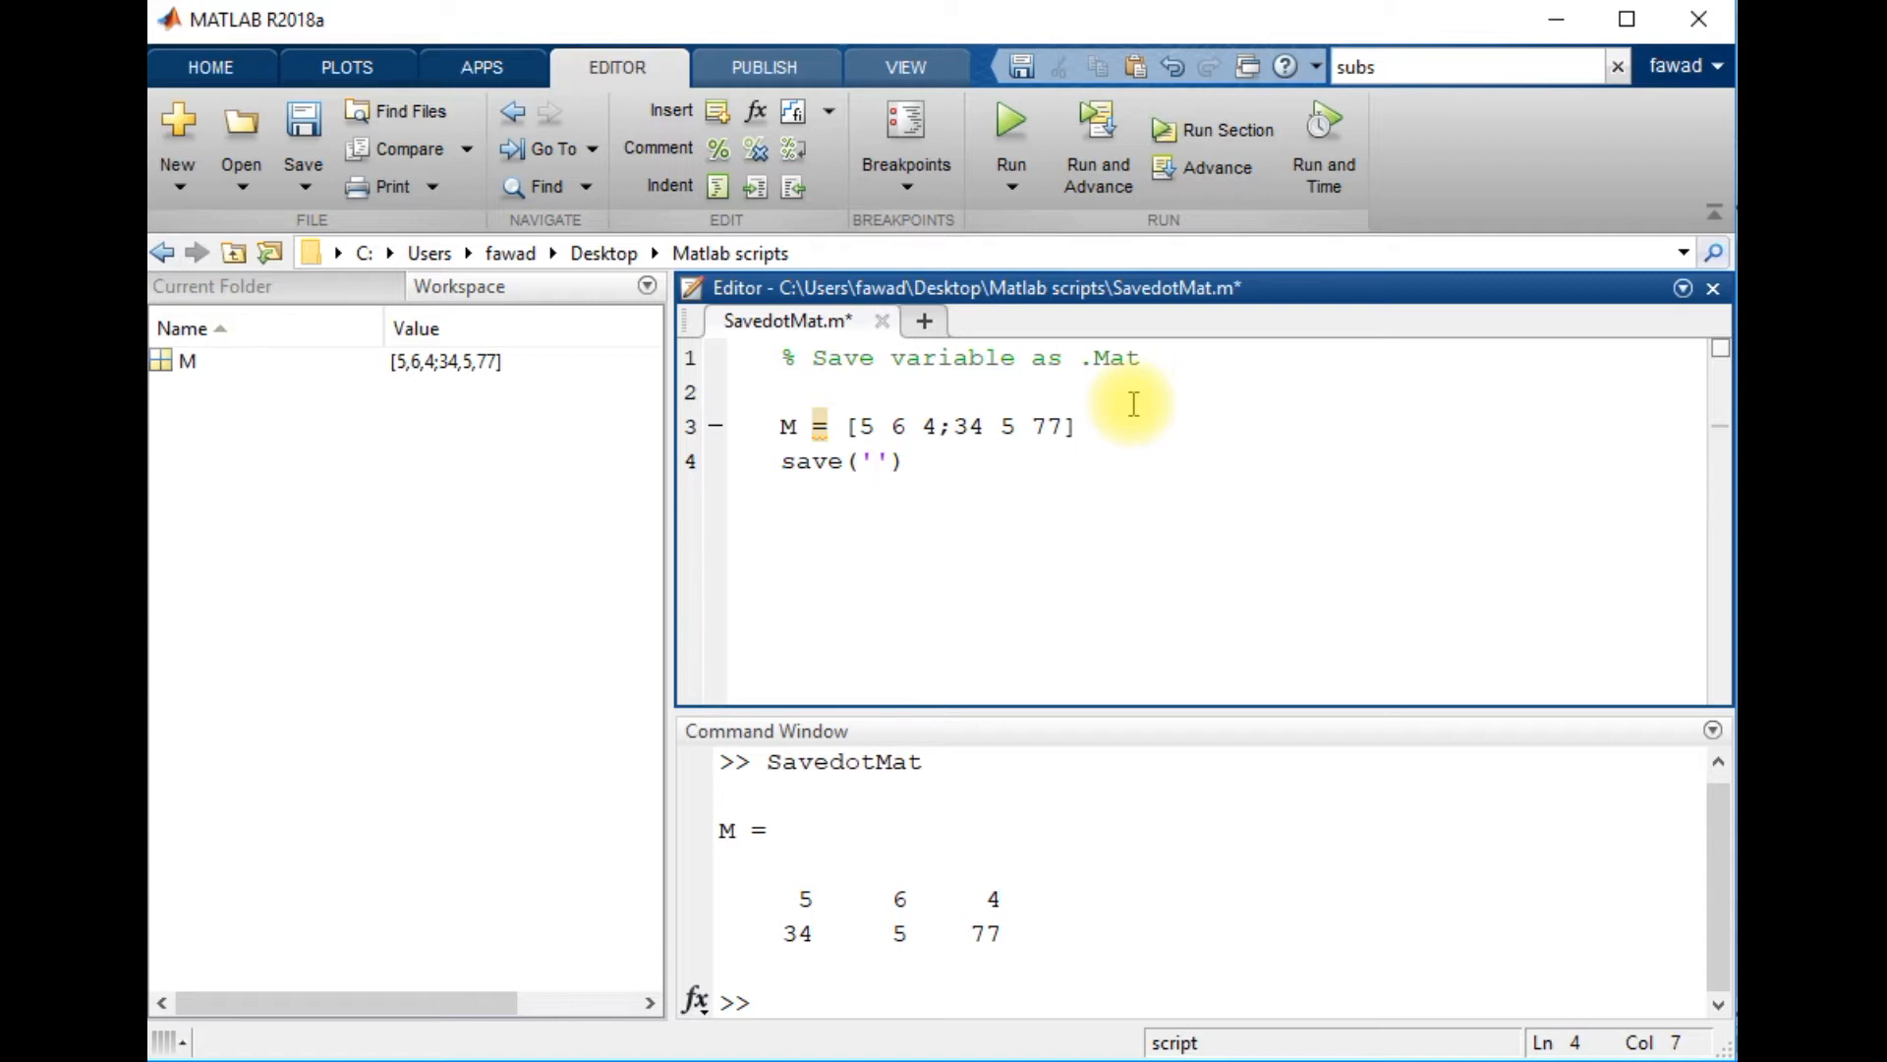
{"action": "type", "text": "M"}
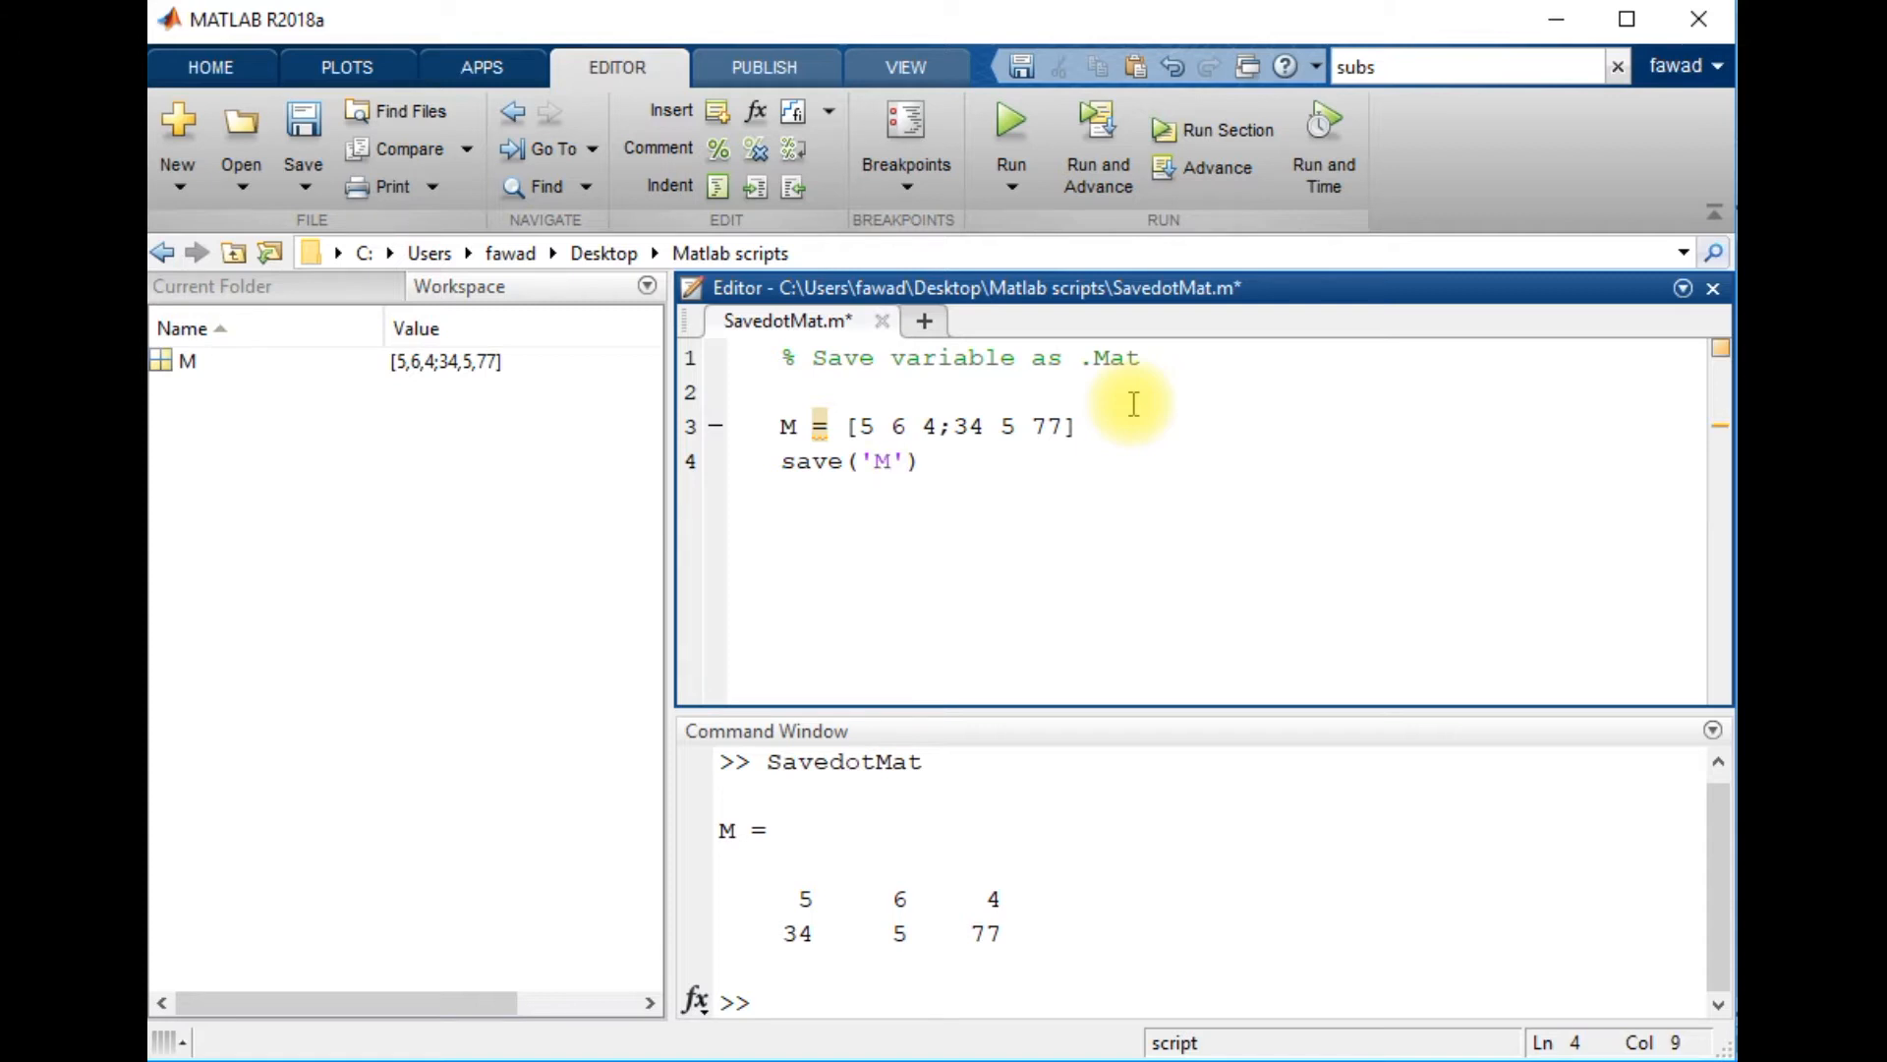
{"action": "type", "text": ",'"}
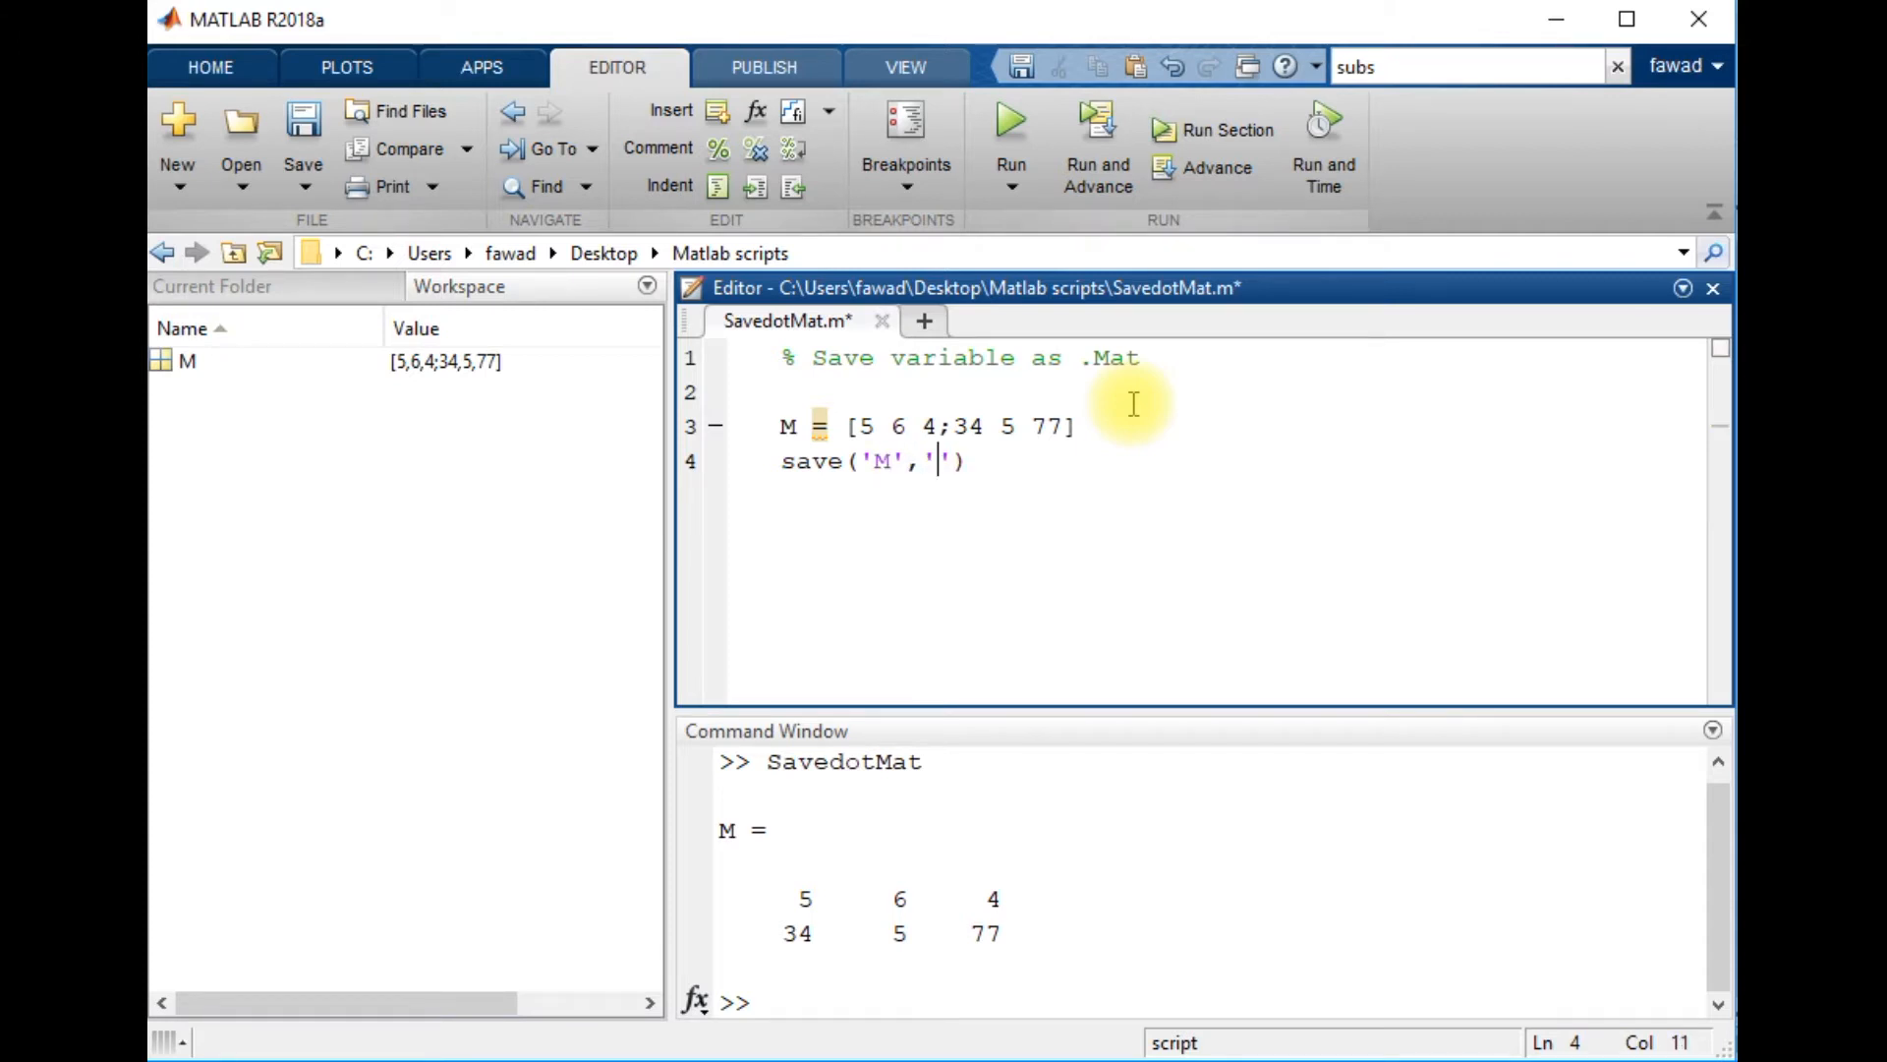
{"action": "type", "text": "M"}
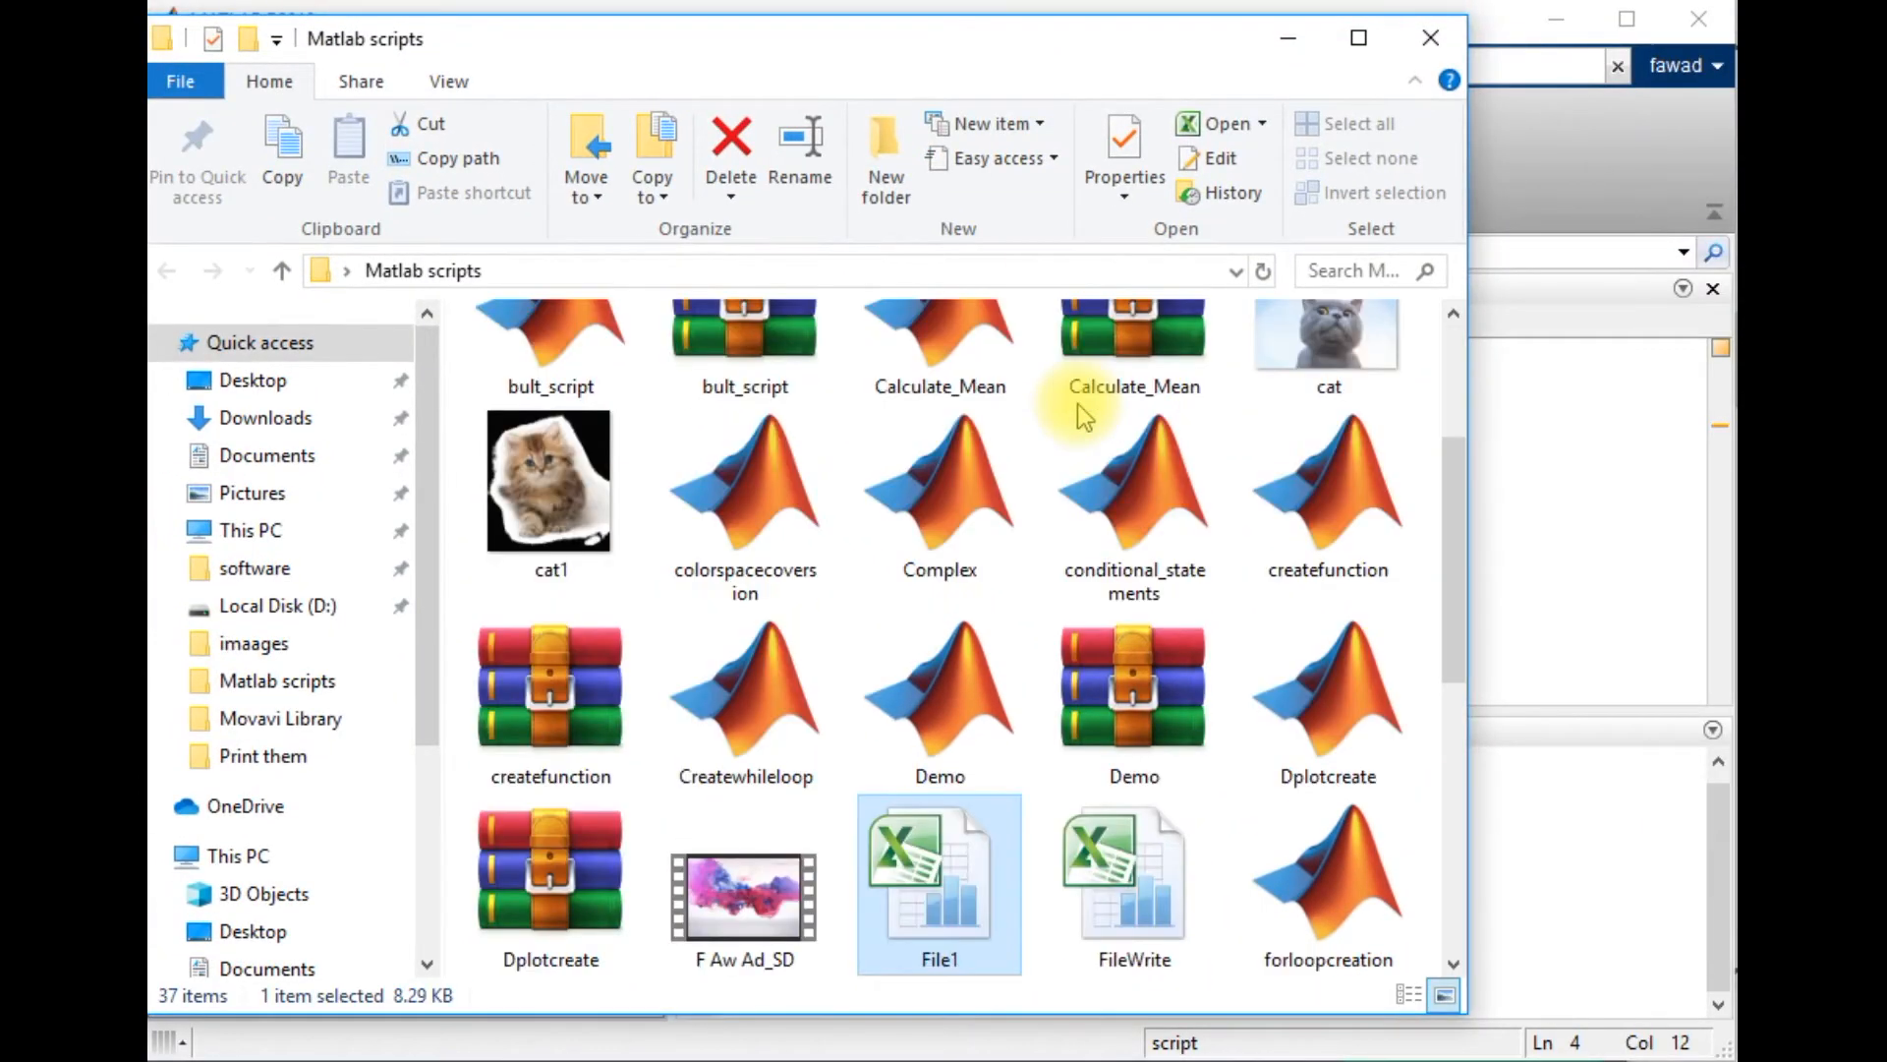
Step: Scroll up and down through the Matlab scripts folder in File Explorer
{"action": "scroll", "scroll_direction": "up", "scroll_amount": 3}
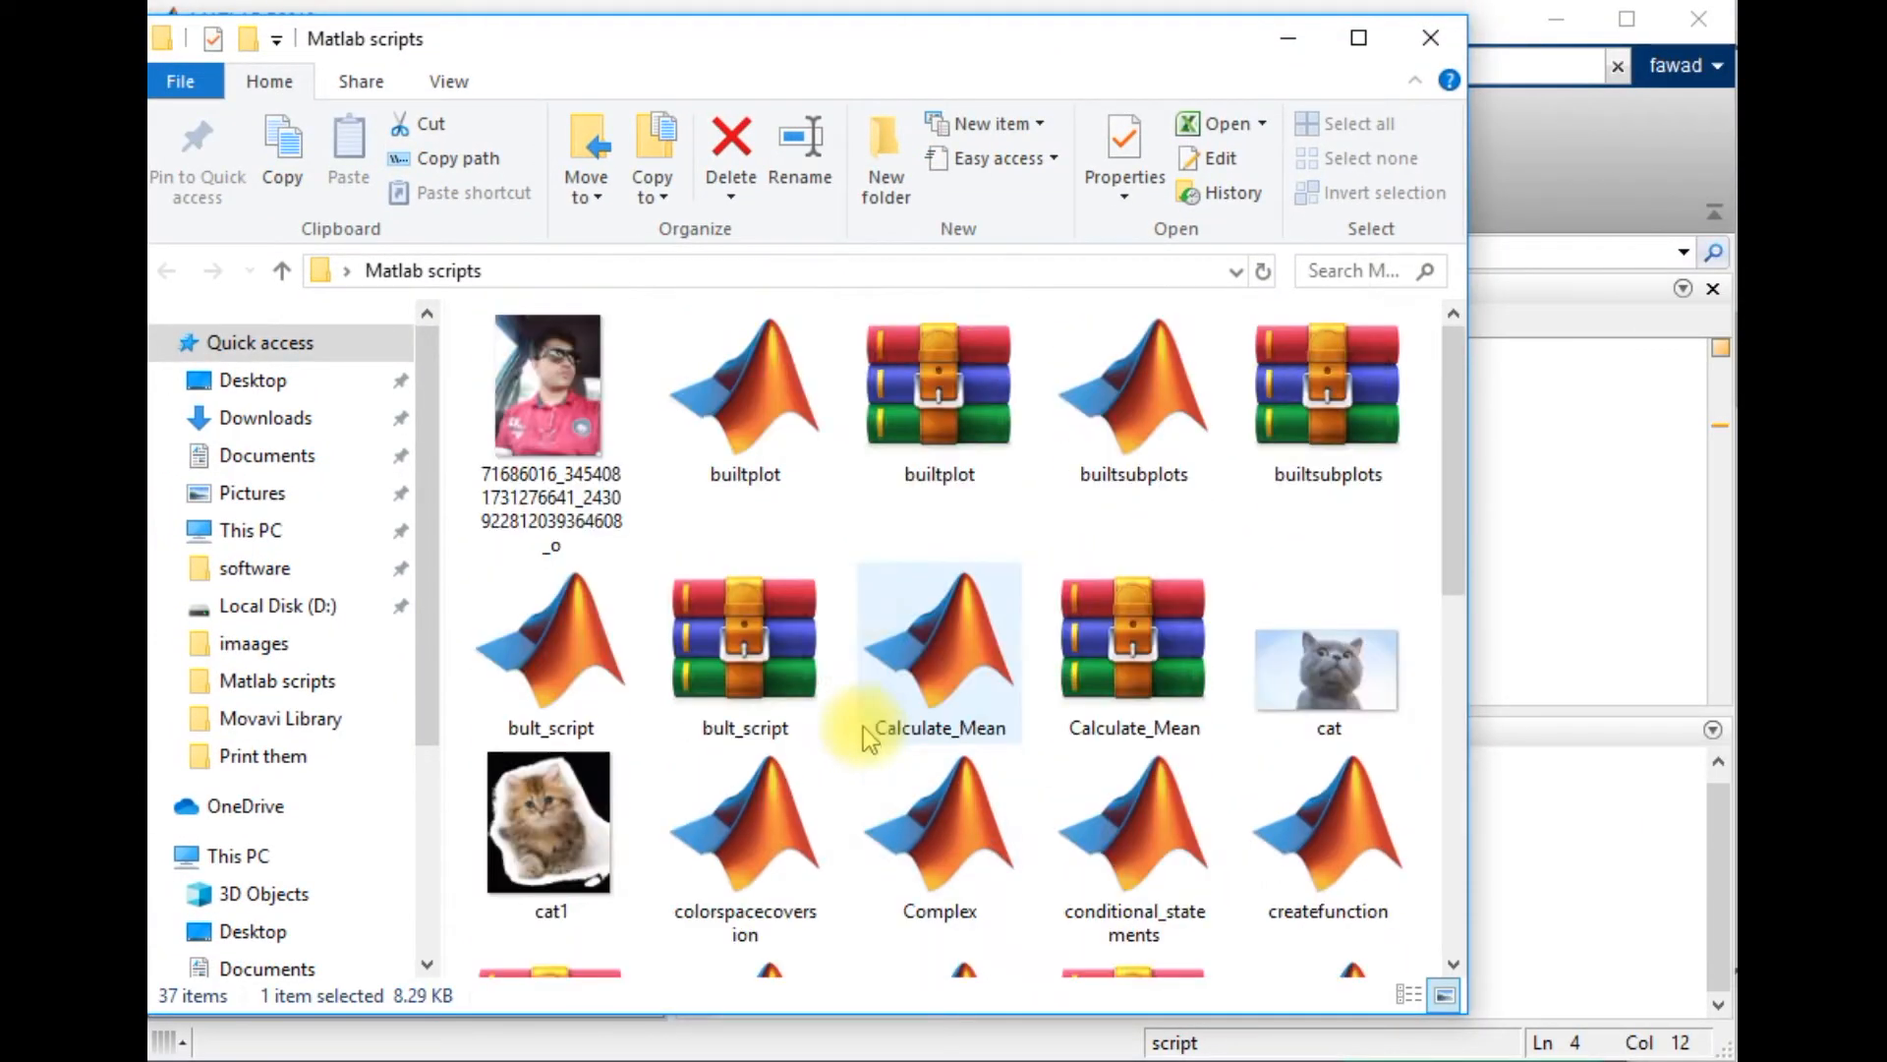
{"action": "scroll", "scroll_direction": "down", "scroll_amount": 3}
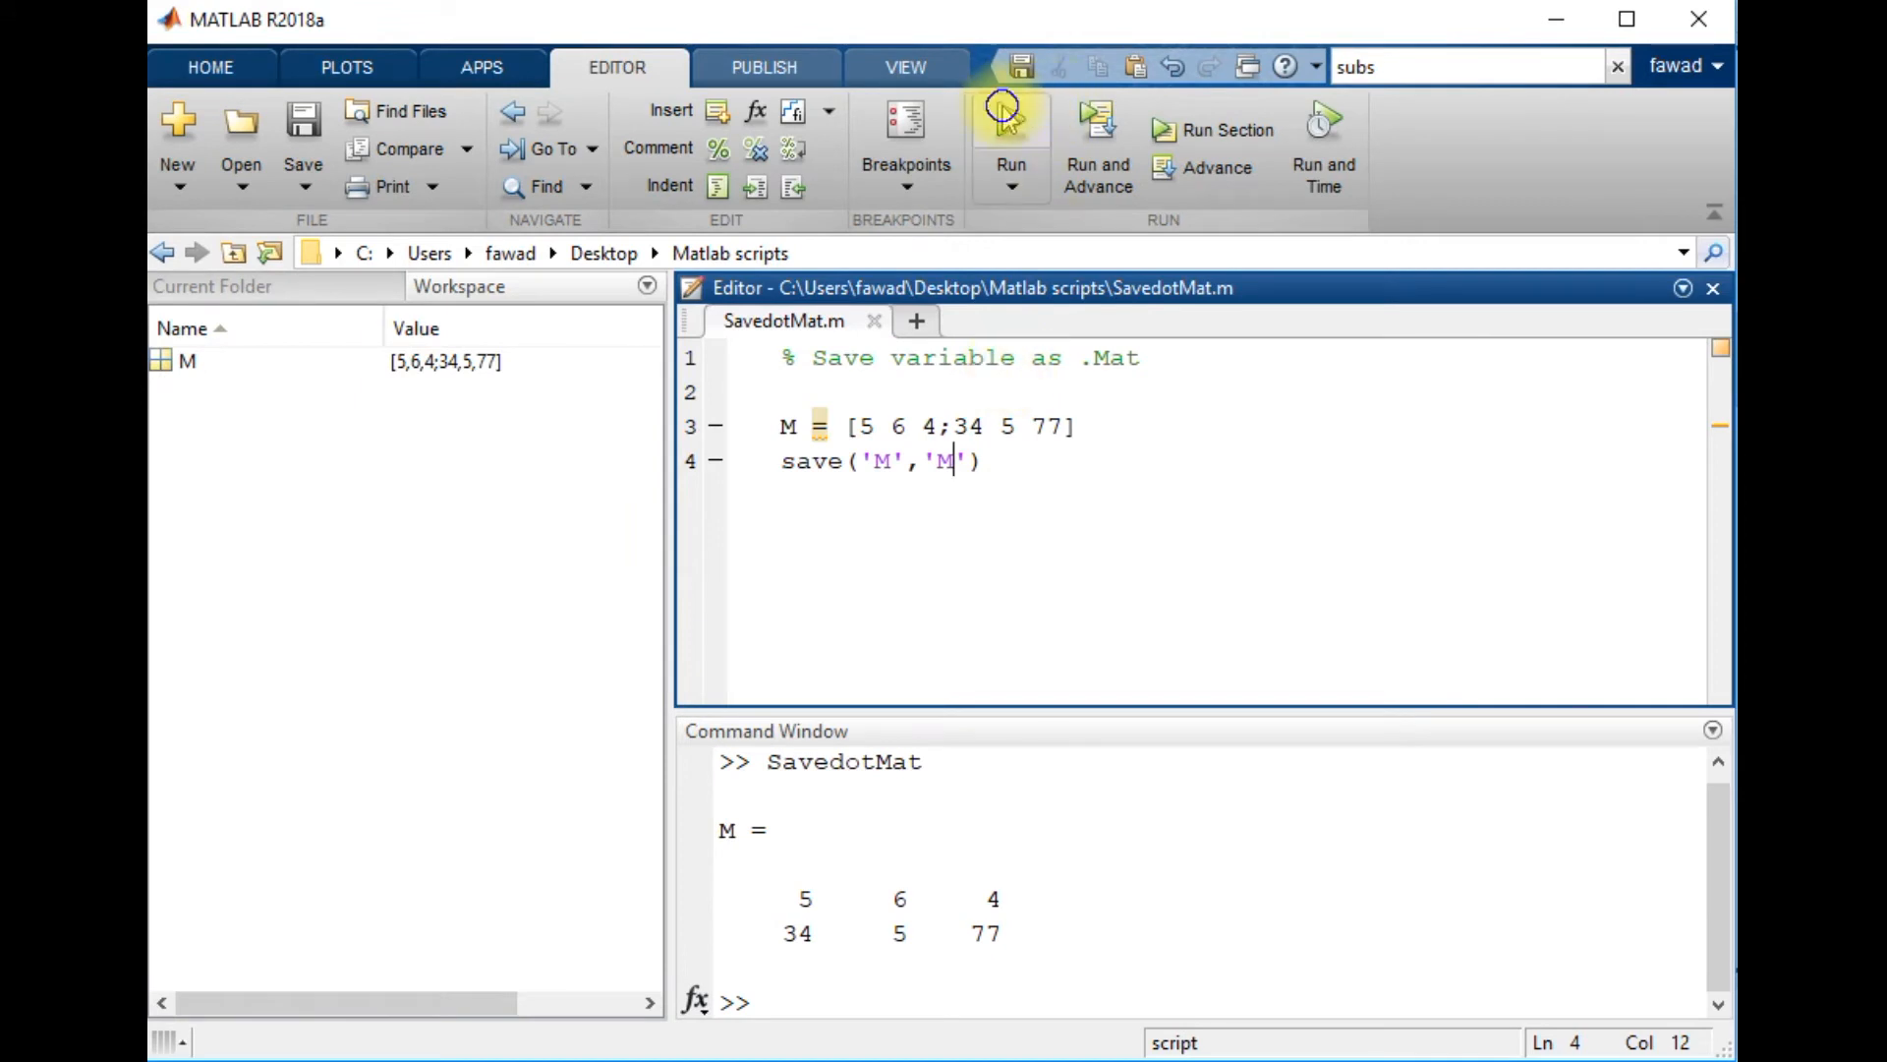
{"action": "mouse_move", "coordinate": [924, 963]}
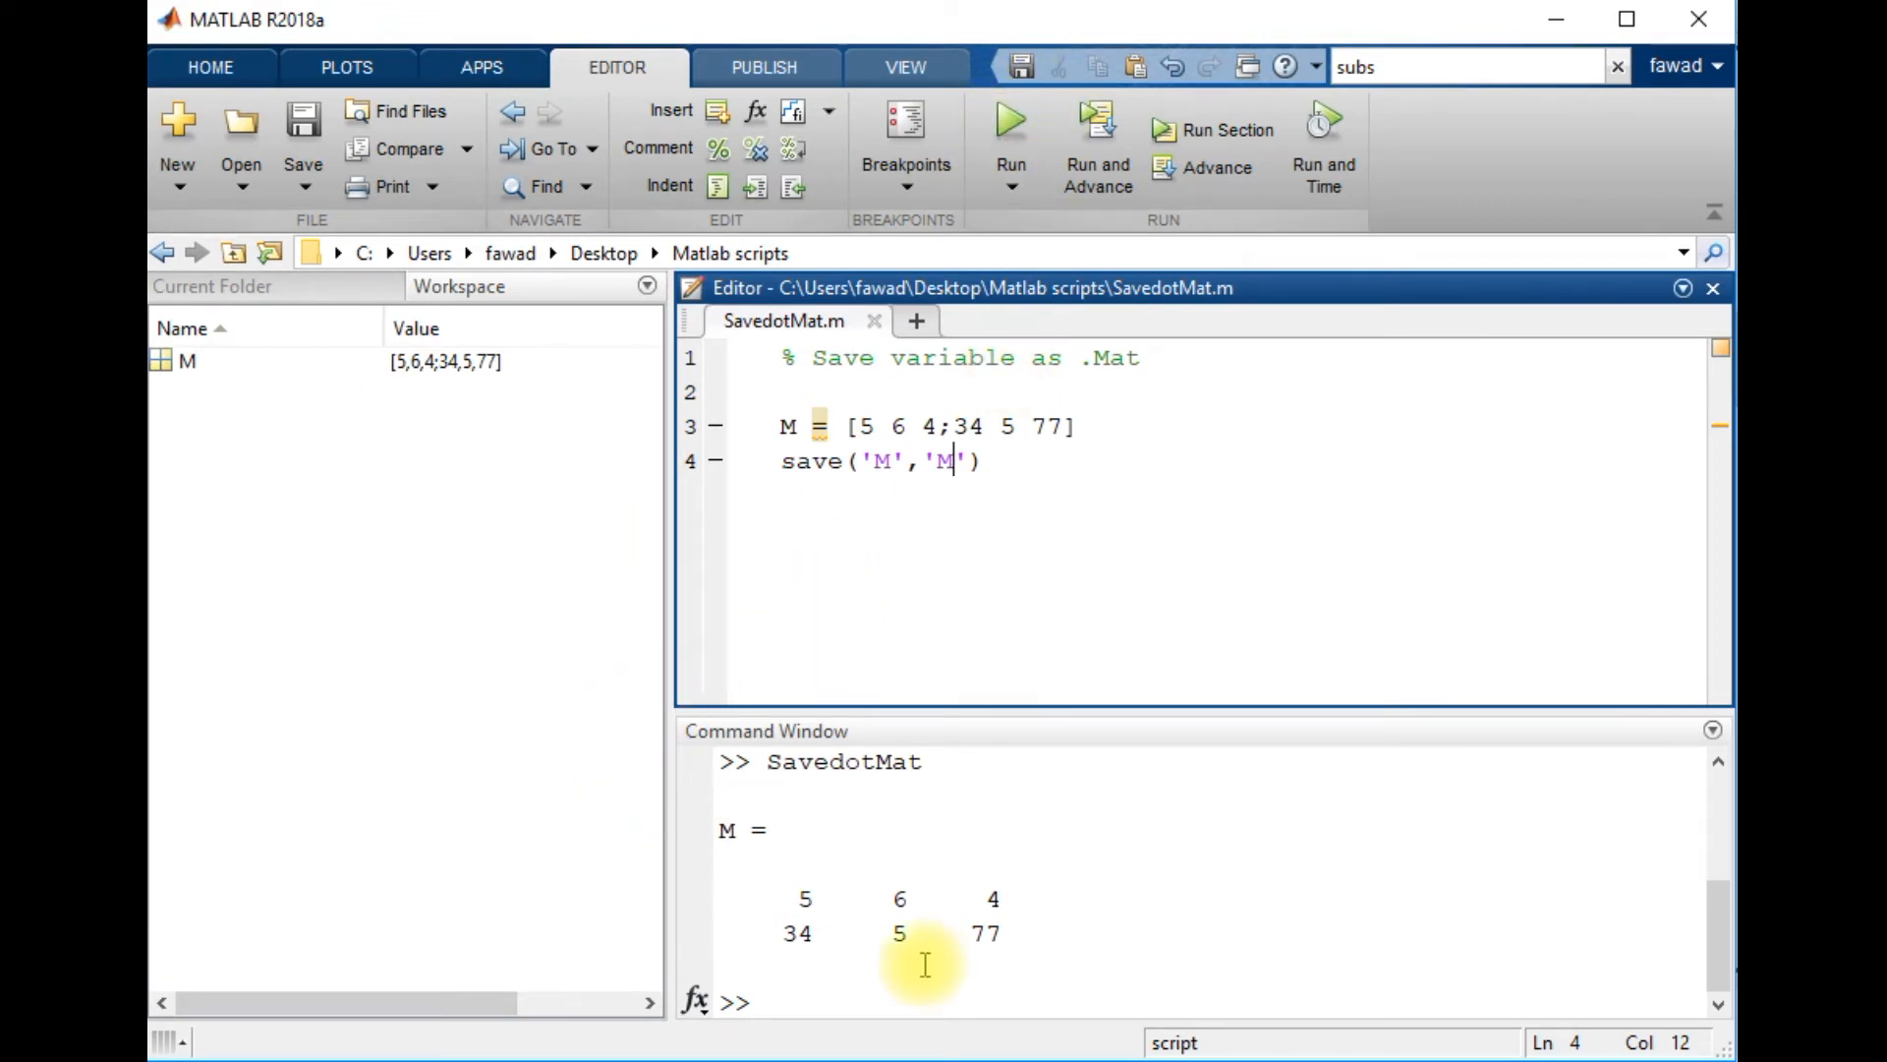
Step: Bring the Matlab scripts folder window back up from the taskbar
{"action": "left_click", "coordinate": [923, 964]}
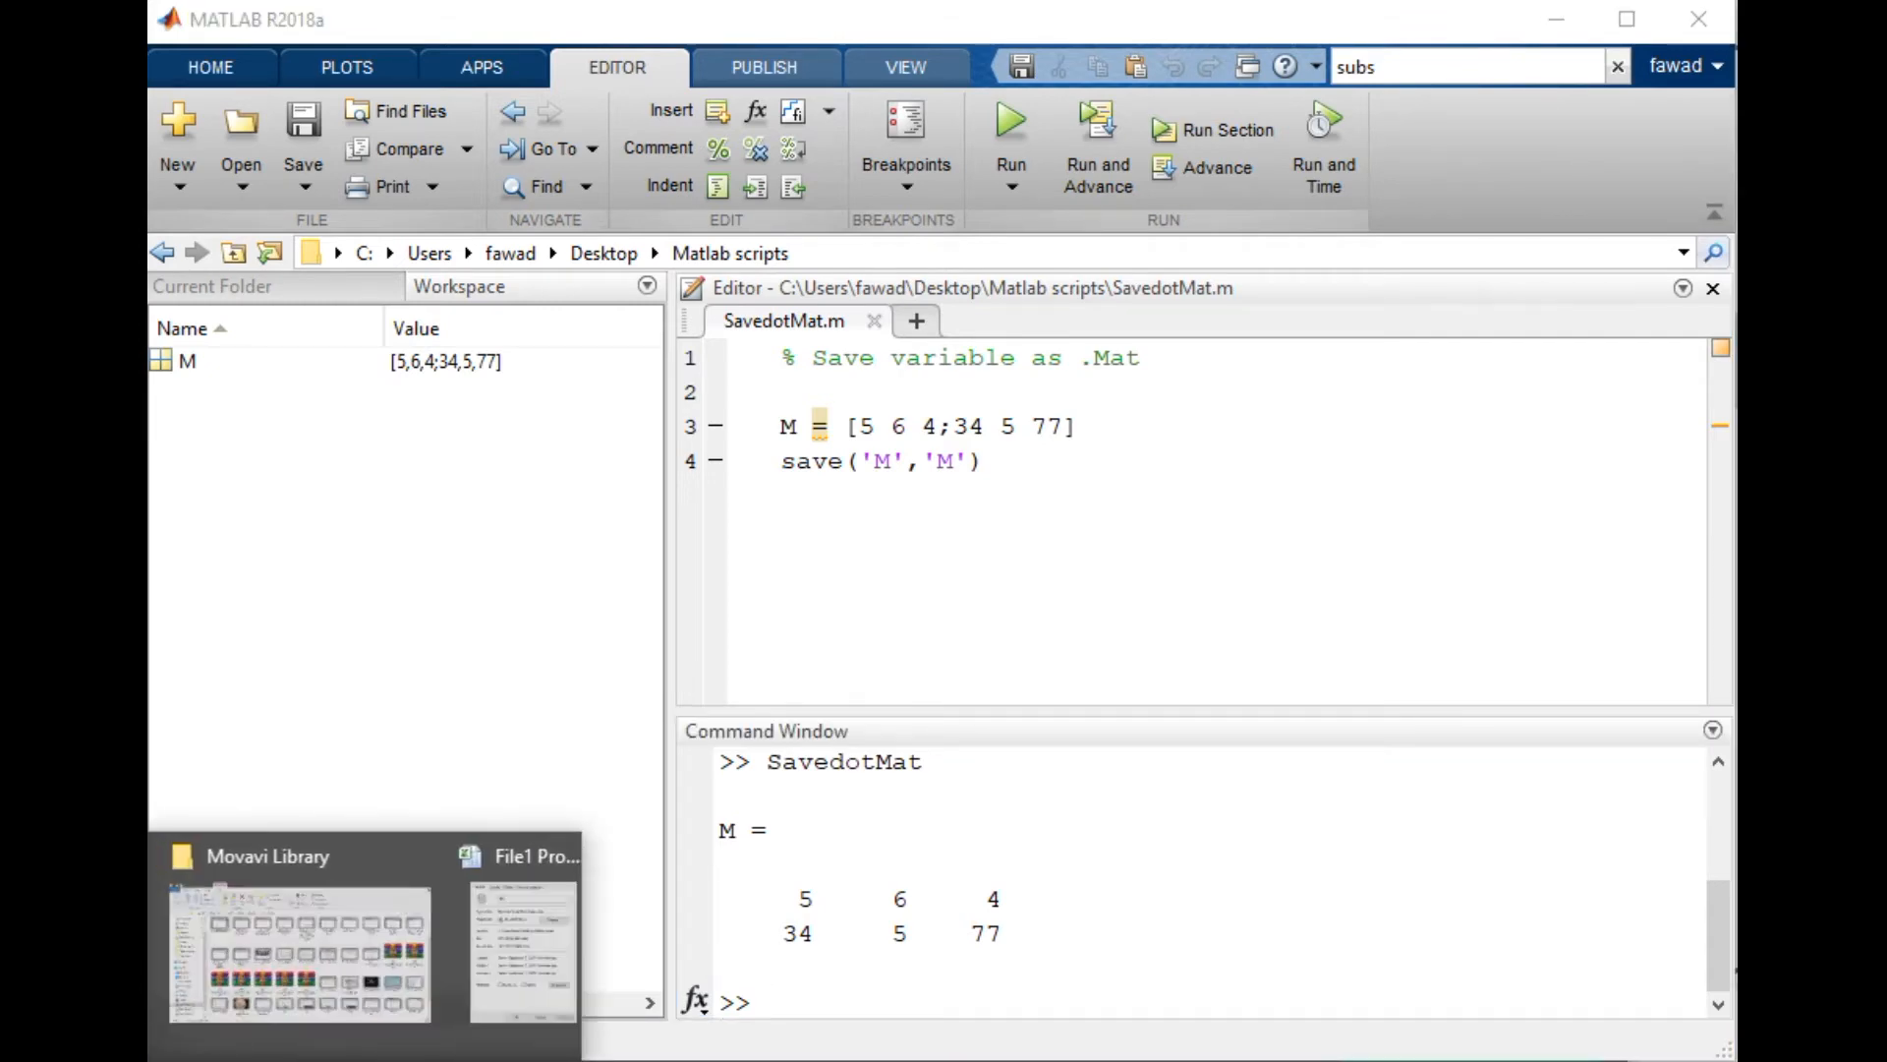
{"action": "left_click", "coordinate": [520, 950]}
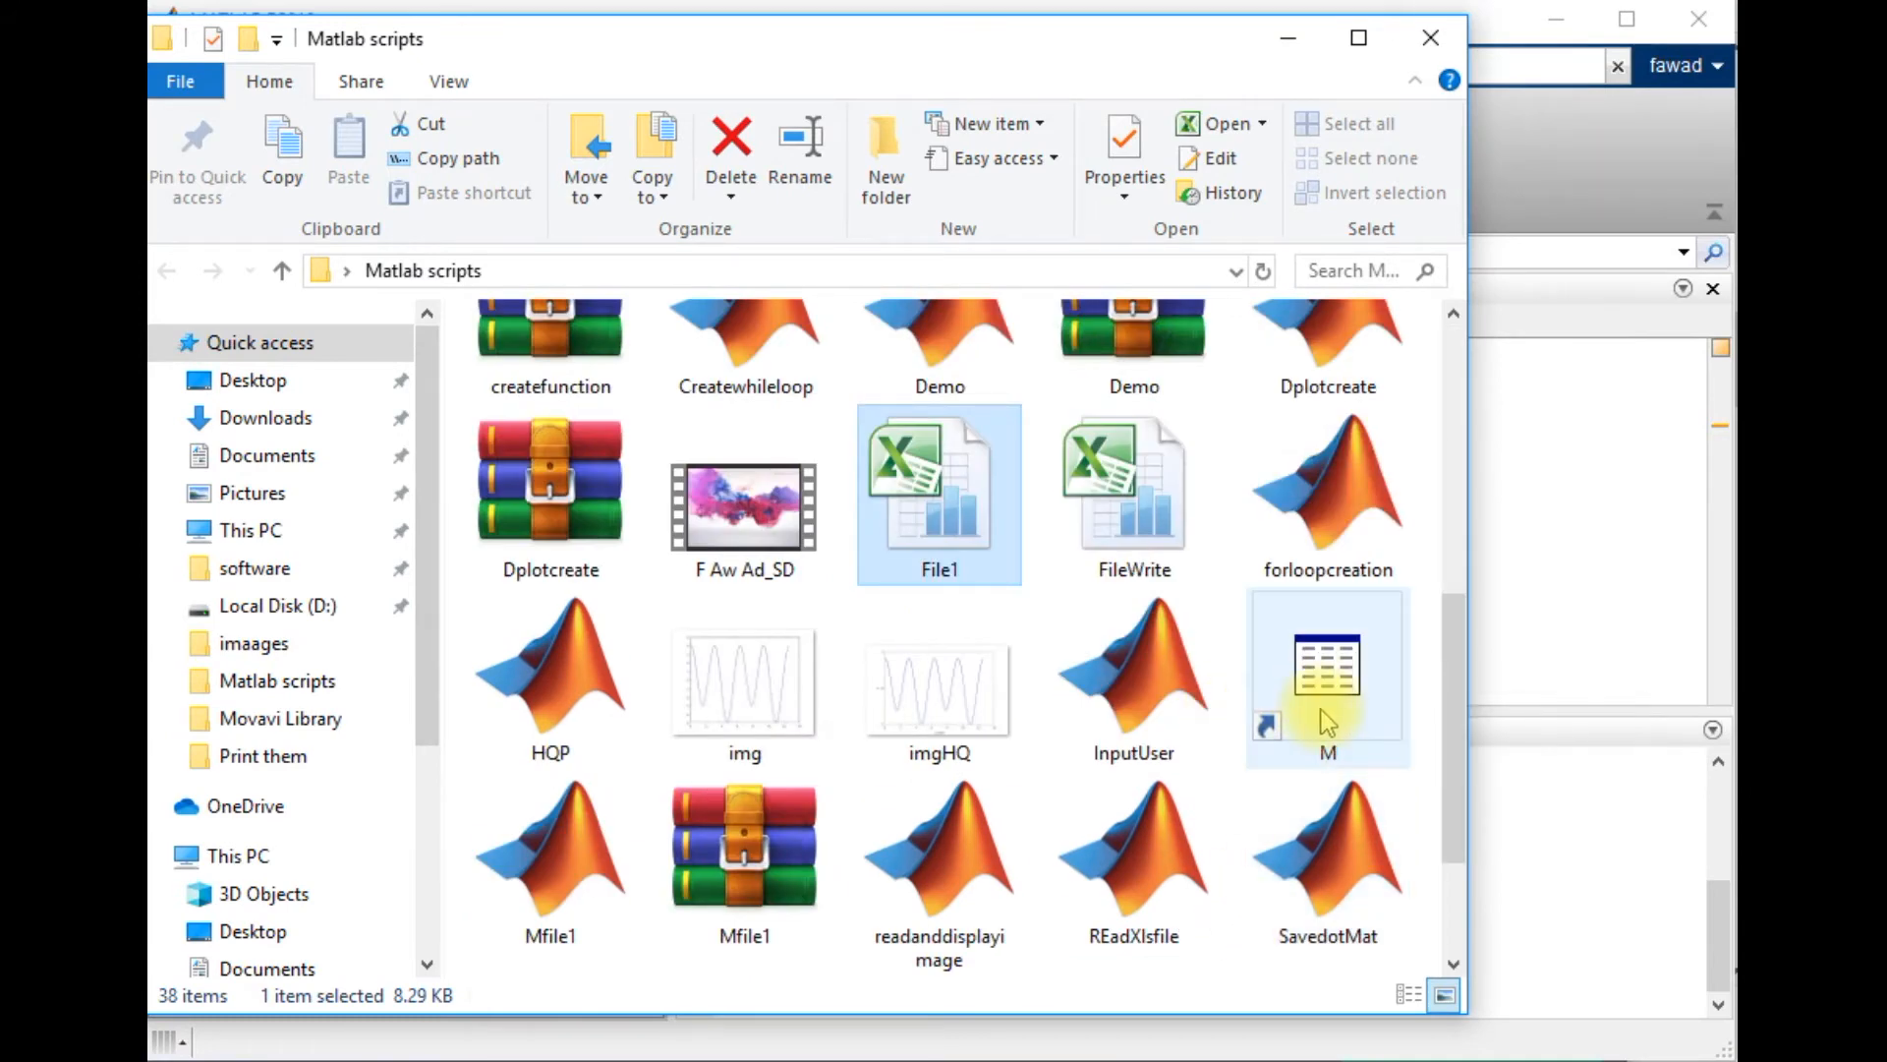
{"action": "mouse_move", "coordinate": [1318, 704]}
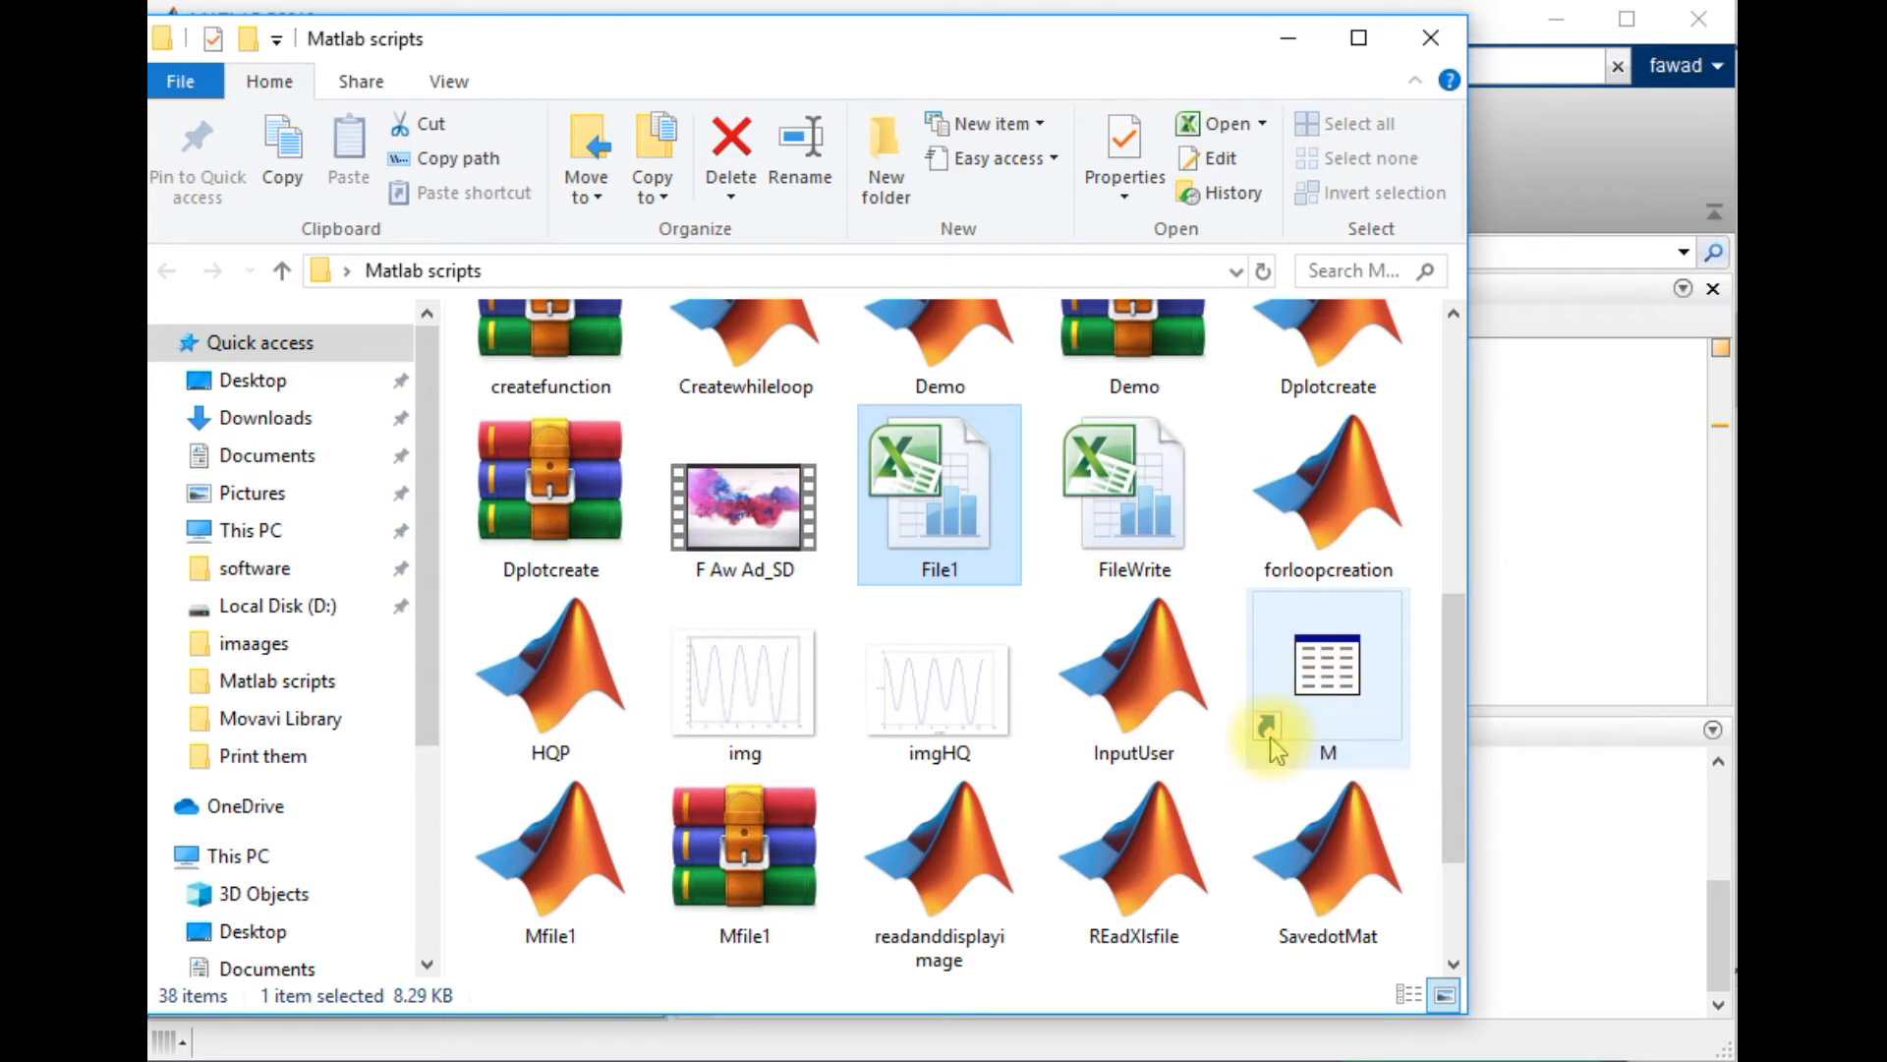
{"action": "mouse_move", "coordinate": [1276, 735]}
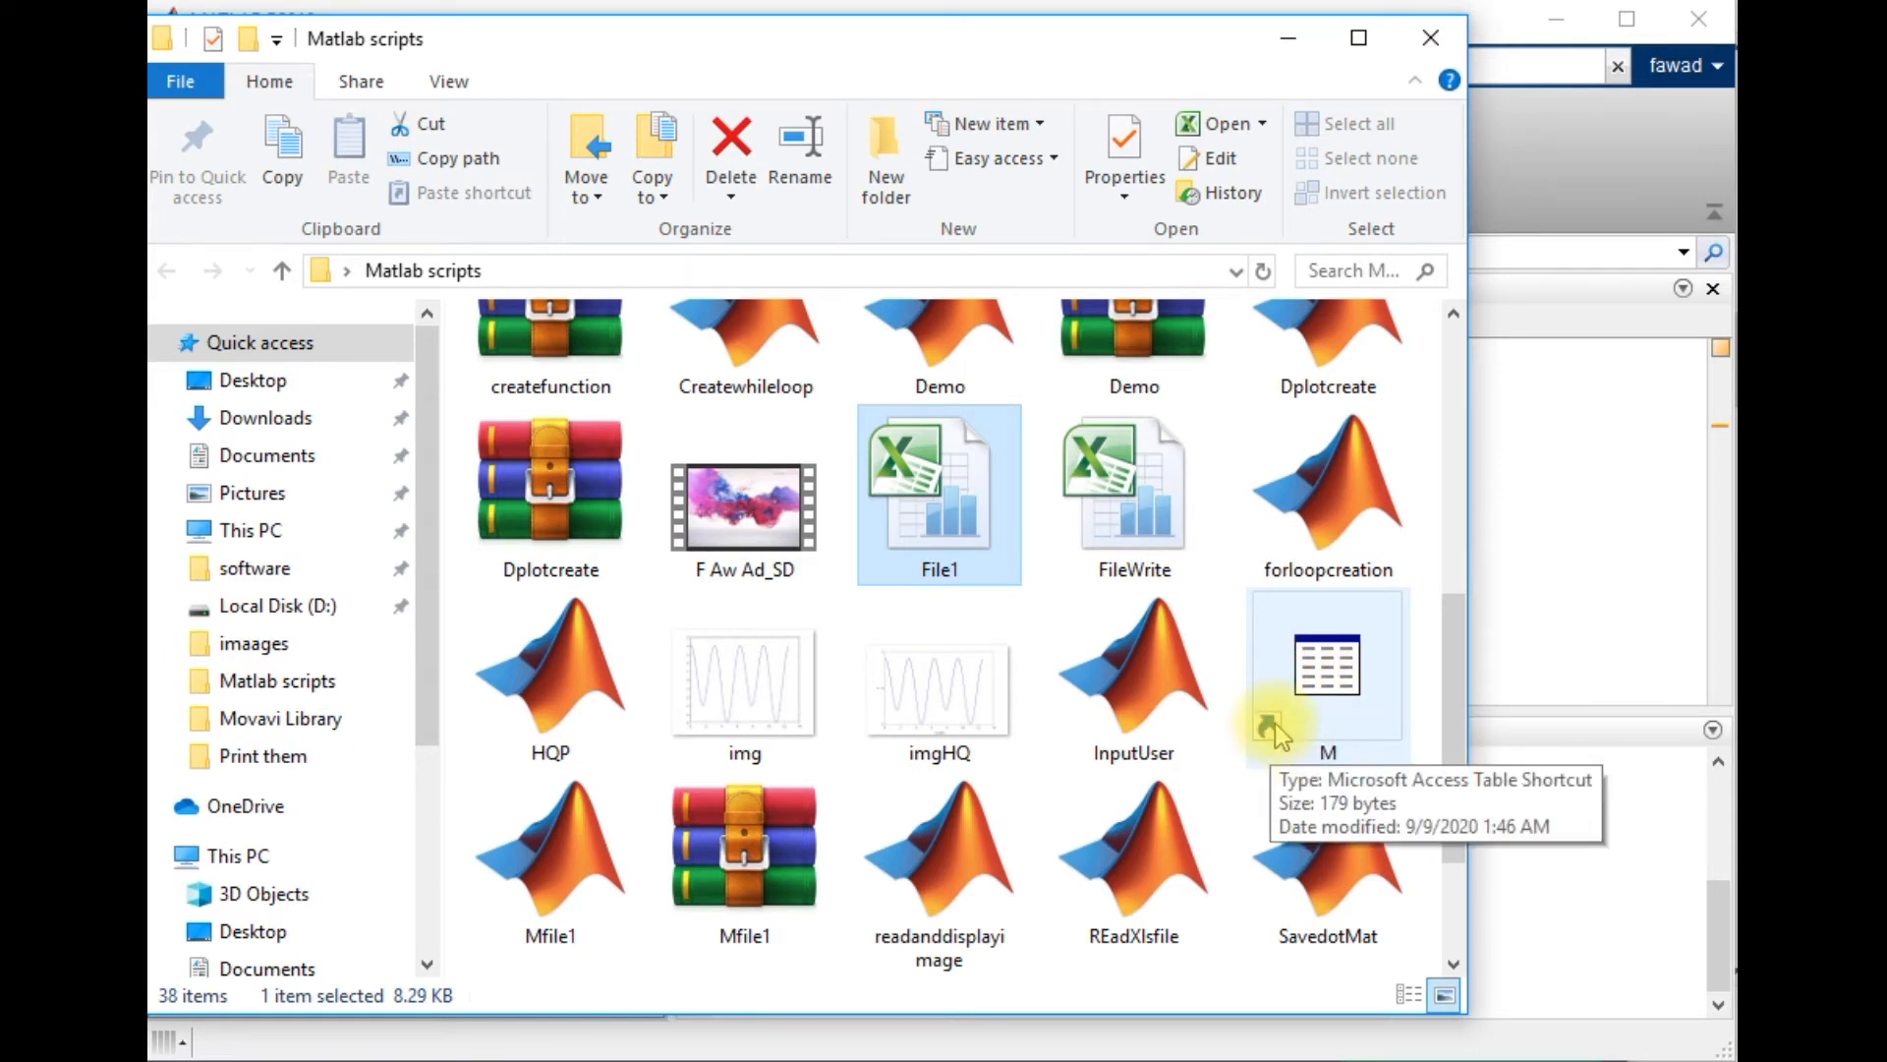
{"action": "mouse_move", "coordinate": [1312, 722]}
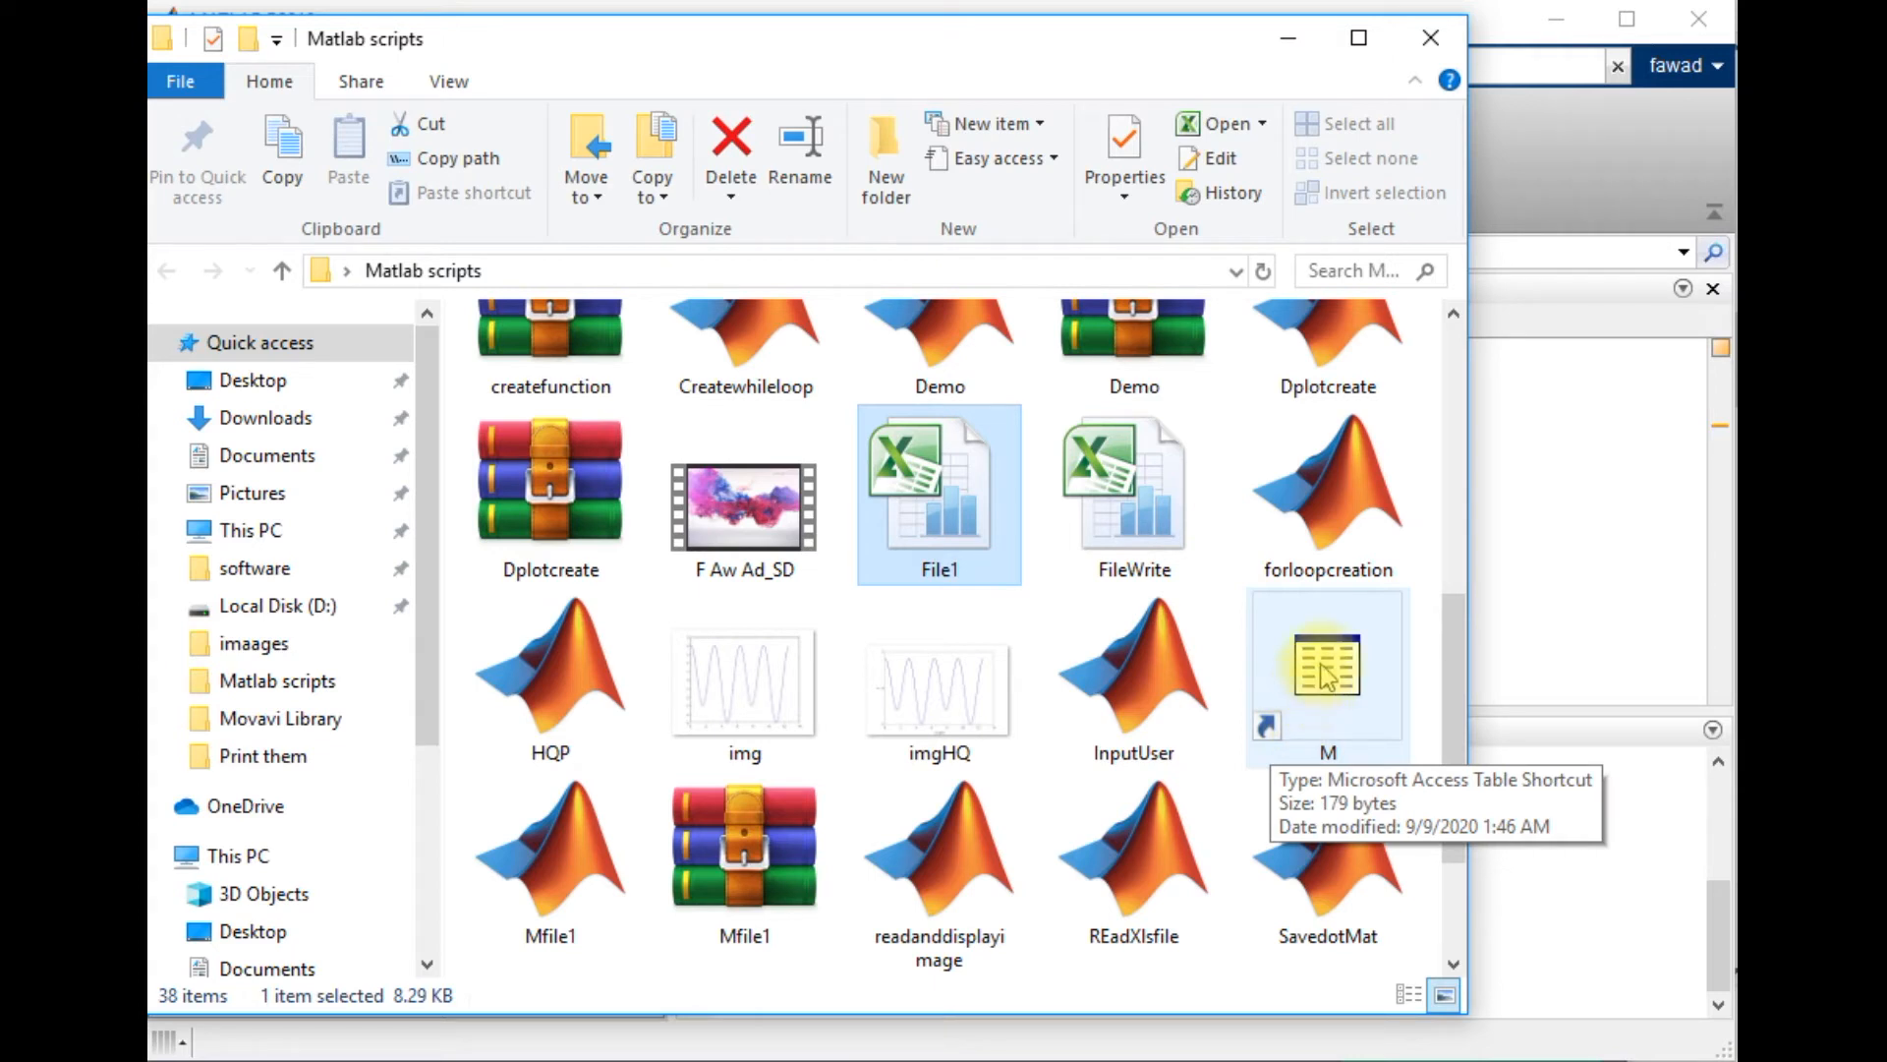
Step: Select the newly created M data file in the Matlab scripts folder
{"action": "left_click", "coordinate": [1121, 151]}
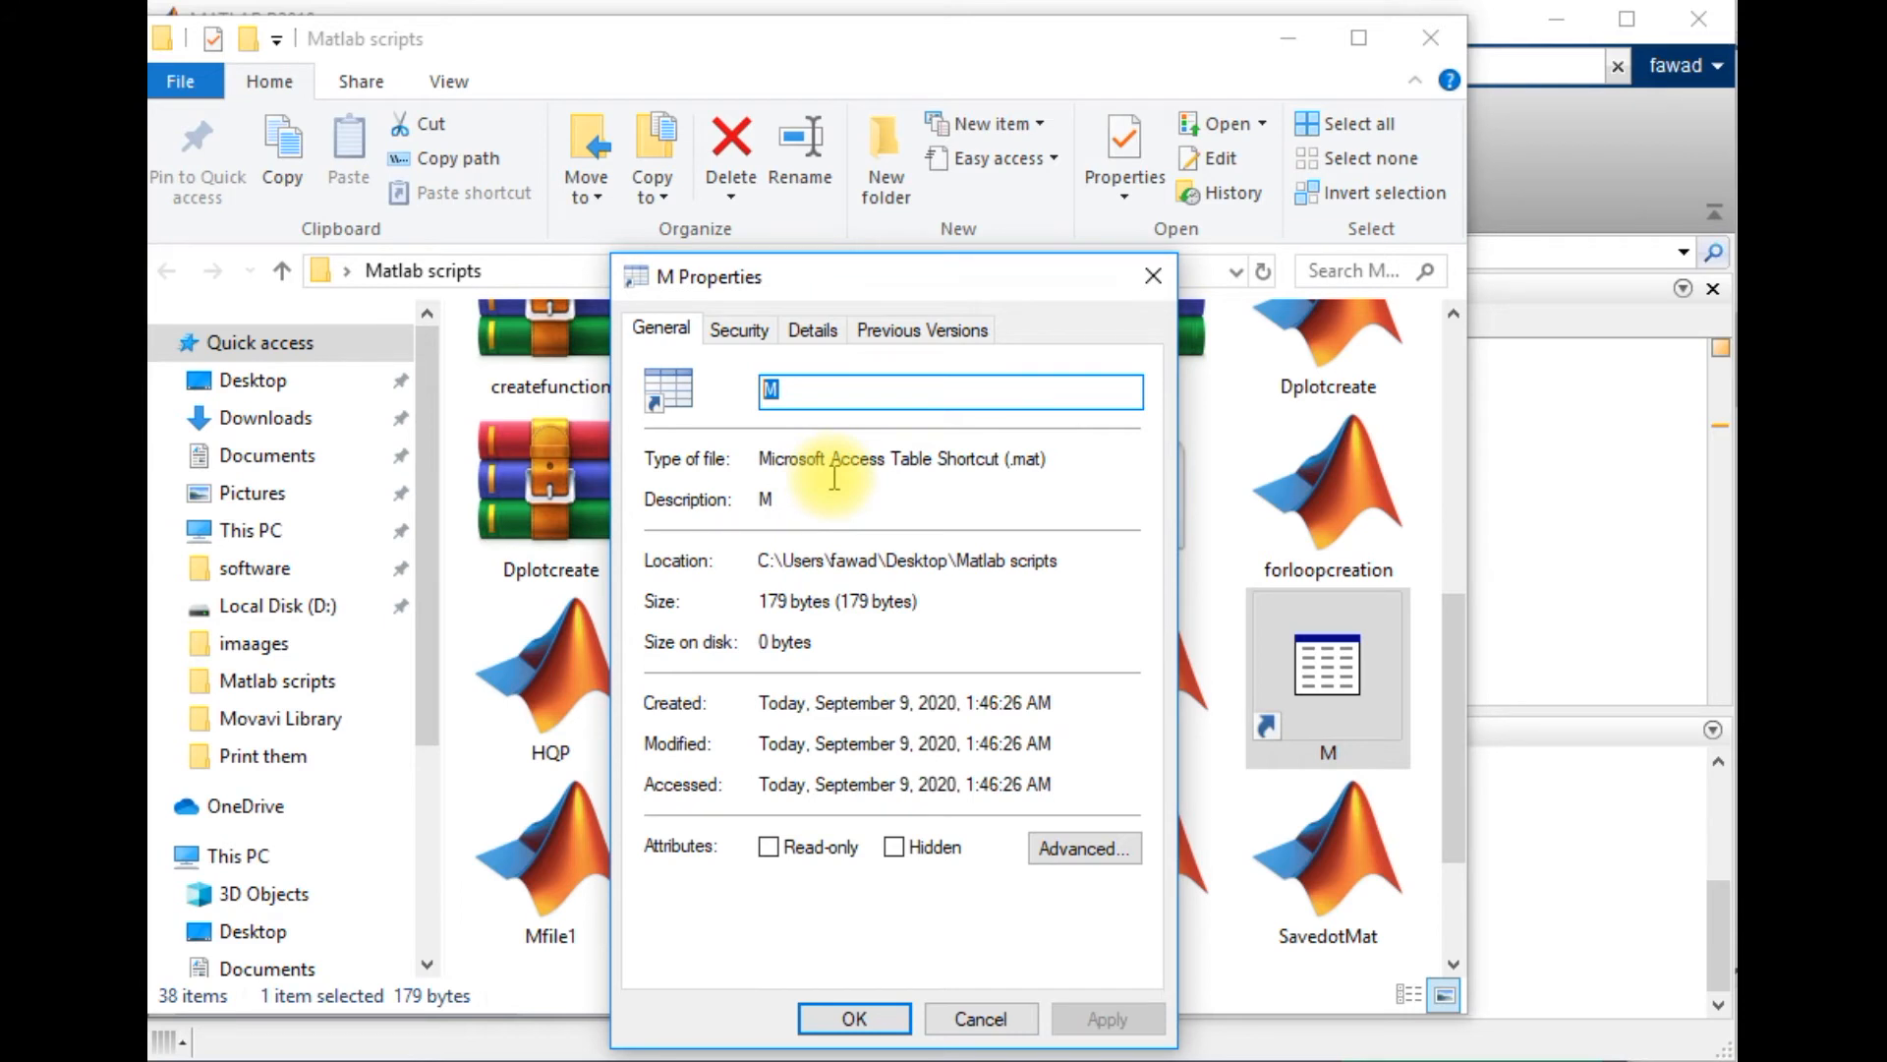
{"action": "mouse_move", "coordinate": [804, 497]}
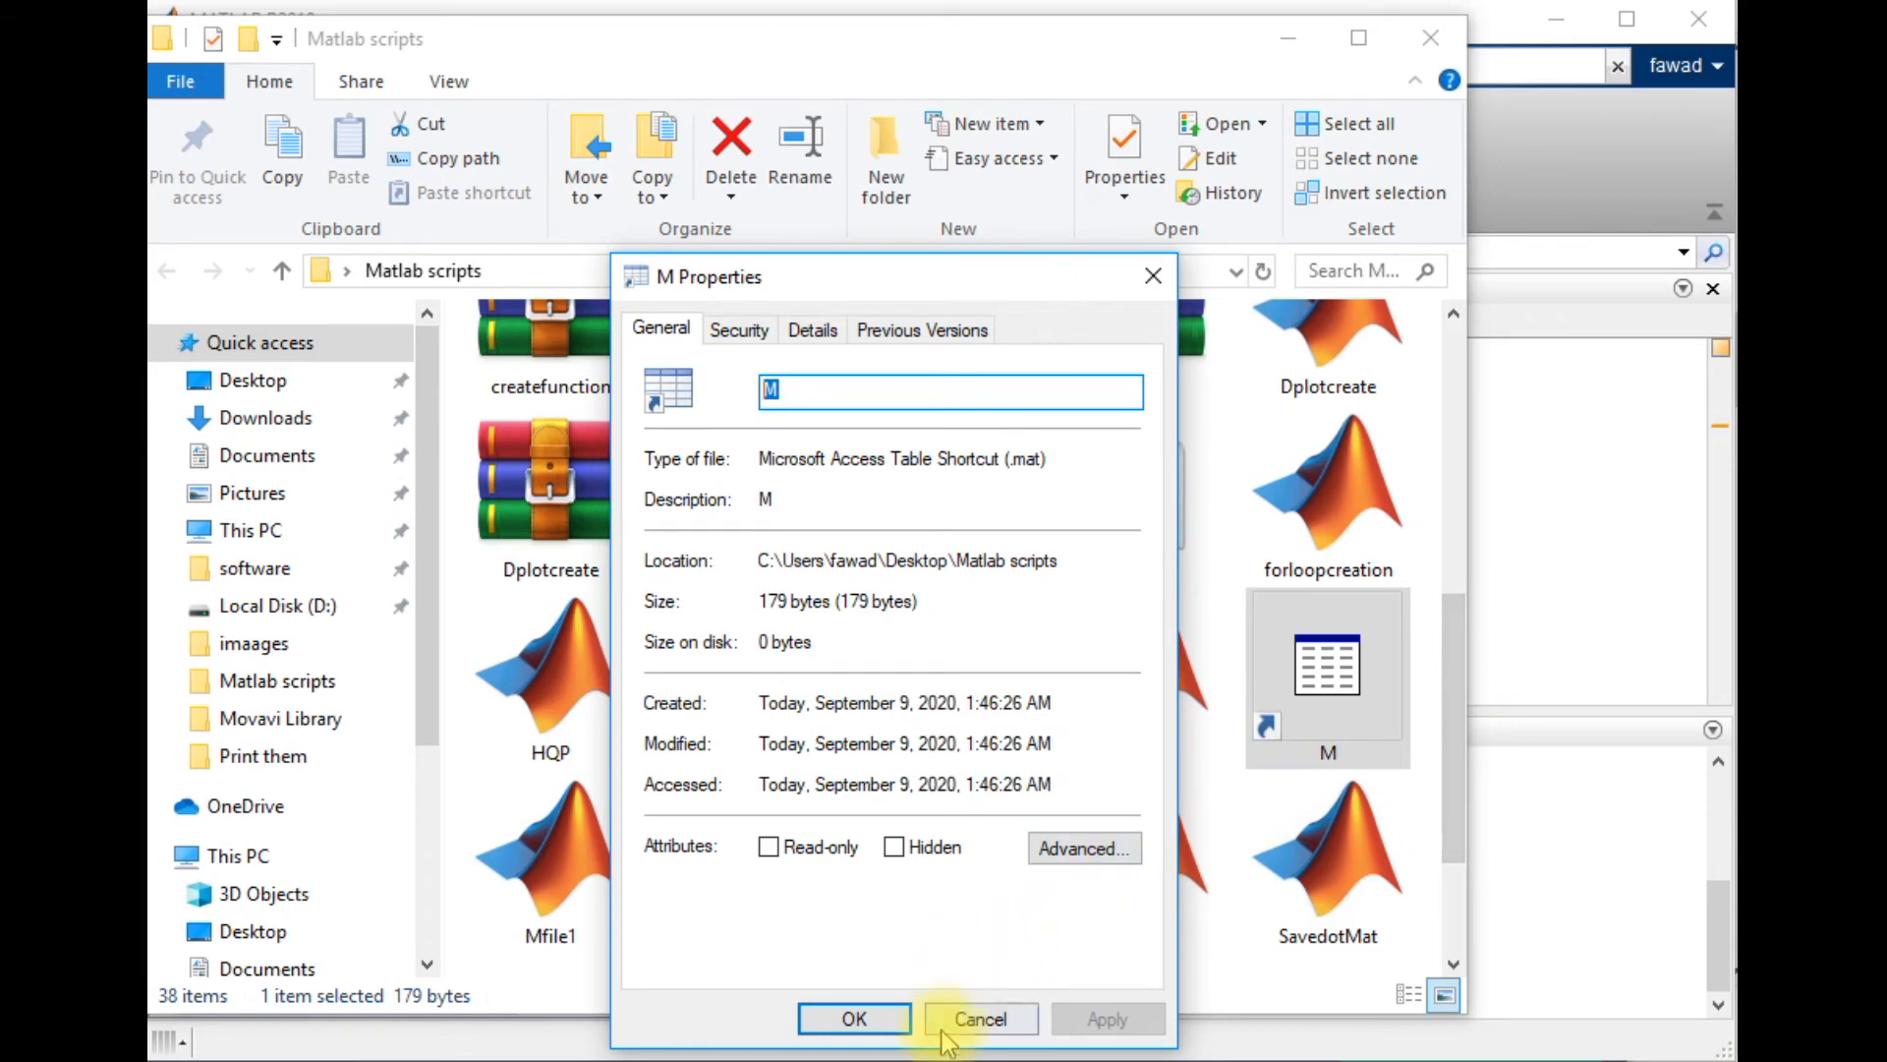
{"action": "mouse_move", "coordinate": [849, 854]}
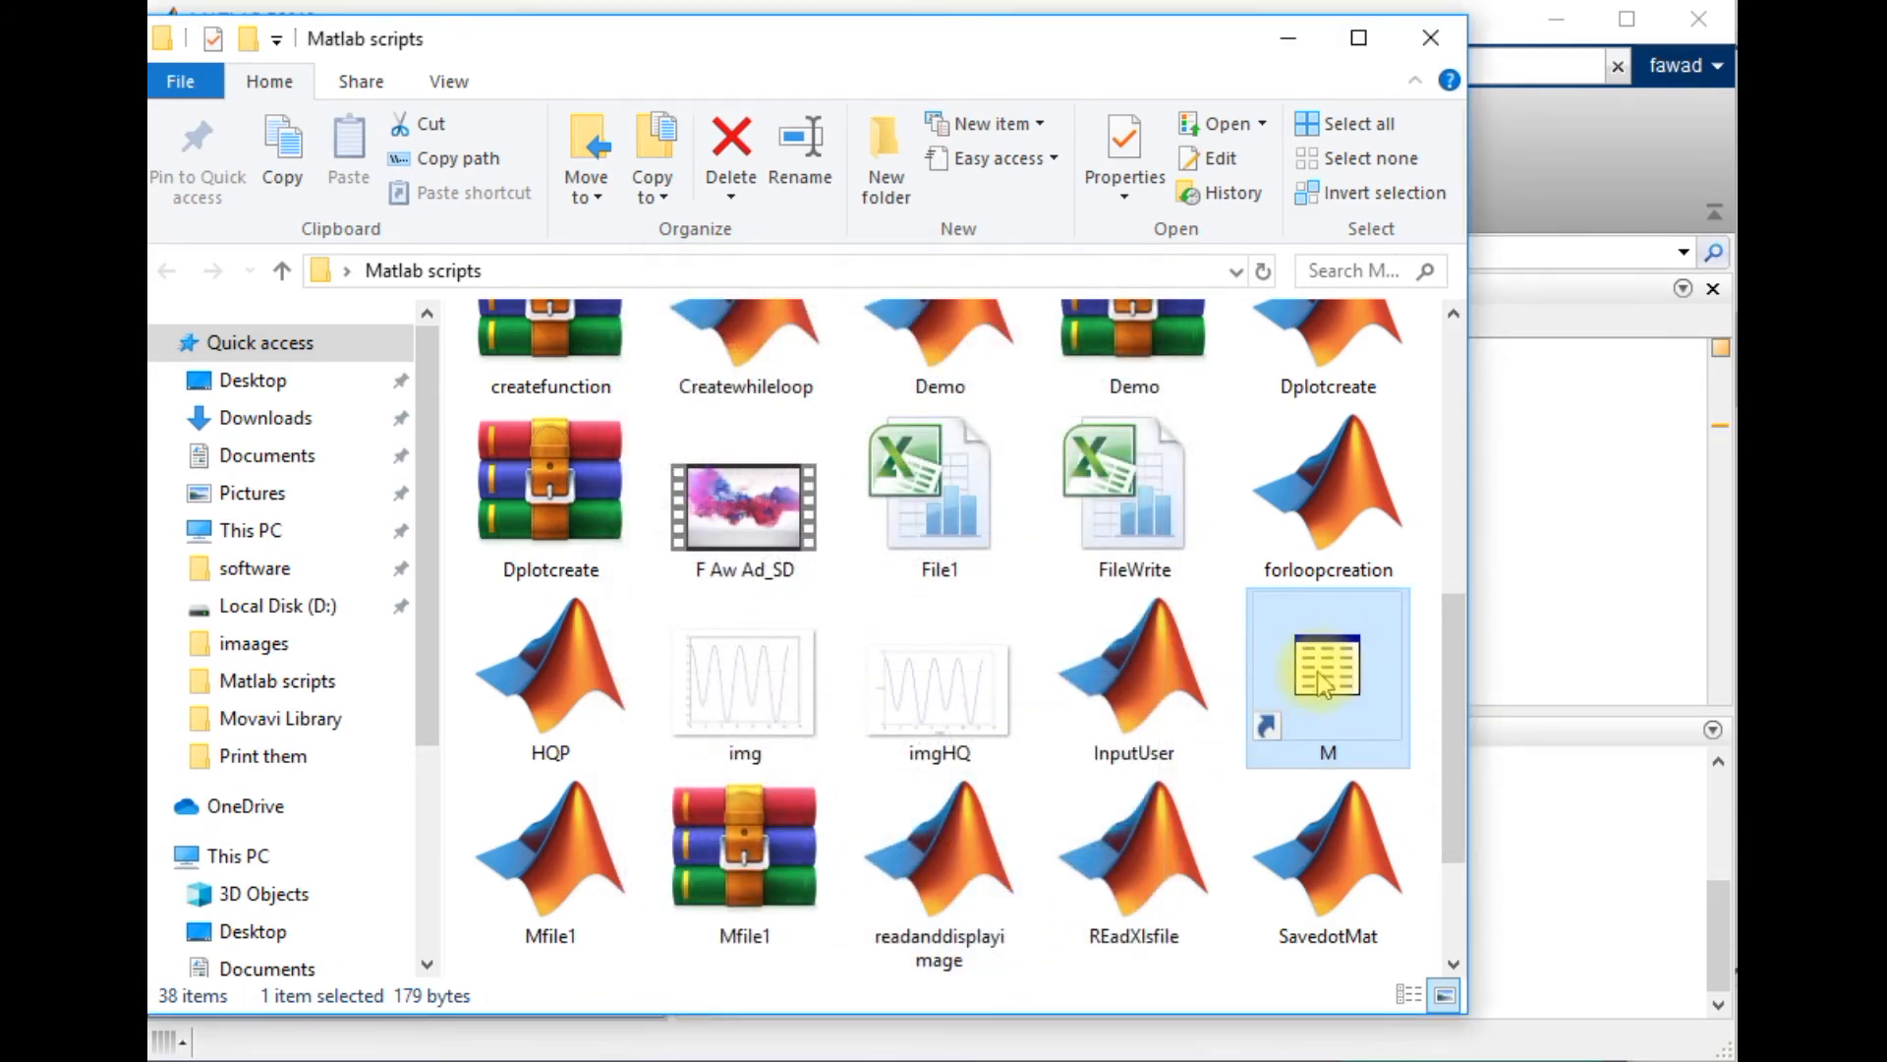
{"action": "mouse_move", "coordinate": [1318, 692]}
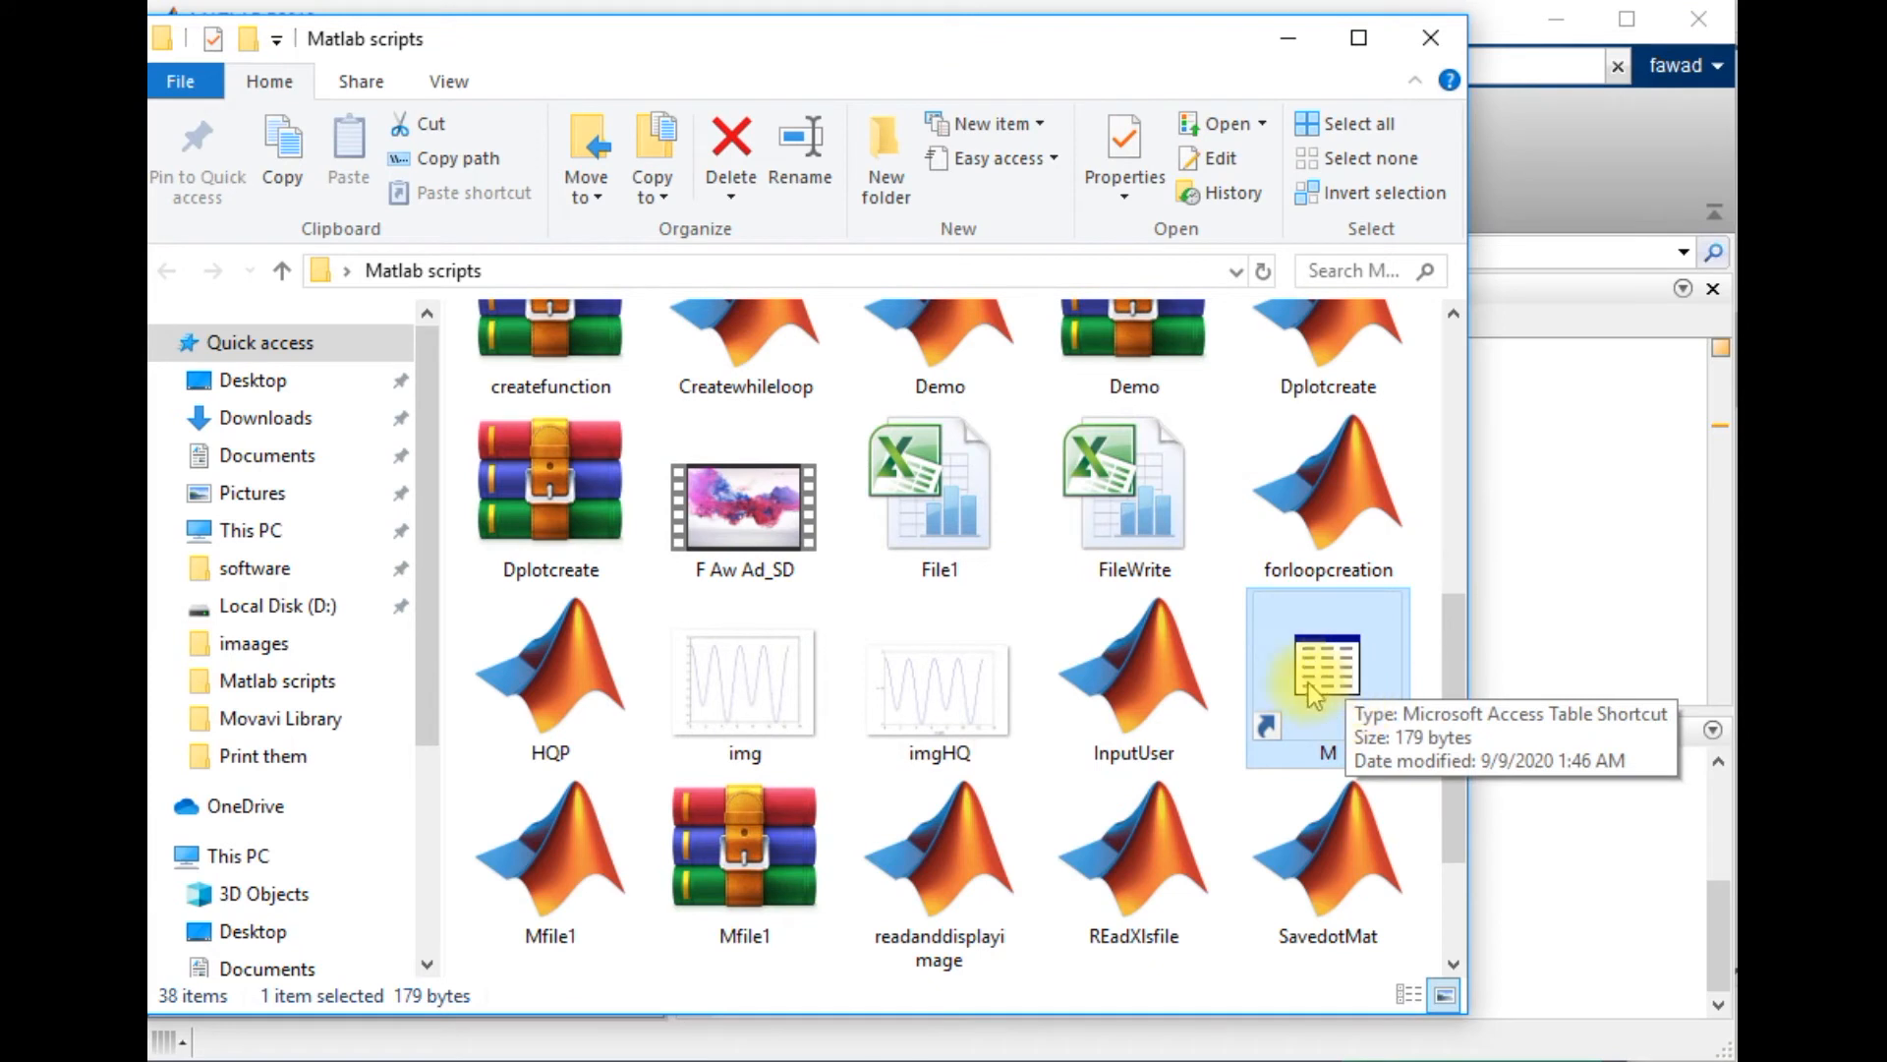
{"action": "mouse_move", "coordinate": [1288, 749]}
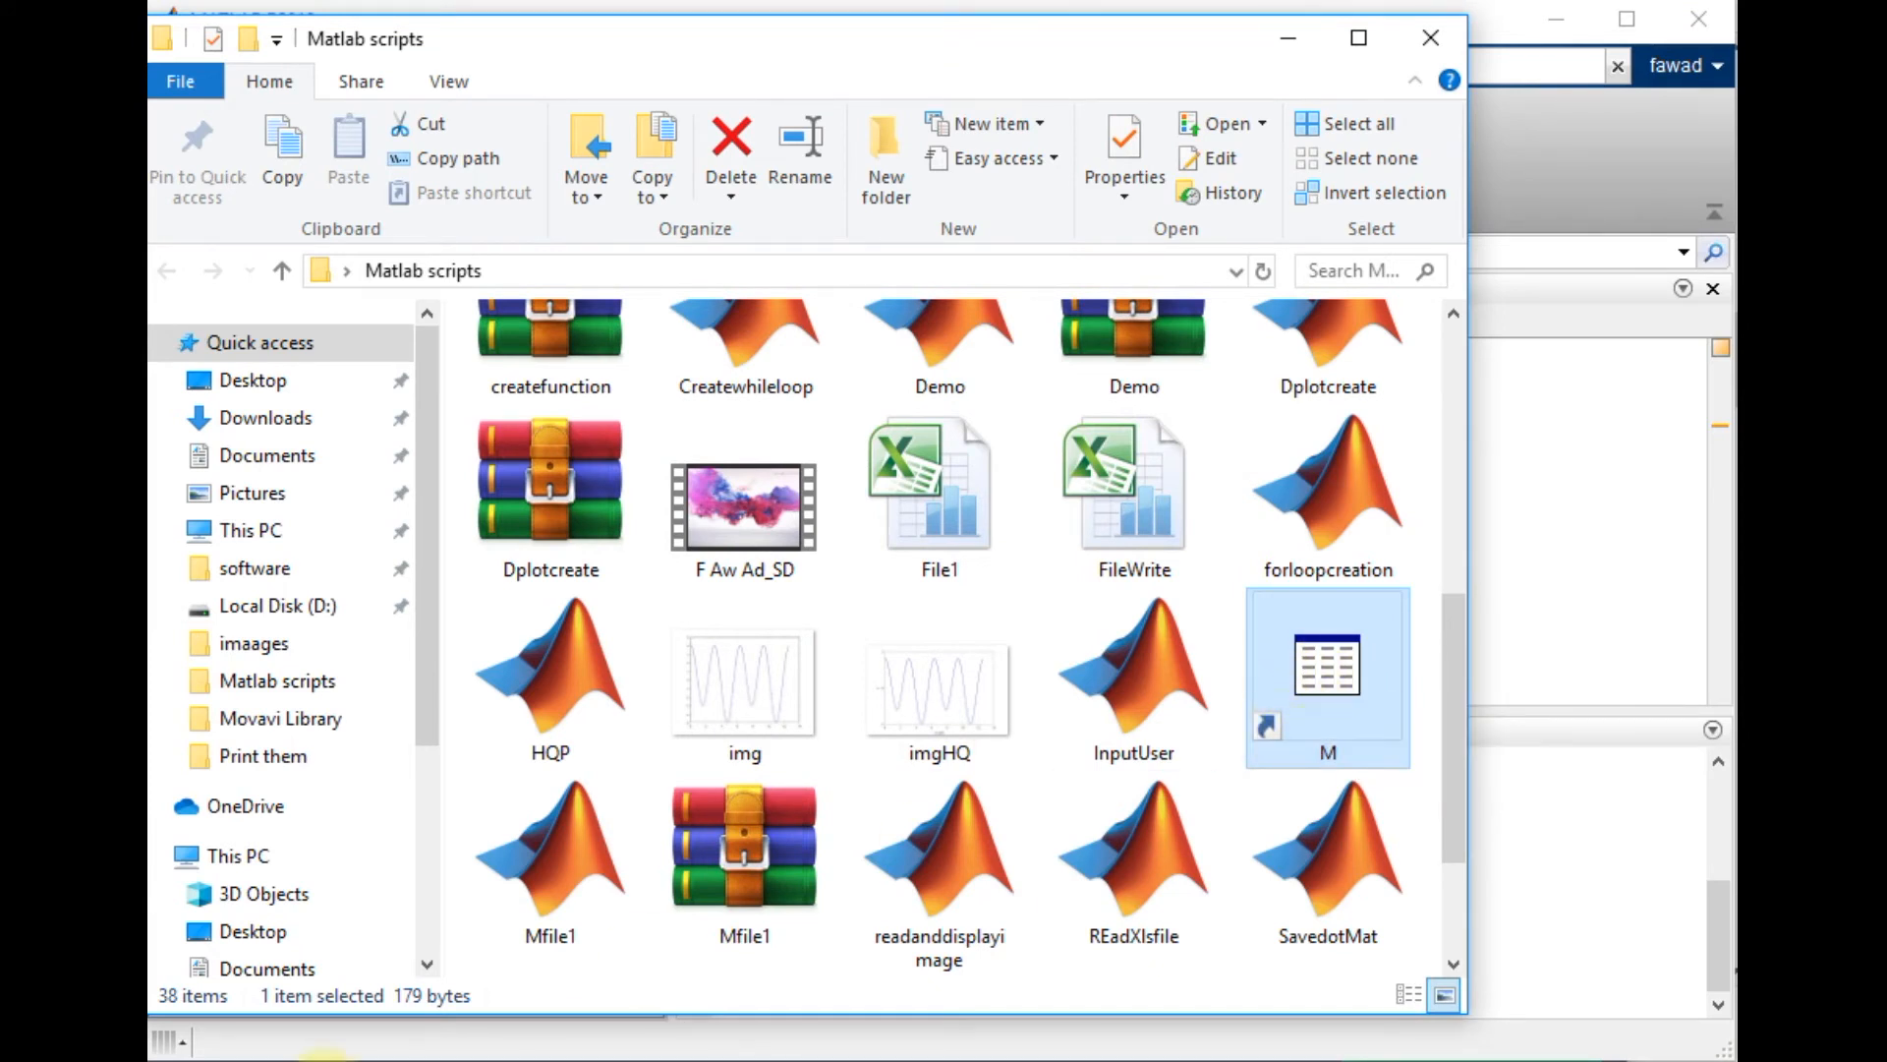
{"action": "left_click", "coordinate": [744, 842]}
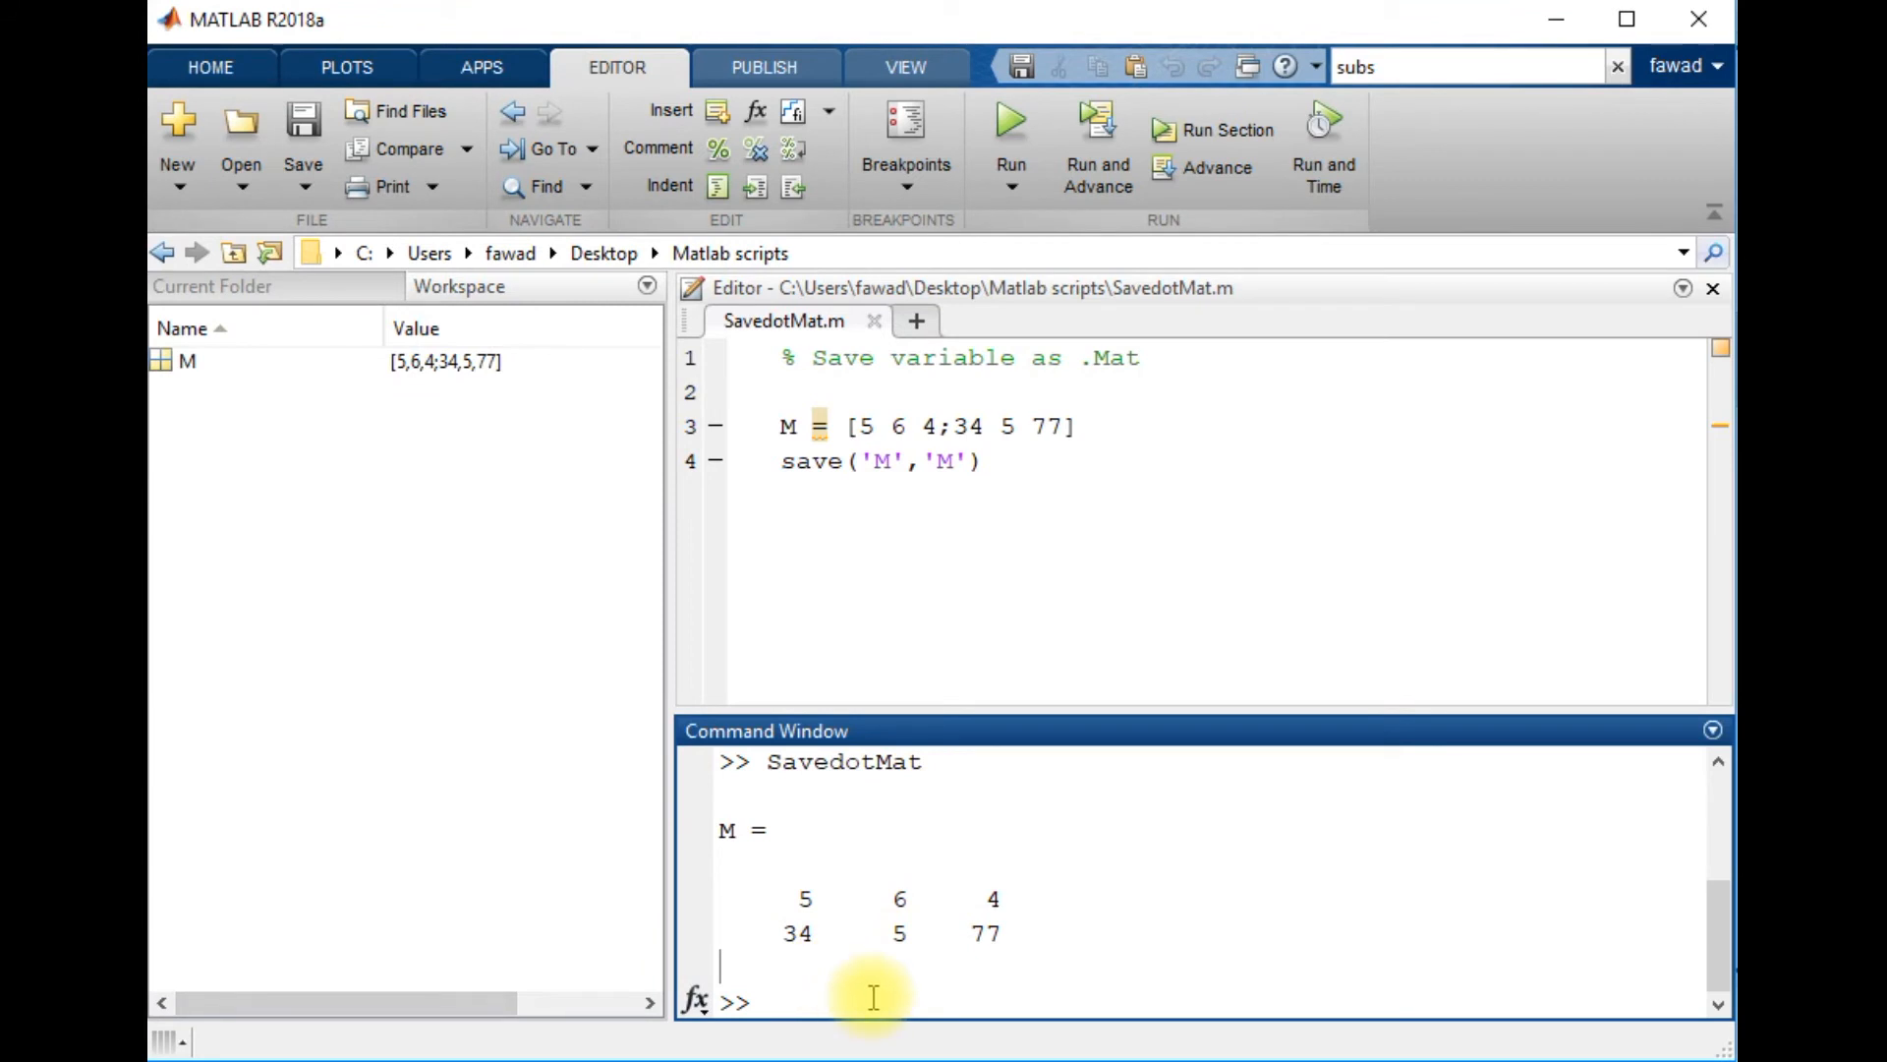
Step: Run clear all in the Command Window and begin typing a load command
{"action": "type", "text": "clear all"}
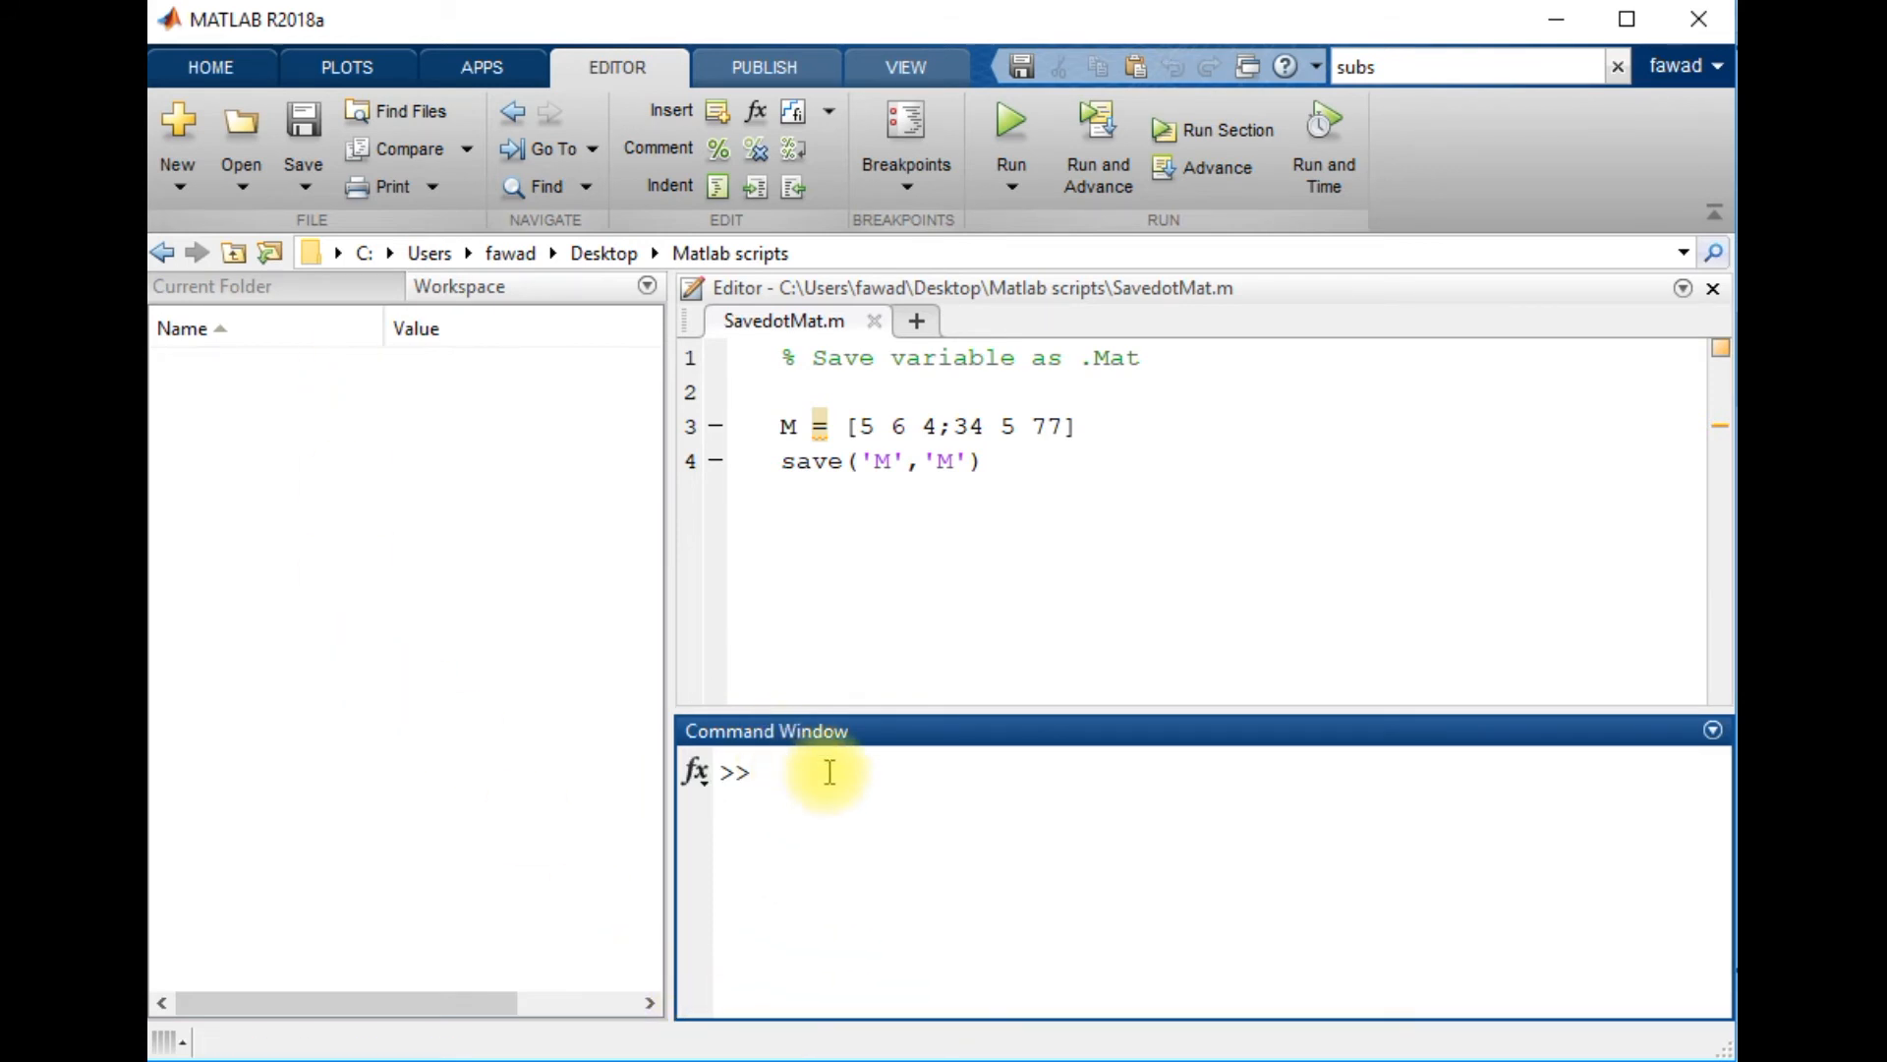
{"action": "type", "text": "load('"}
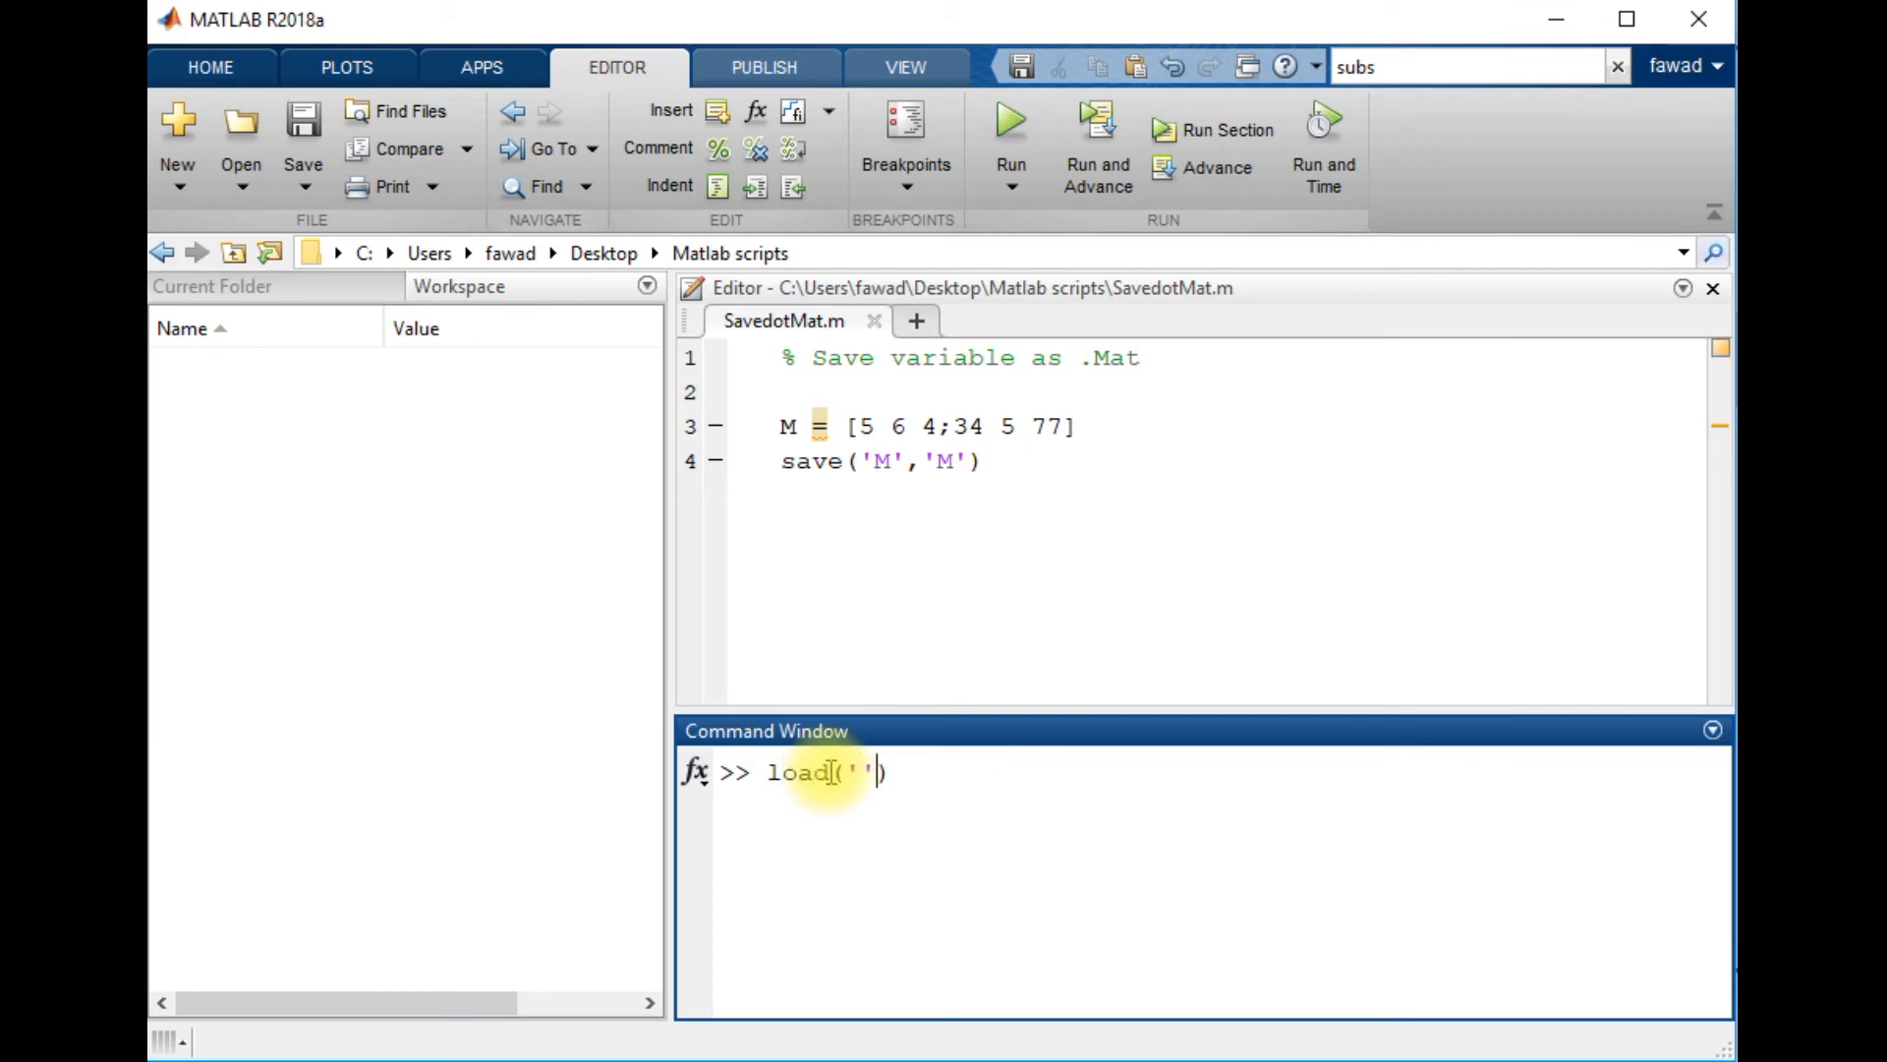
Step: Run load('M') to restore matrix M, then open M from the Workspace
{"action": "type", "text": "M"}
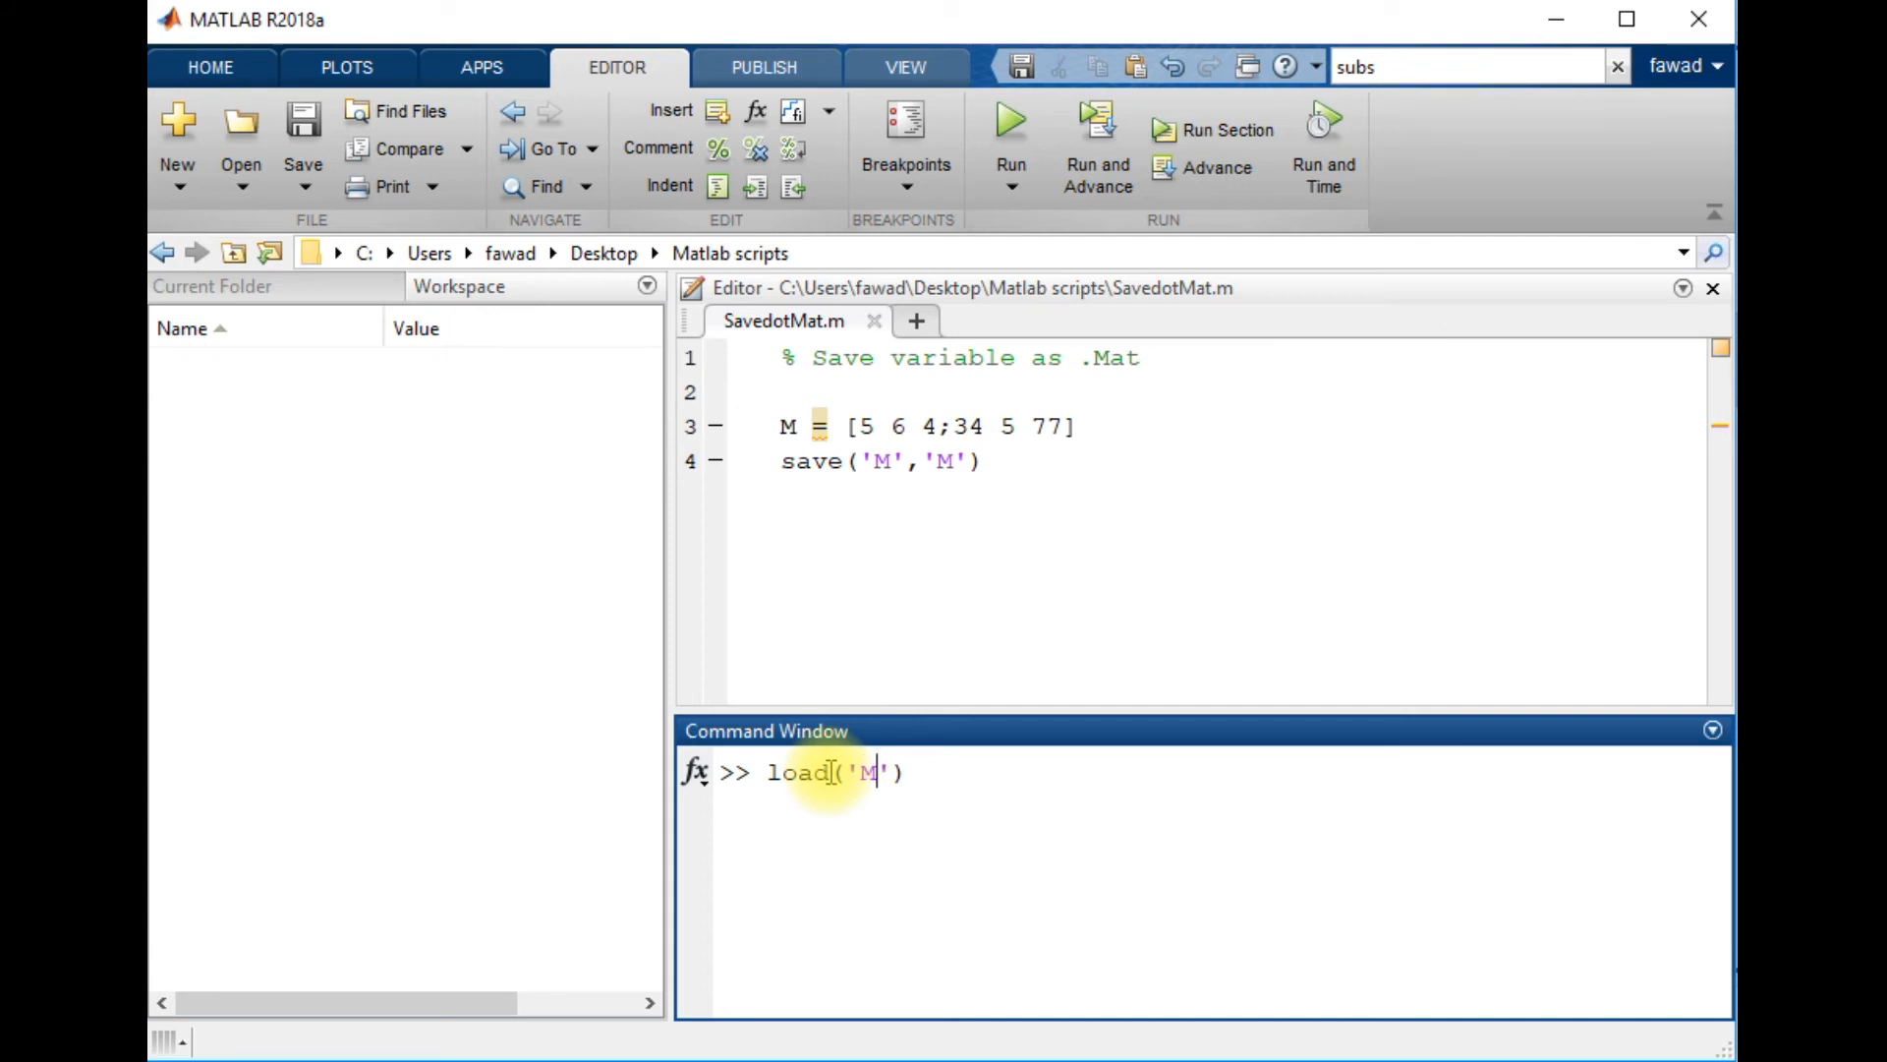
{"action": "mouse_move", "coordinate": [341, 537]}
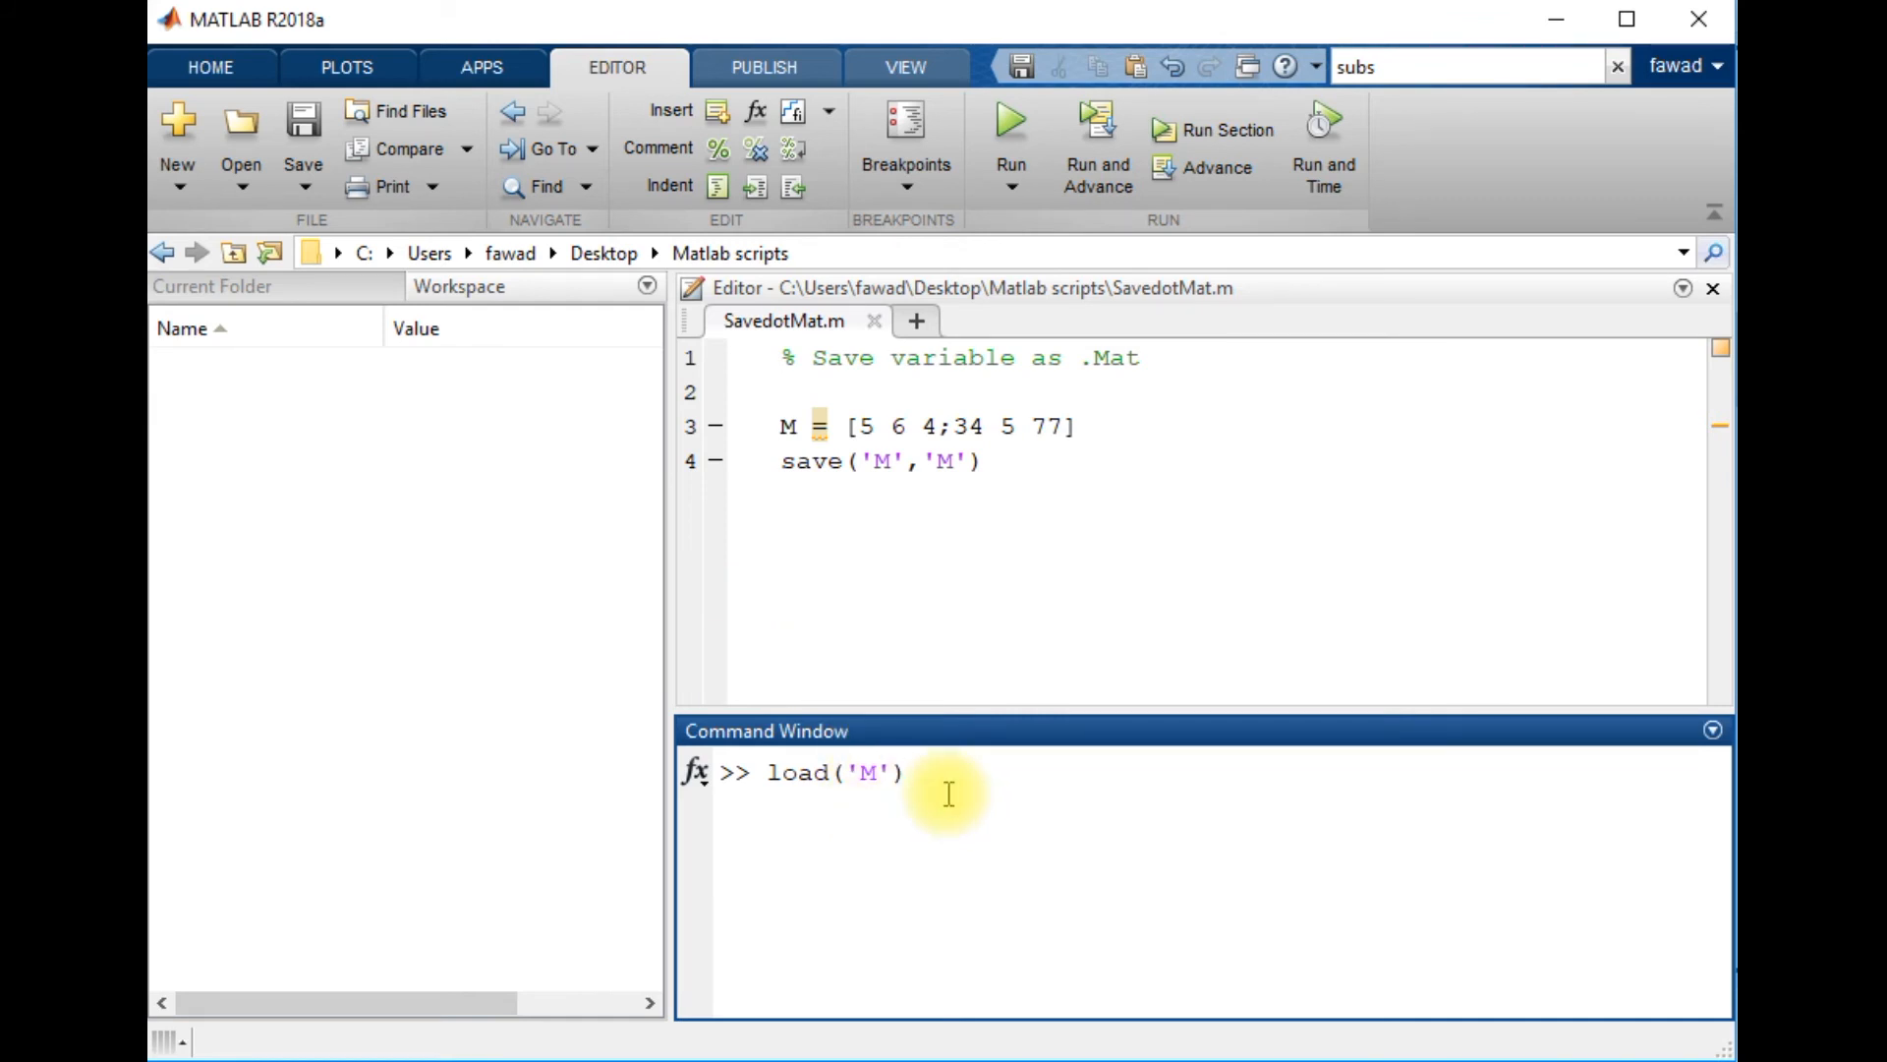
{"action": "key", "text": "Return"}
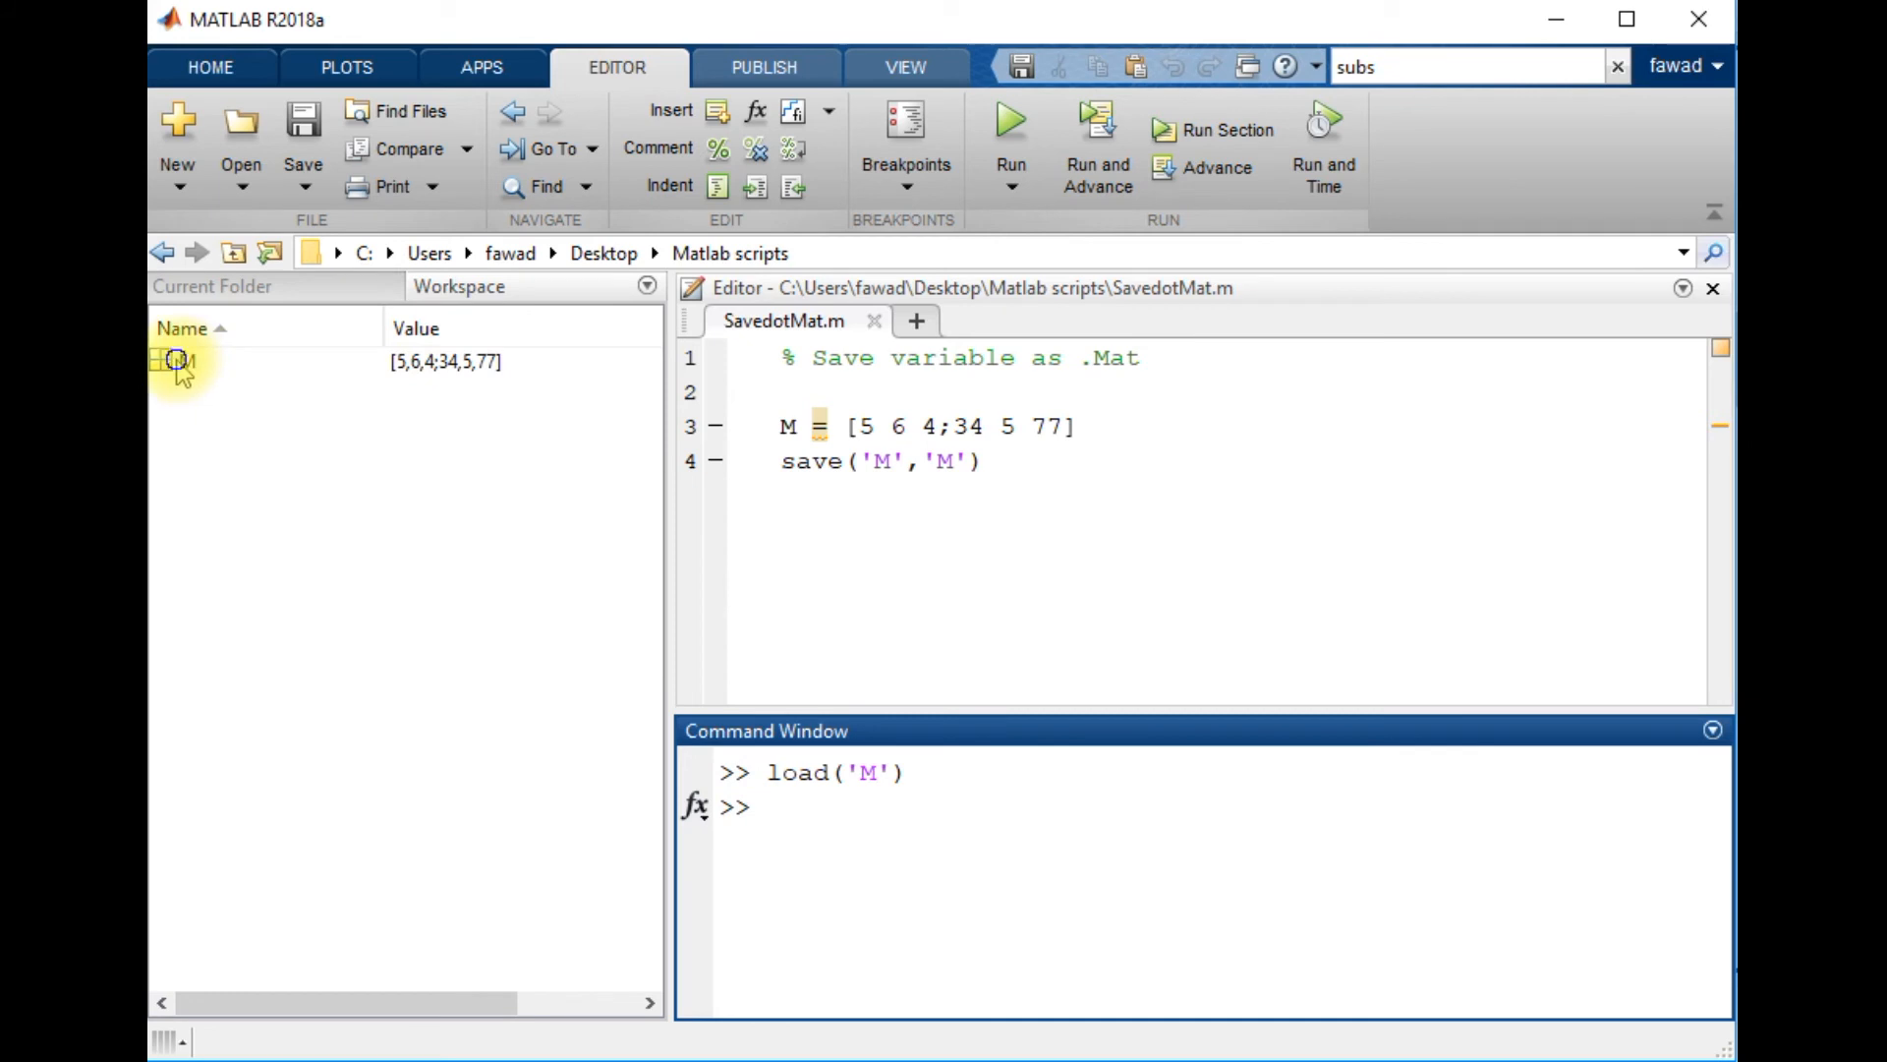
{"action": "double_click", "coordinate": [182, 361]}
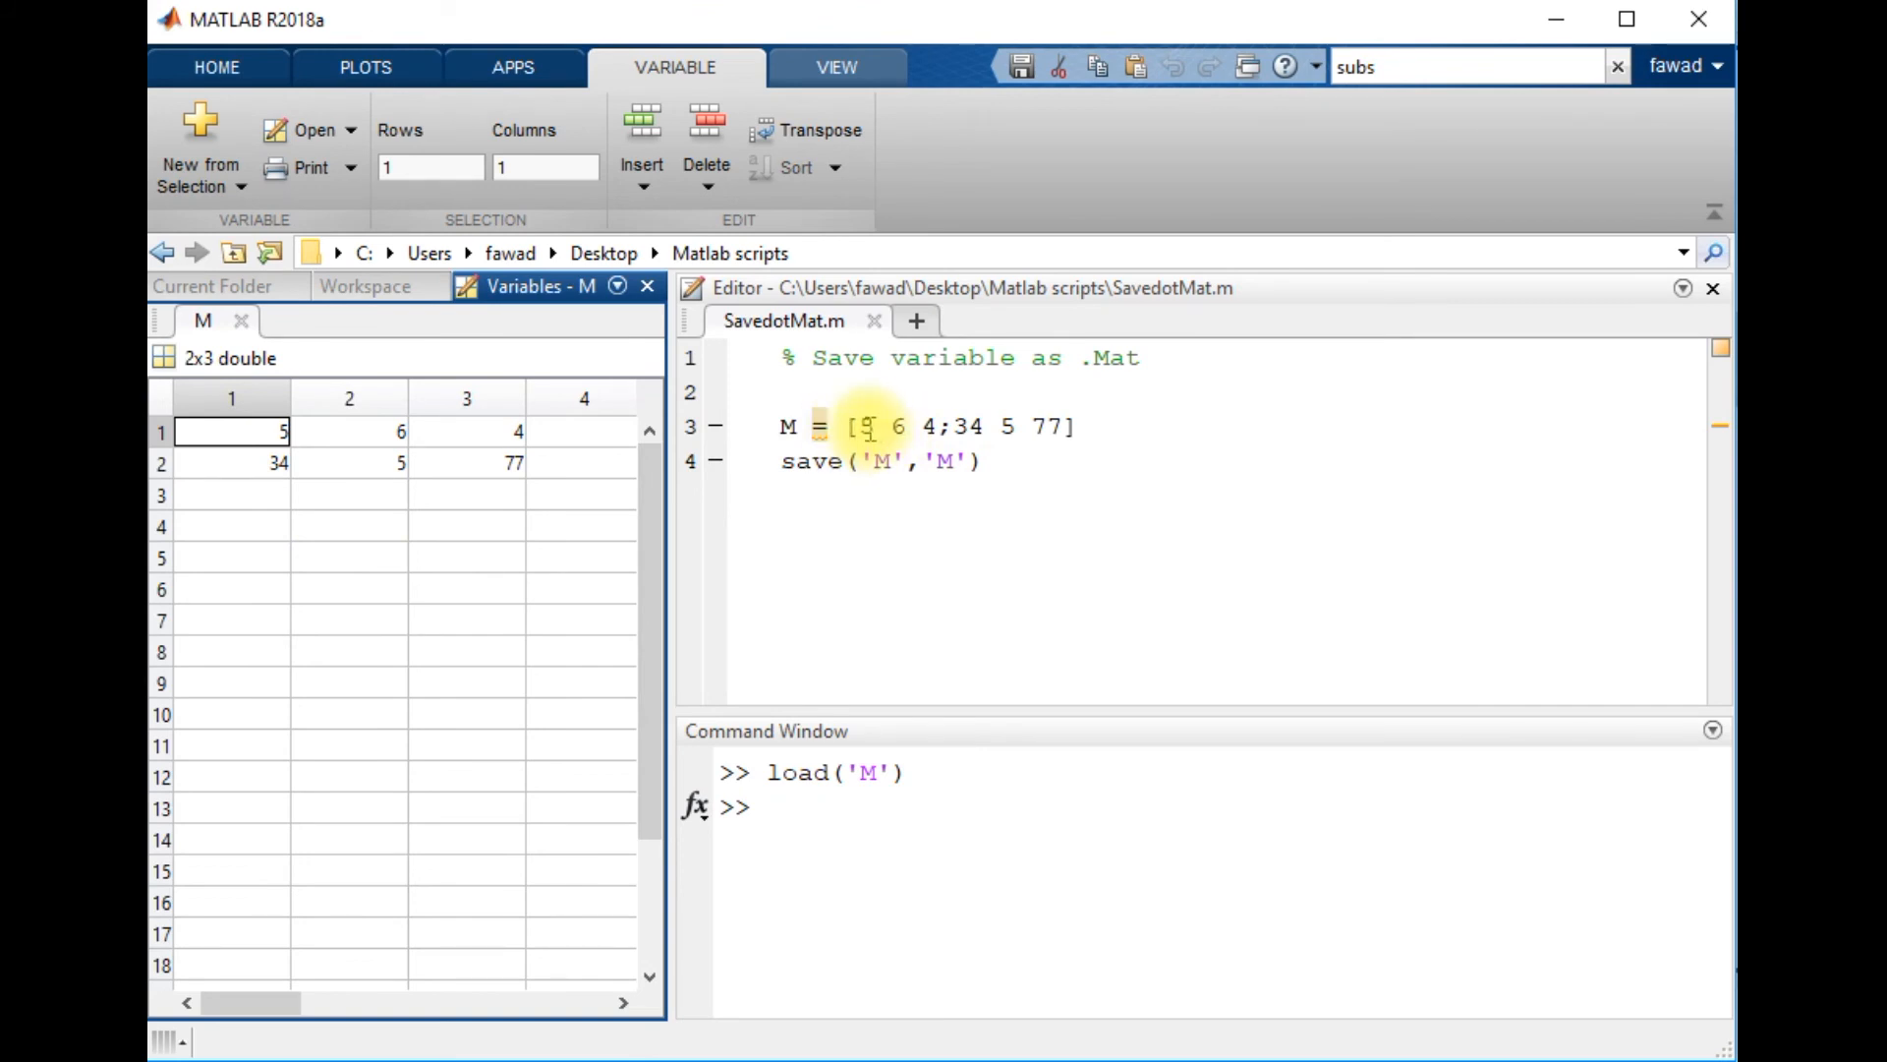
Step: Check that the reloaded 2x3 M in the Variables editor holds rows 5 6 4 and 34 5 77
{"action": "type", "text": "5"}
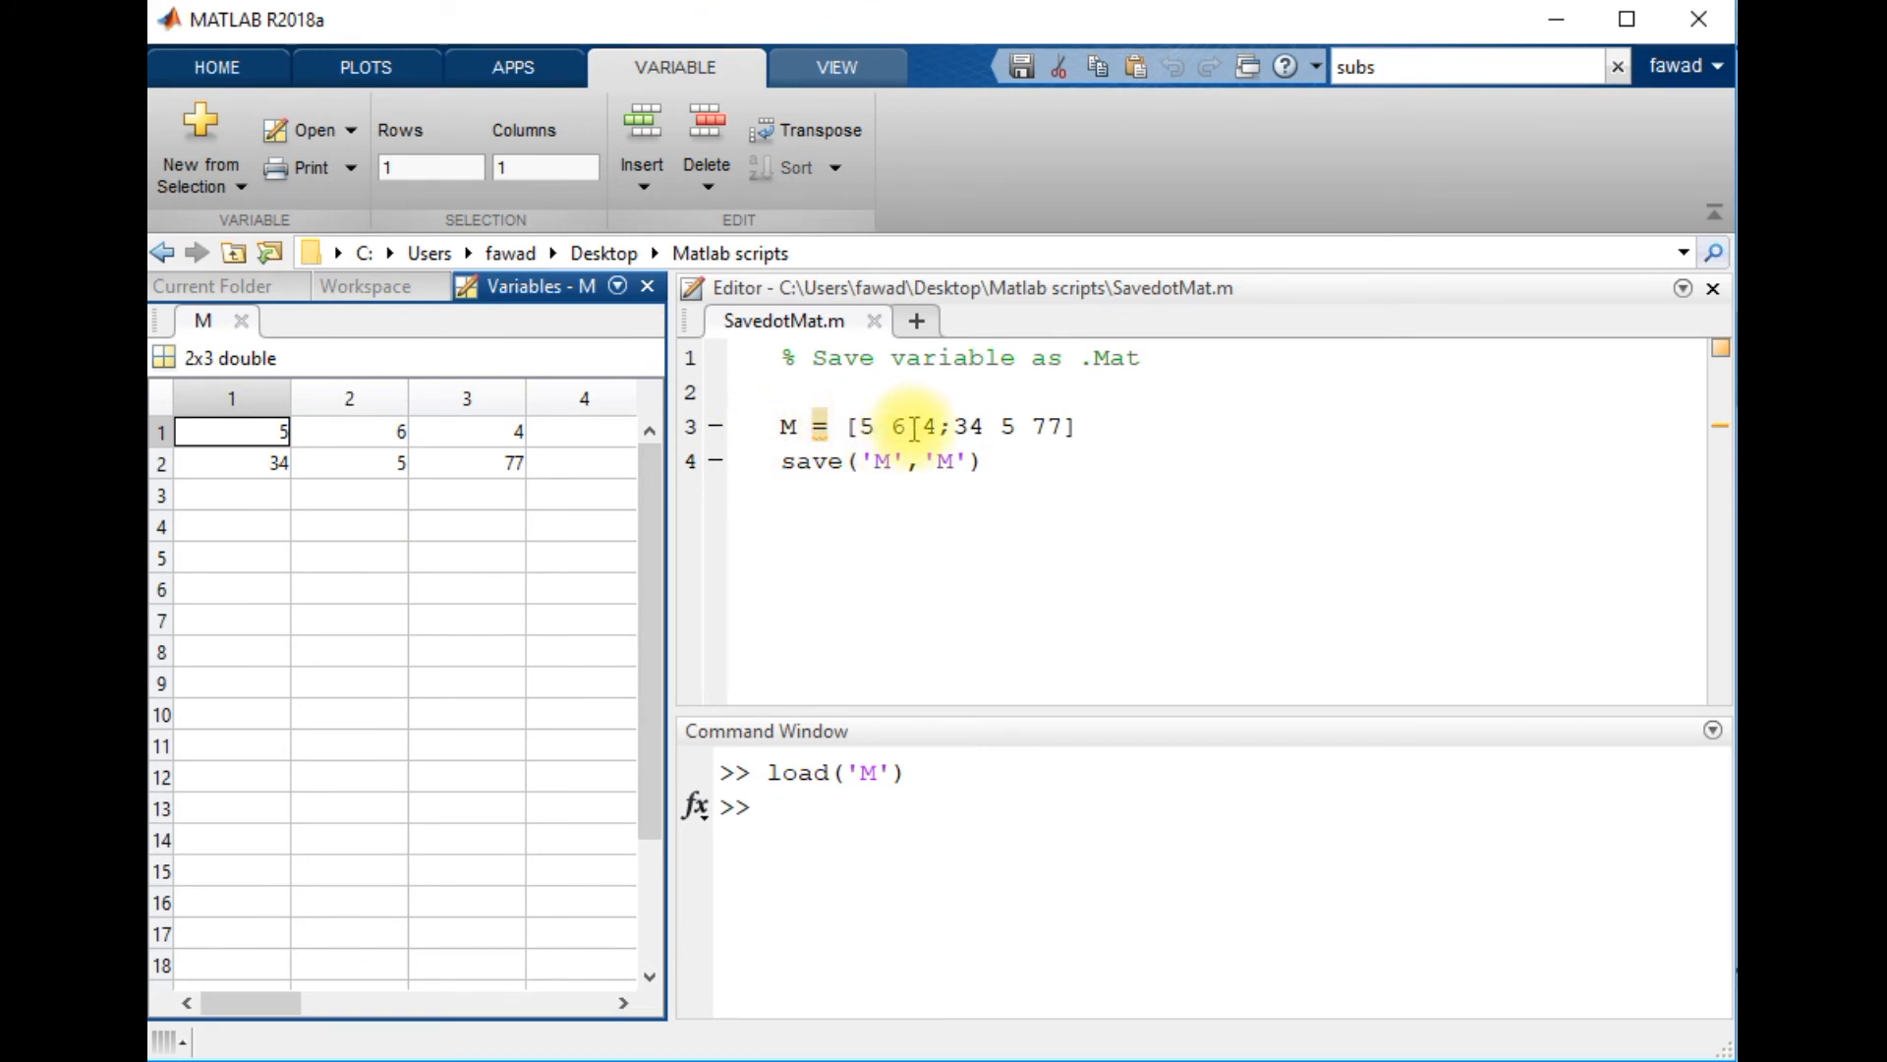
{"action": "mouse_move", "coordinate": [331, 455]}
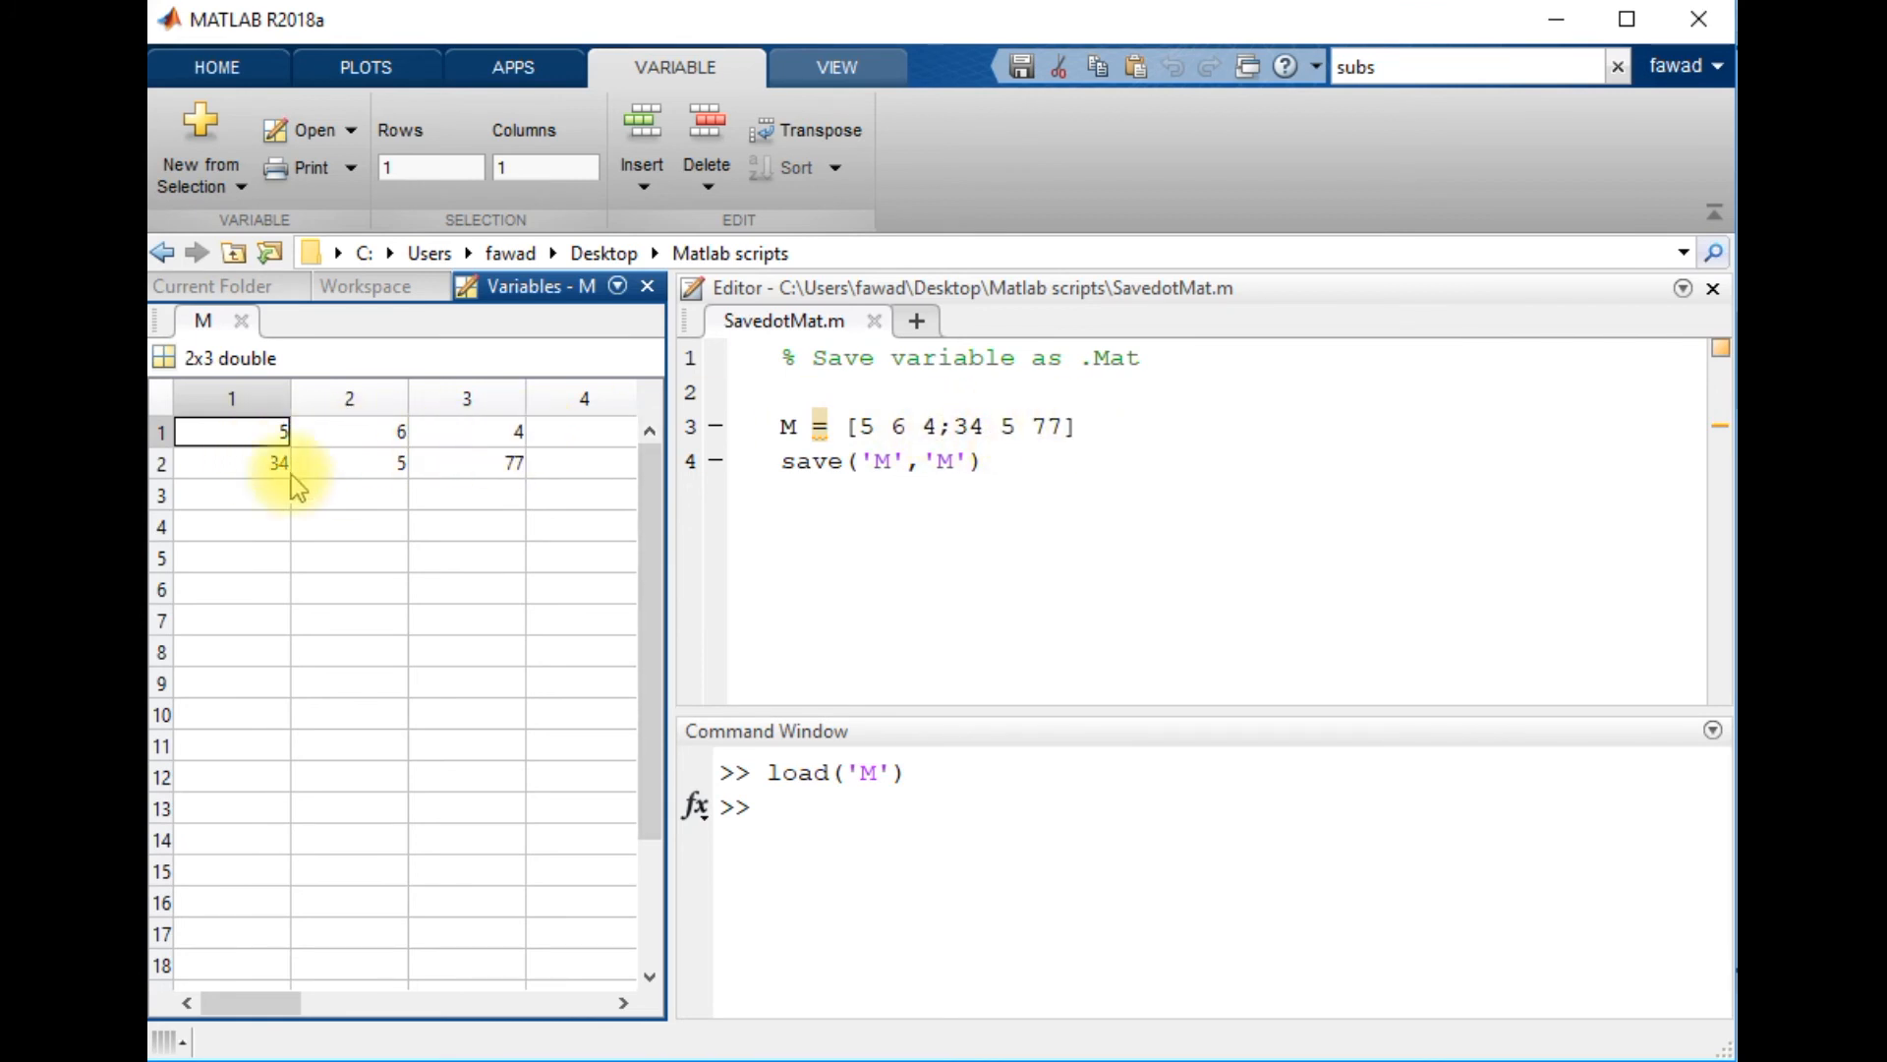
{"action": "mouse_move", "coordinate": [549, 575]}
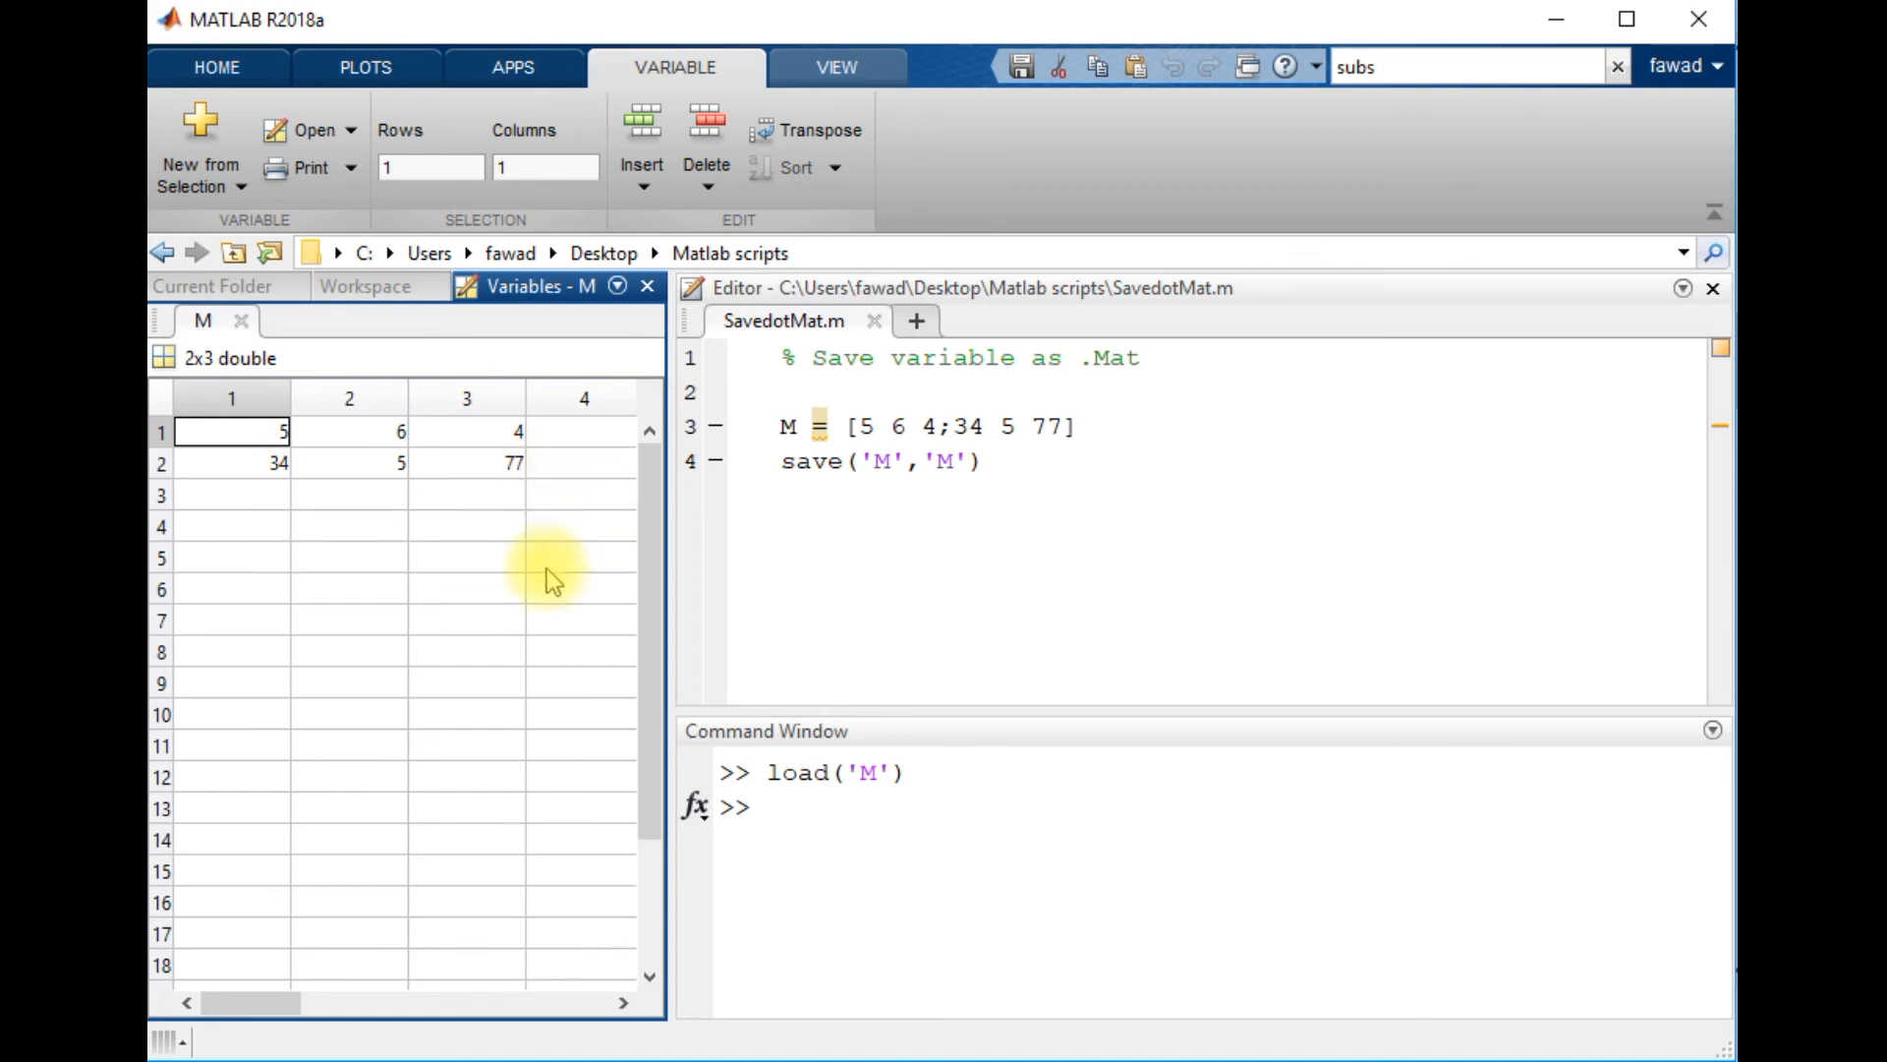
{"action": "mouse_move", "coordinate": [869, 772]}
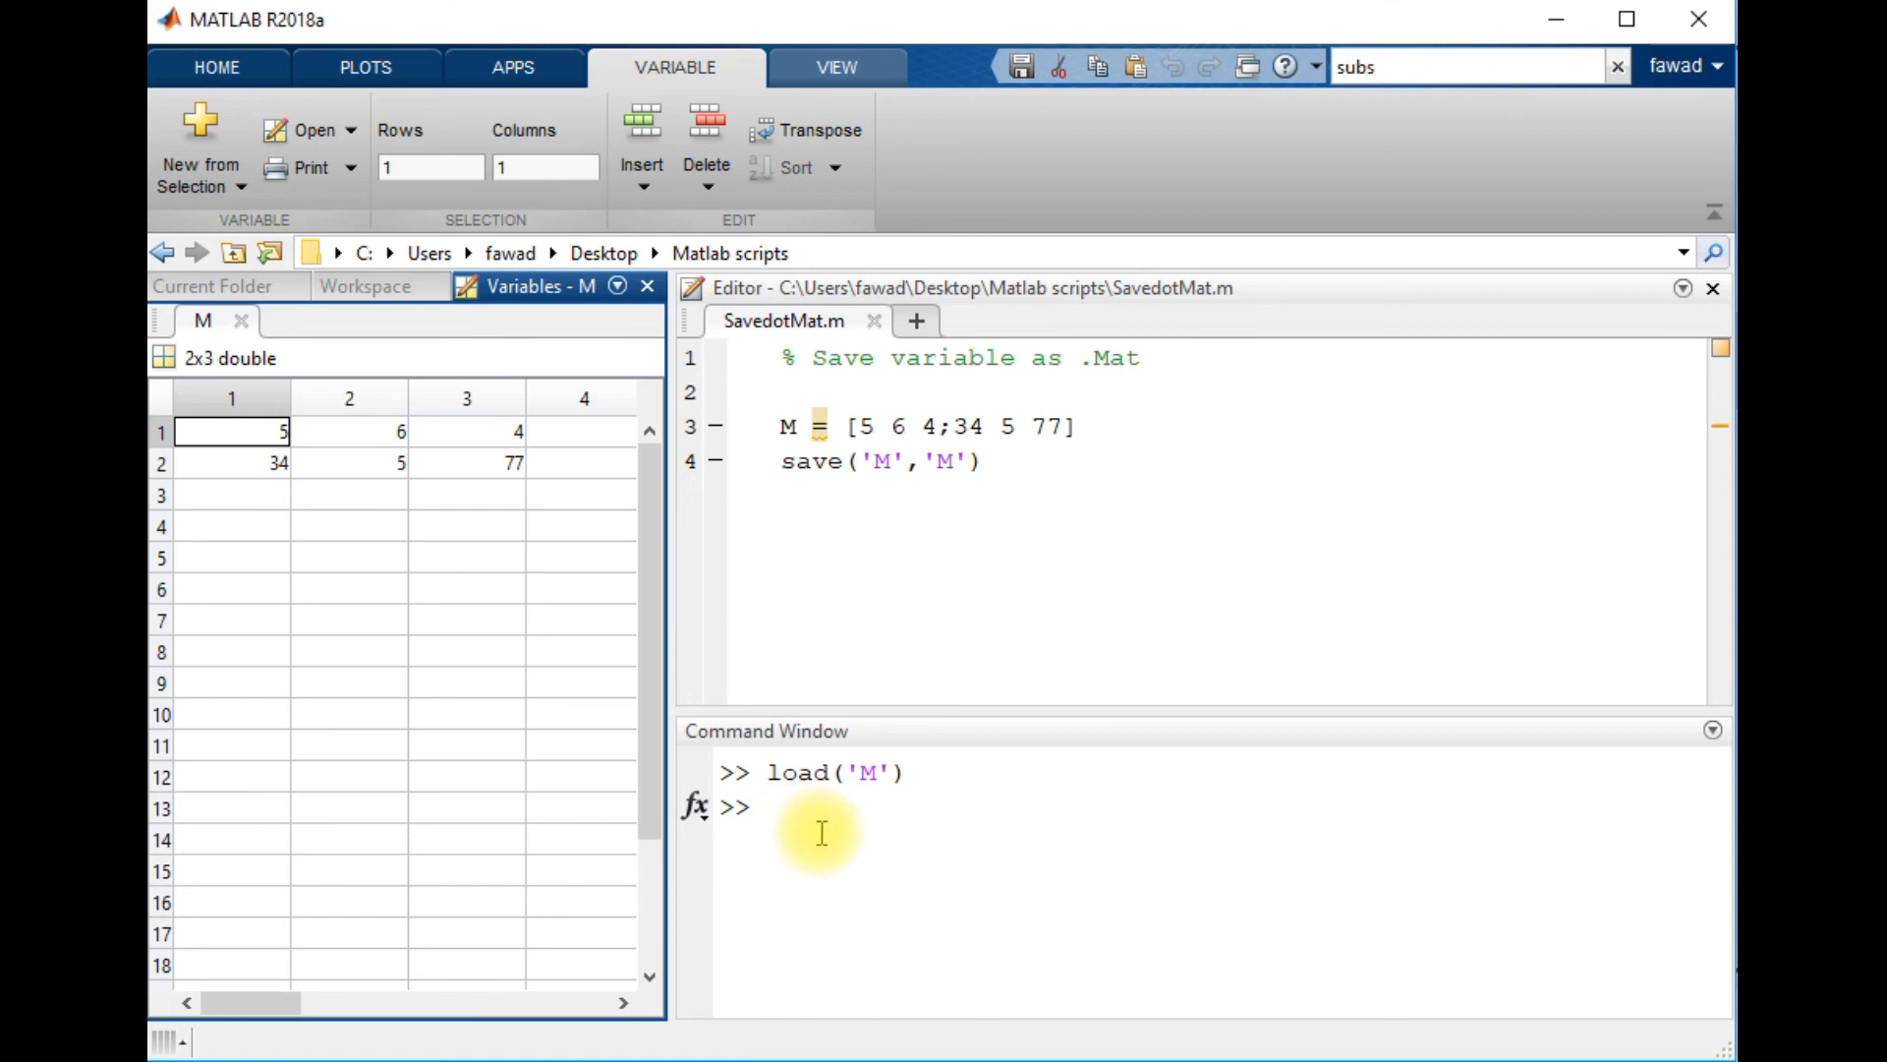
{"action": "mouse_move", "coordinate": [731, 682]}
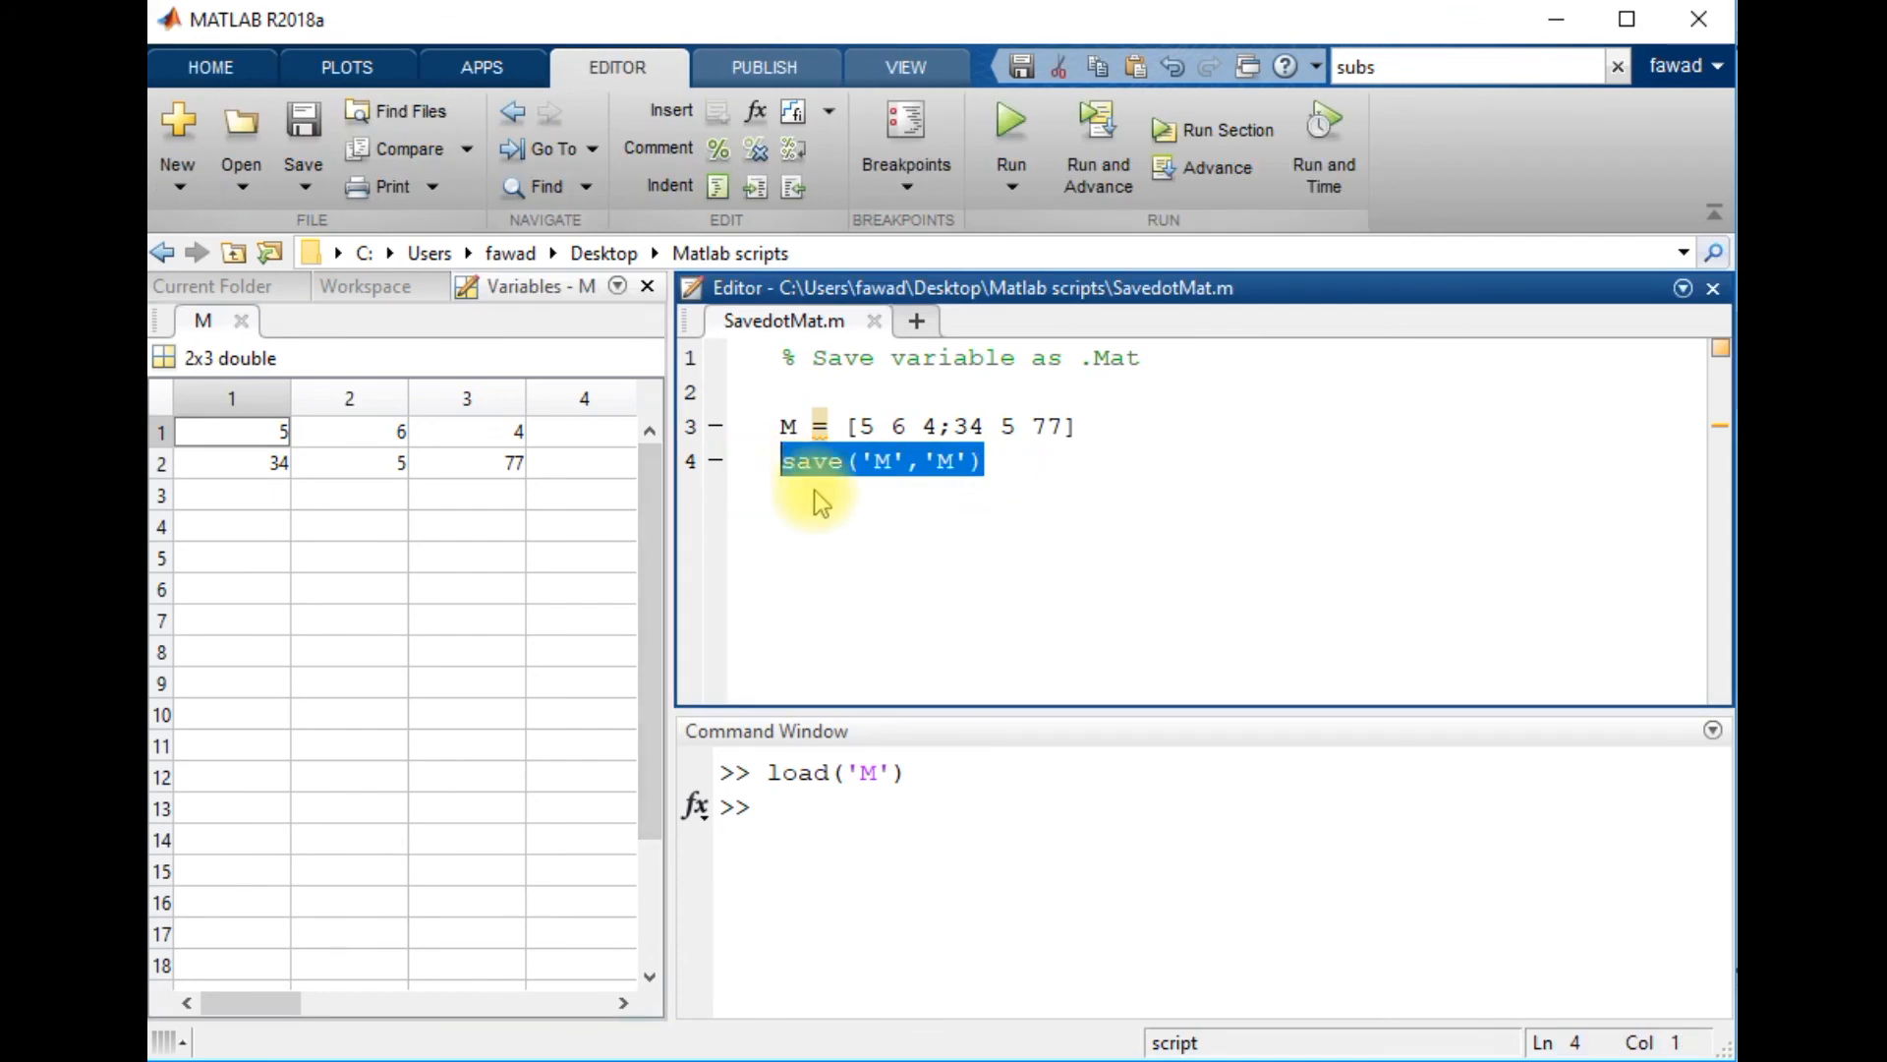
{"action": "left_click", "coordinate": [955, 461]}
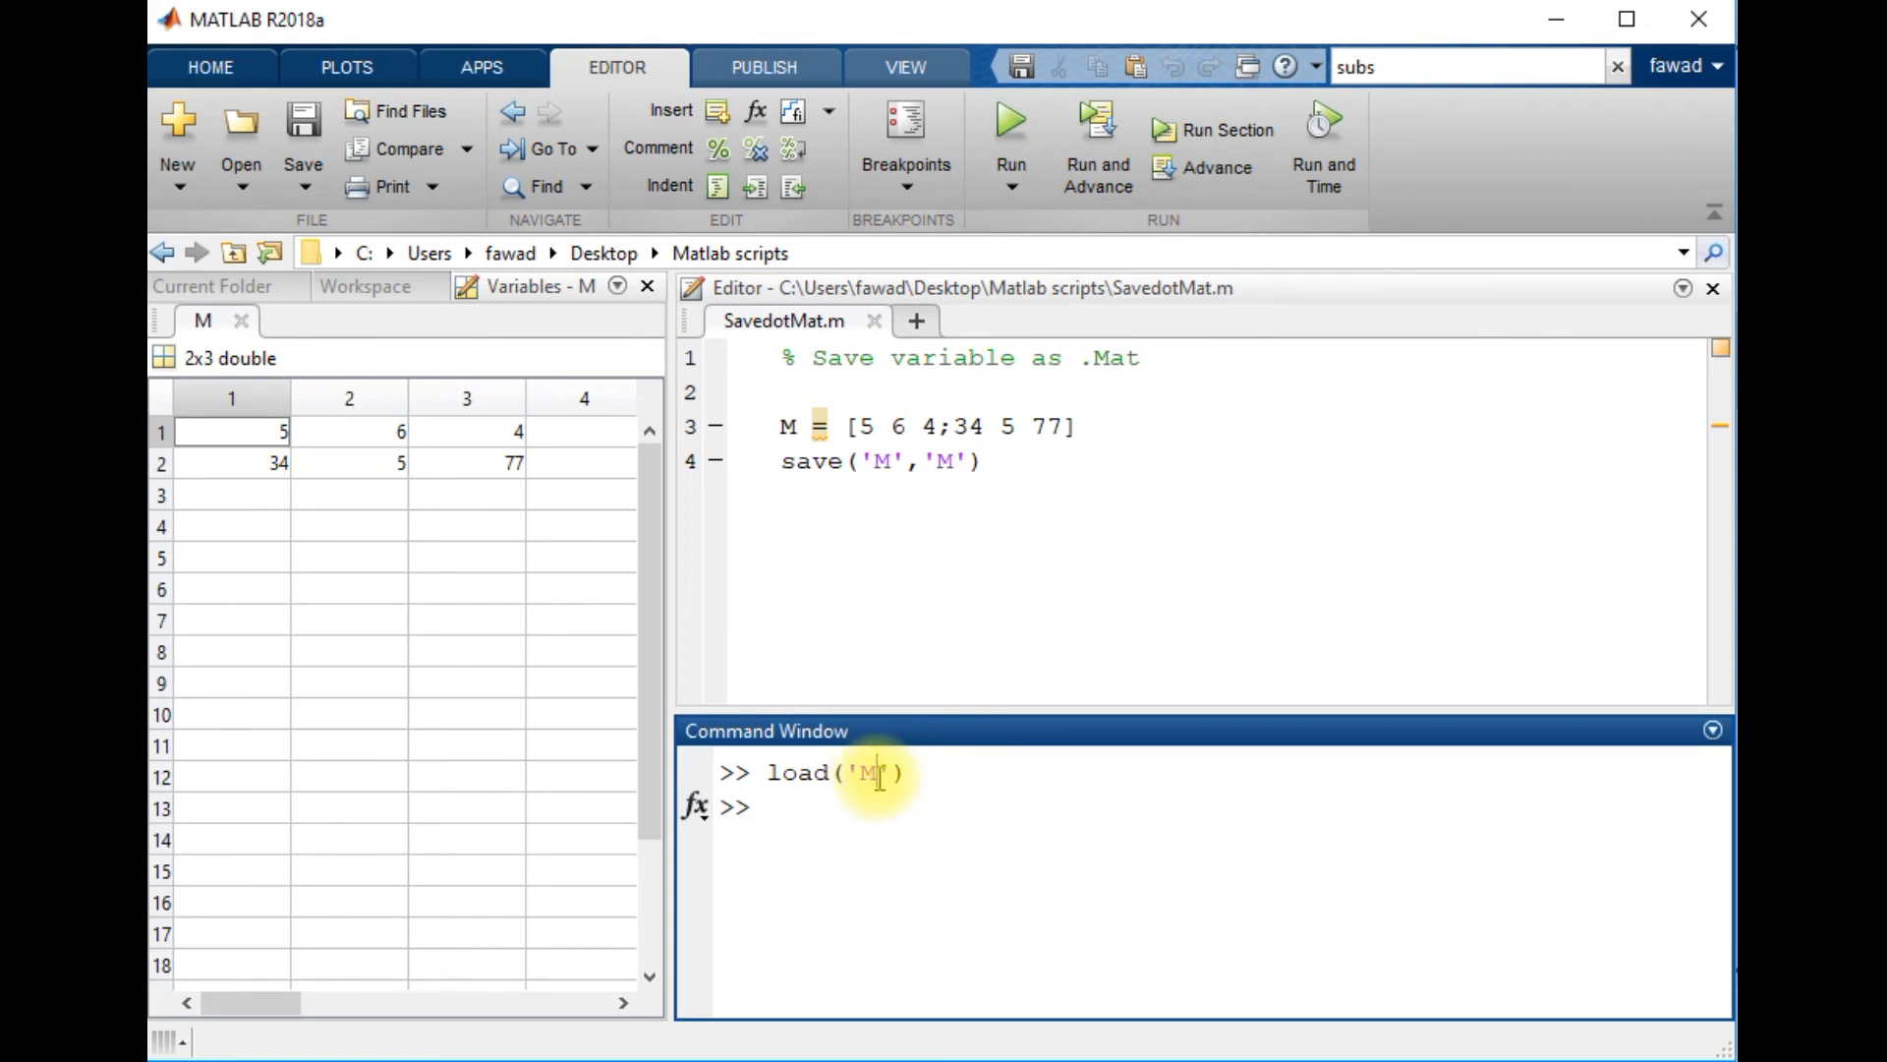
{"action": "mouse_move", "coordinate": [809, 716]}
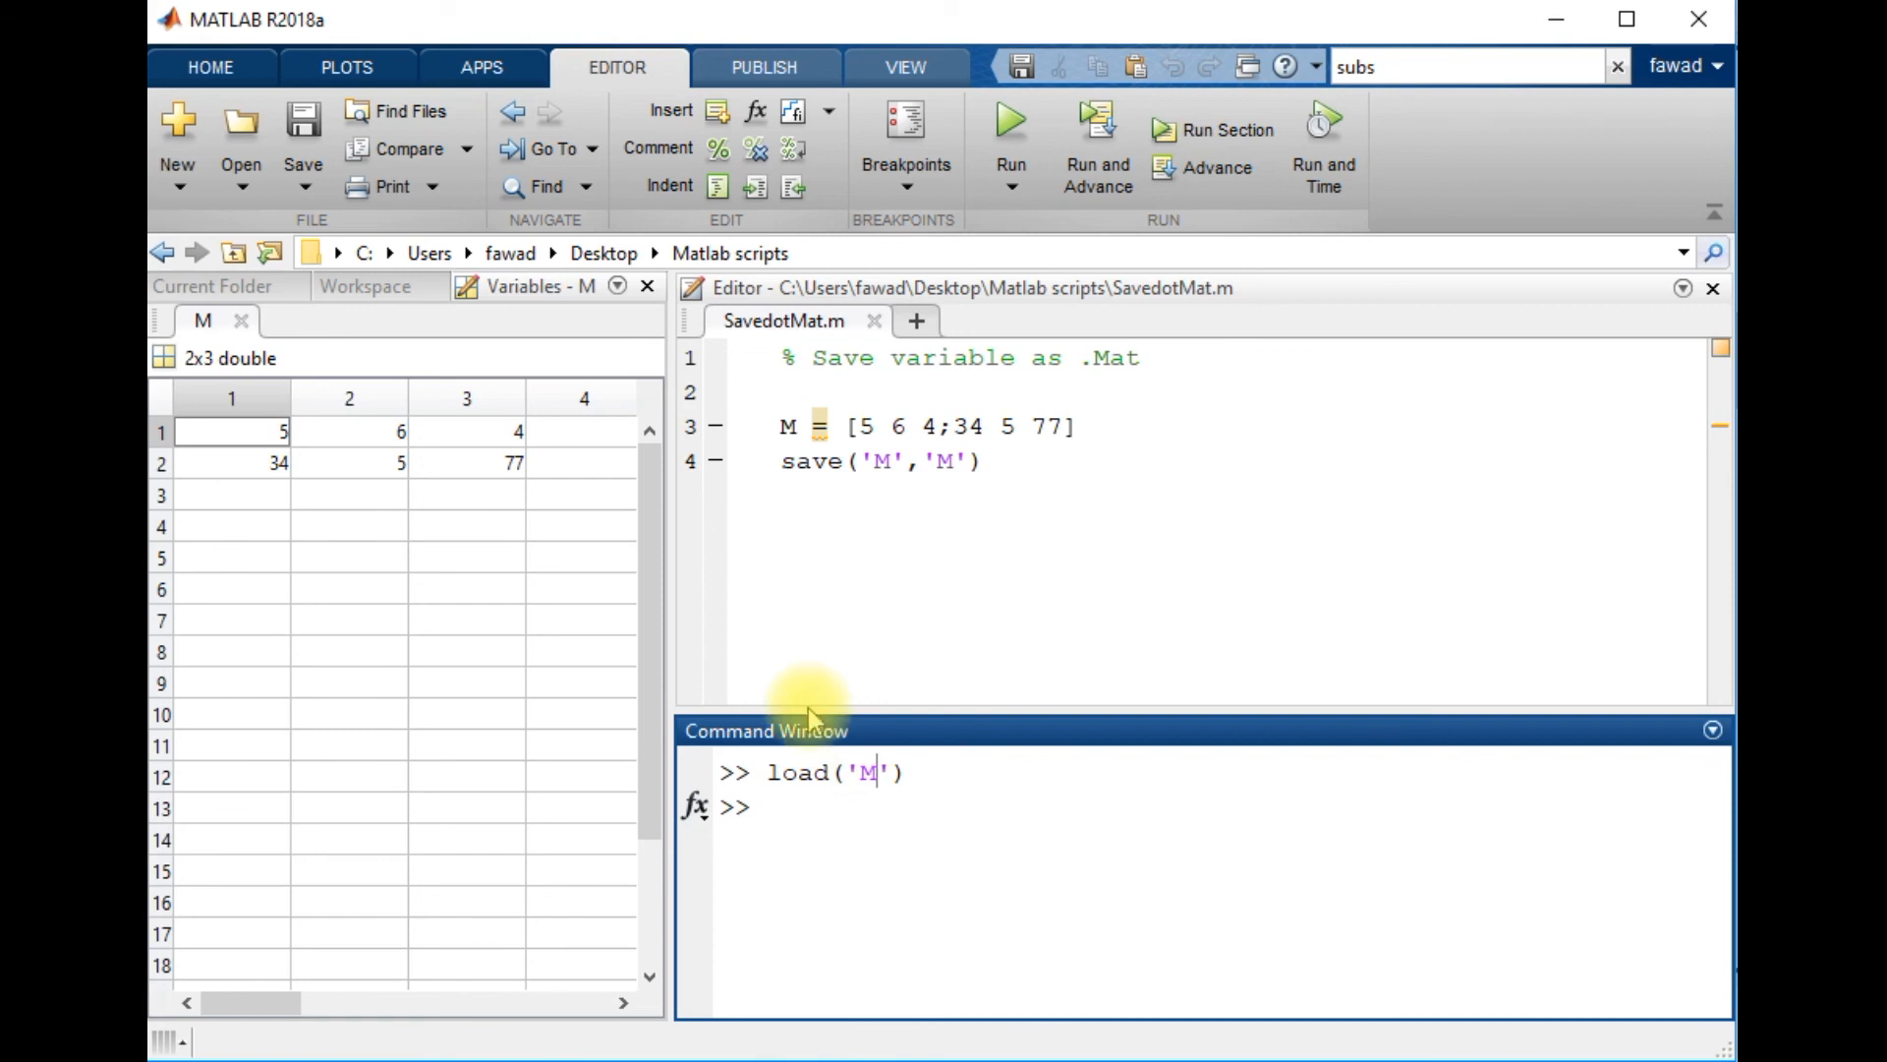
{"action": "mouse_move", "coordinate": [627, 10]}
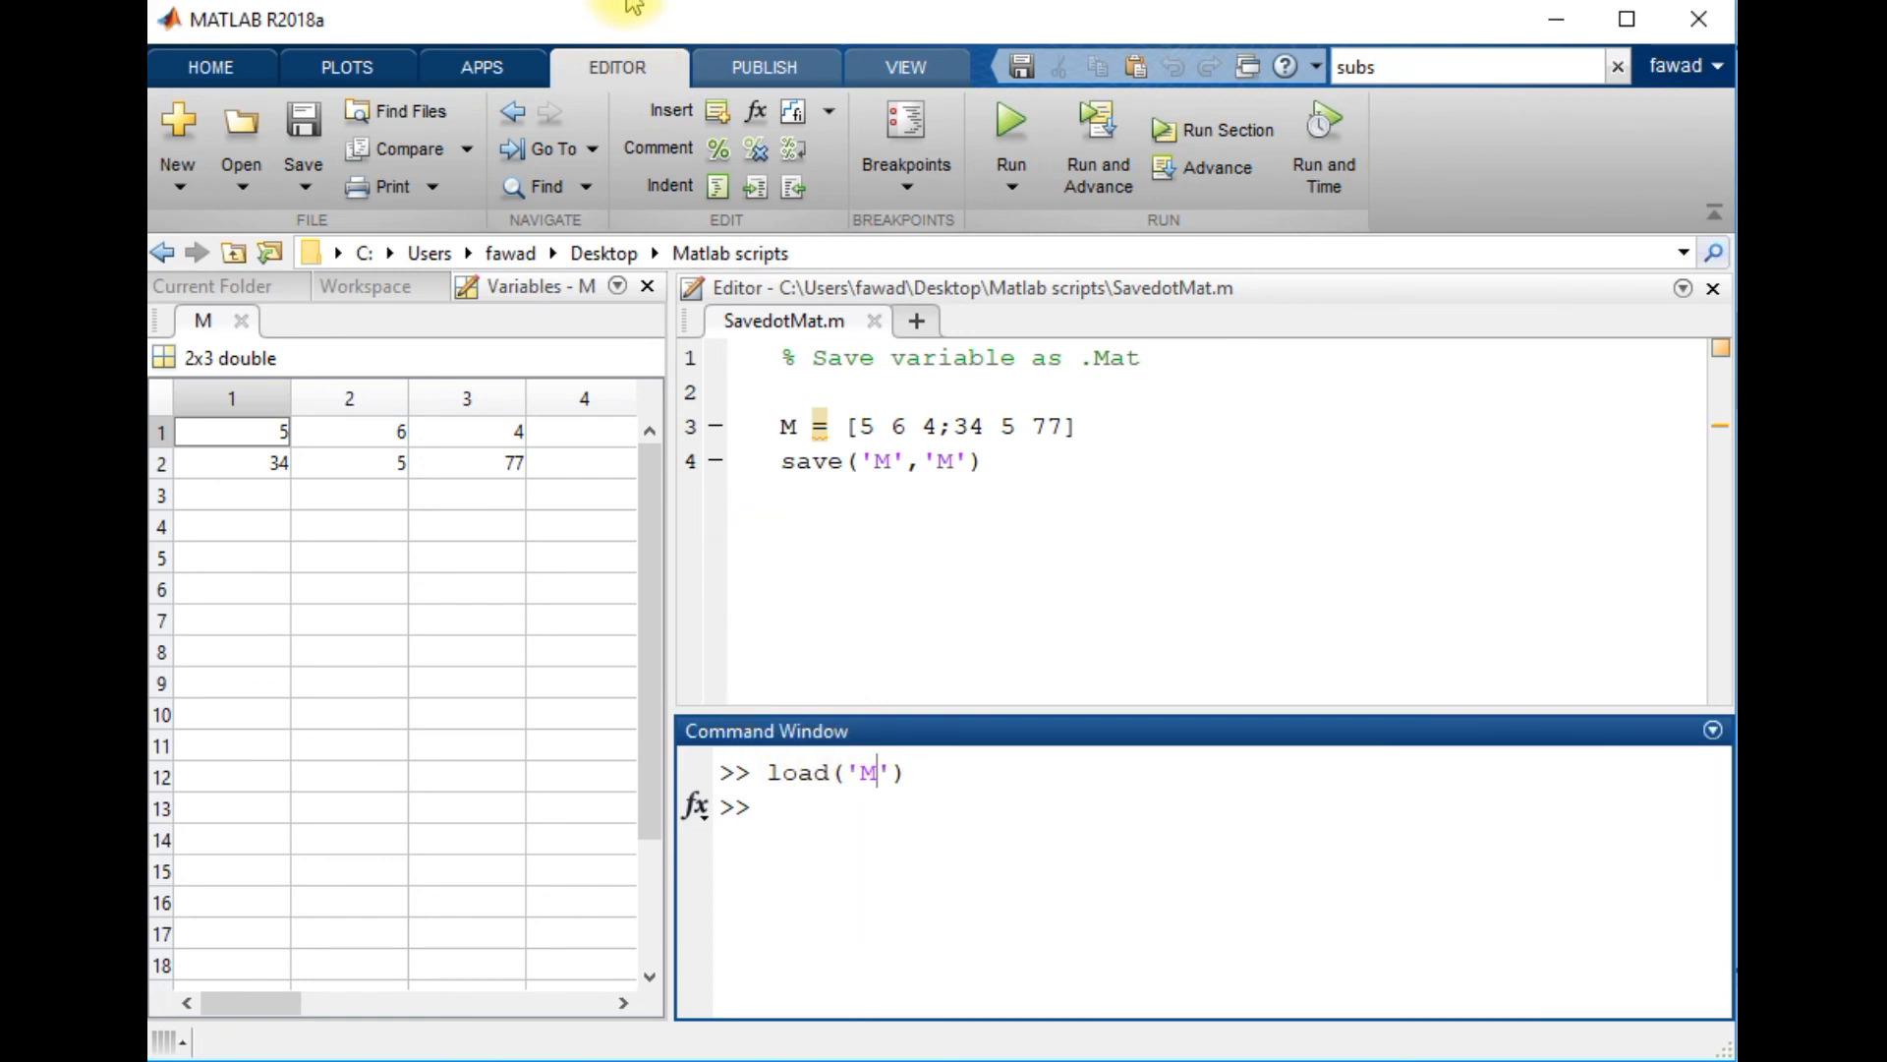